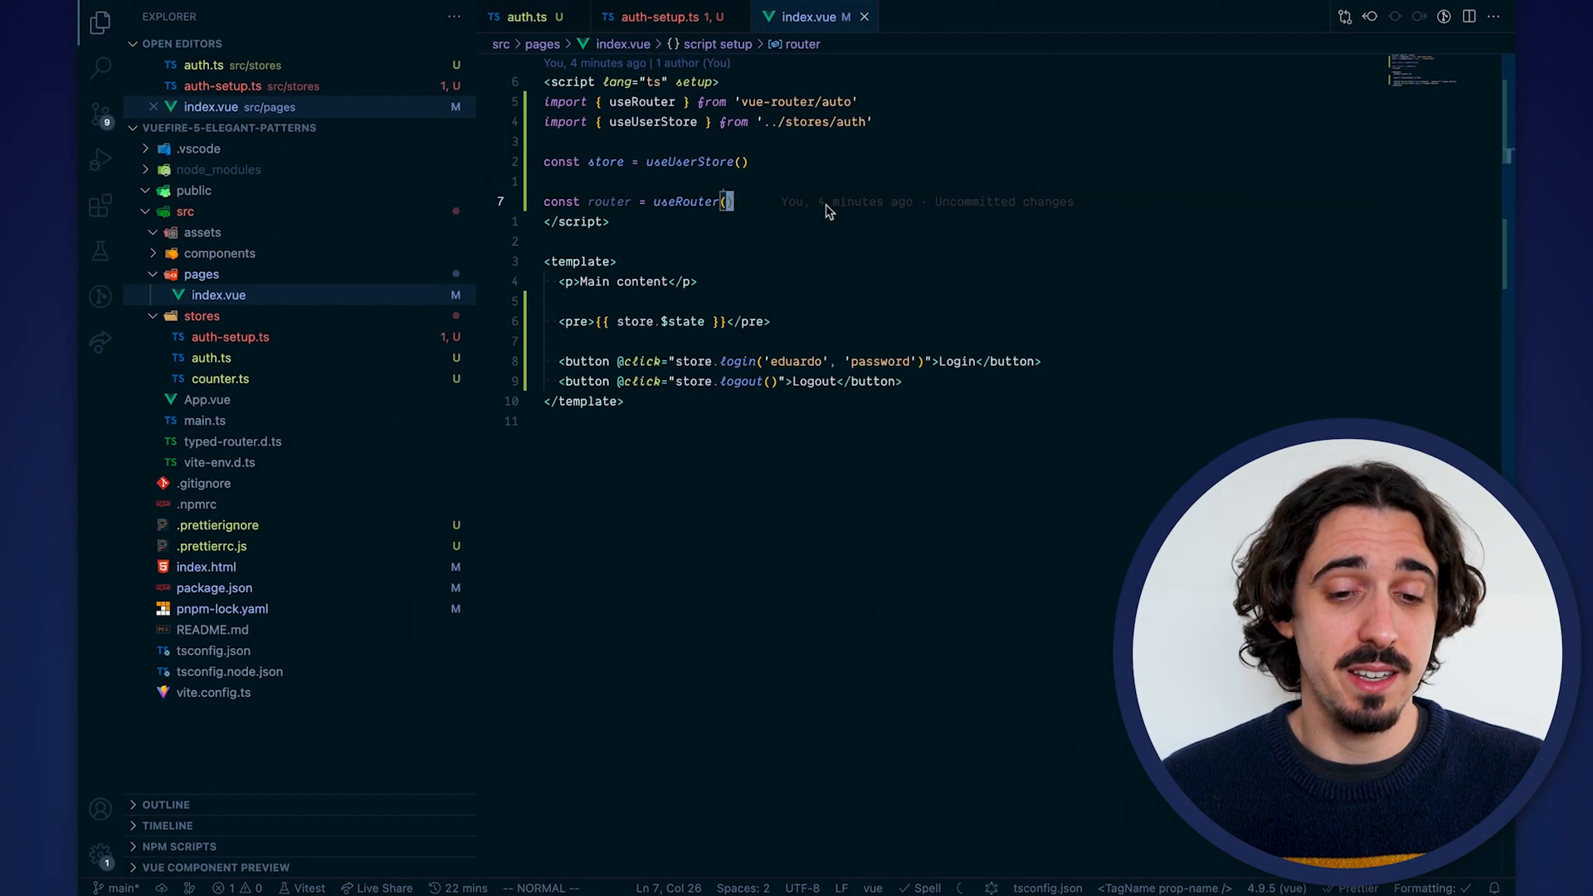
pyautogui.moveTo(836, 136)
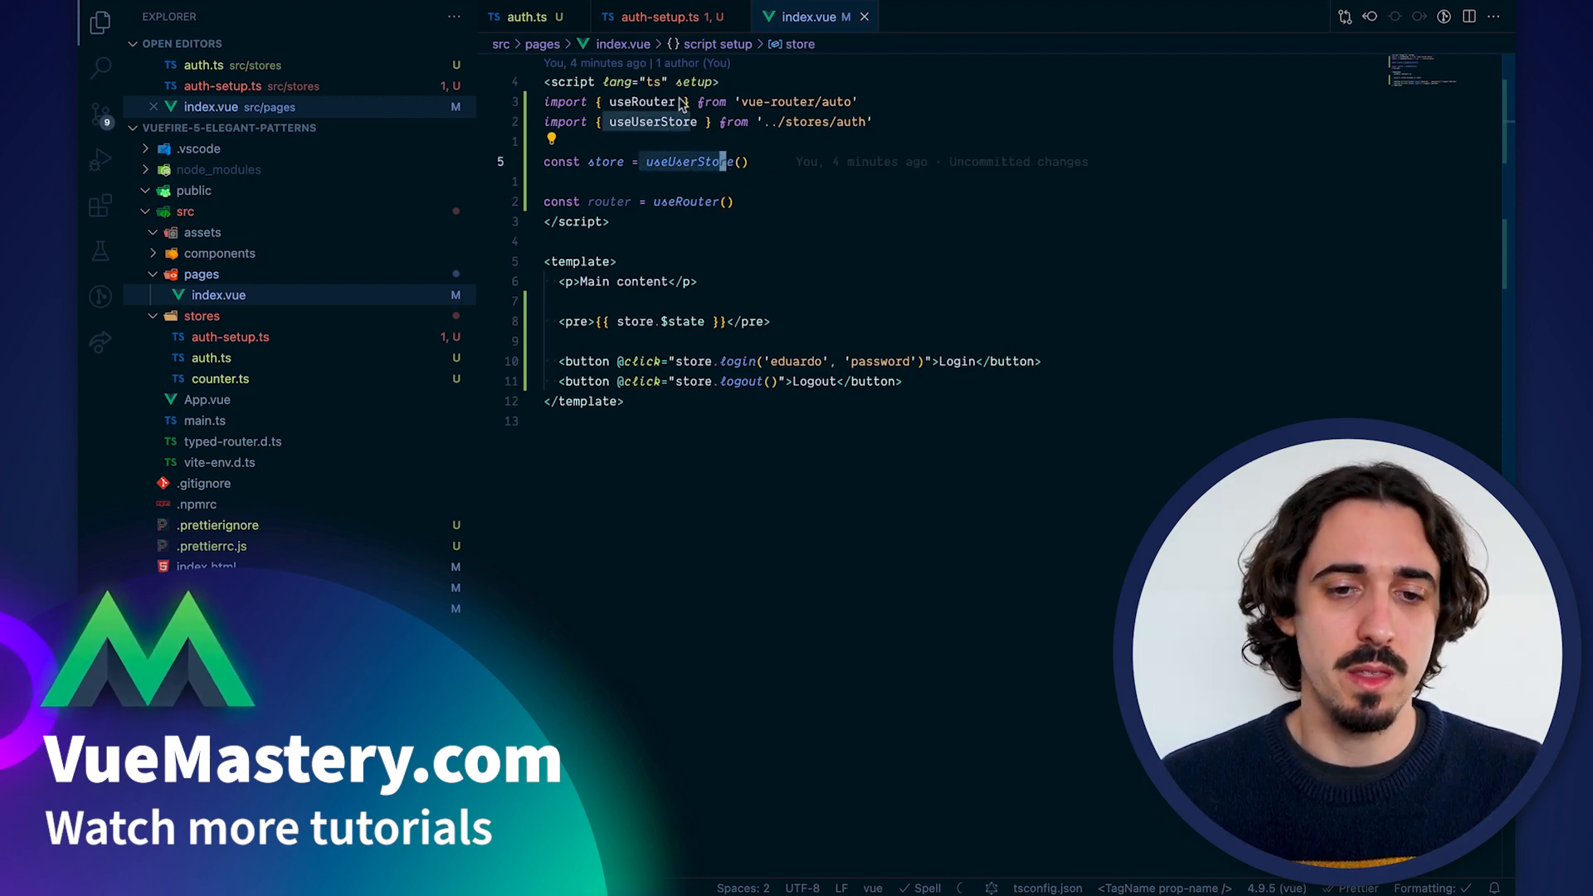
pyautogui.moveTo(682, 186)
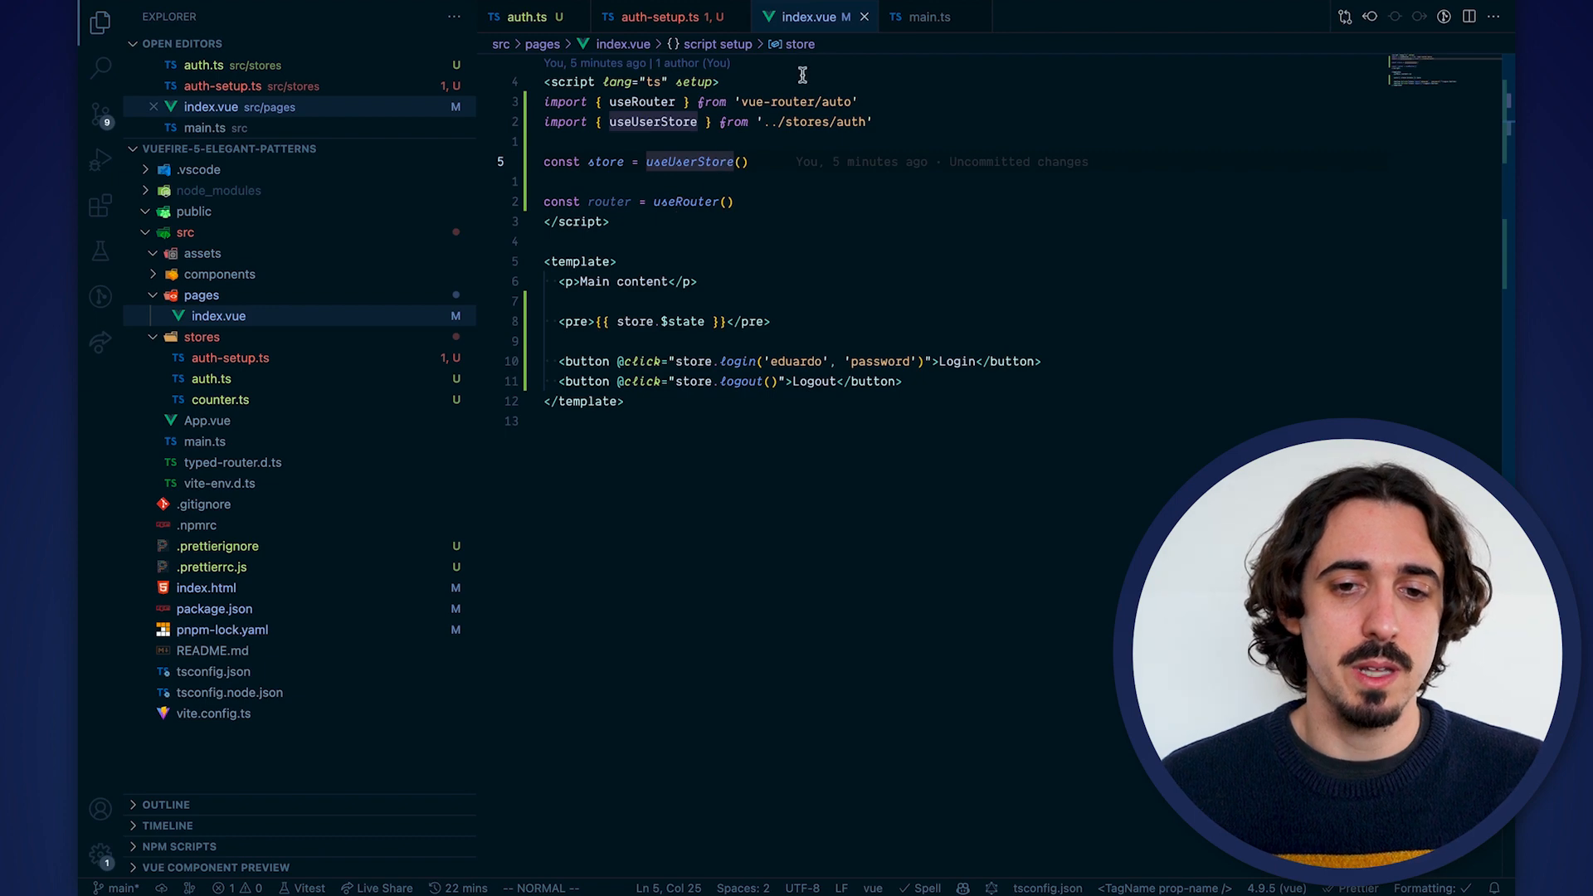
pyautogui.moveTo(644, 201)
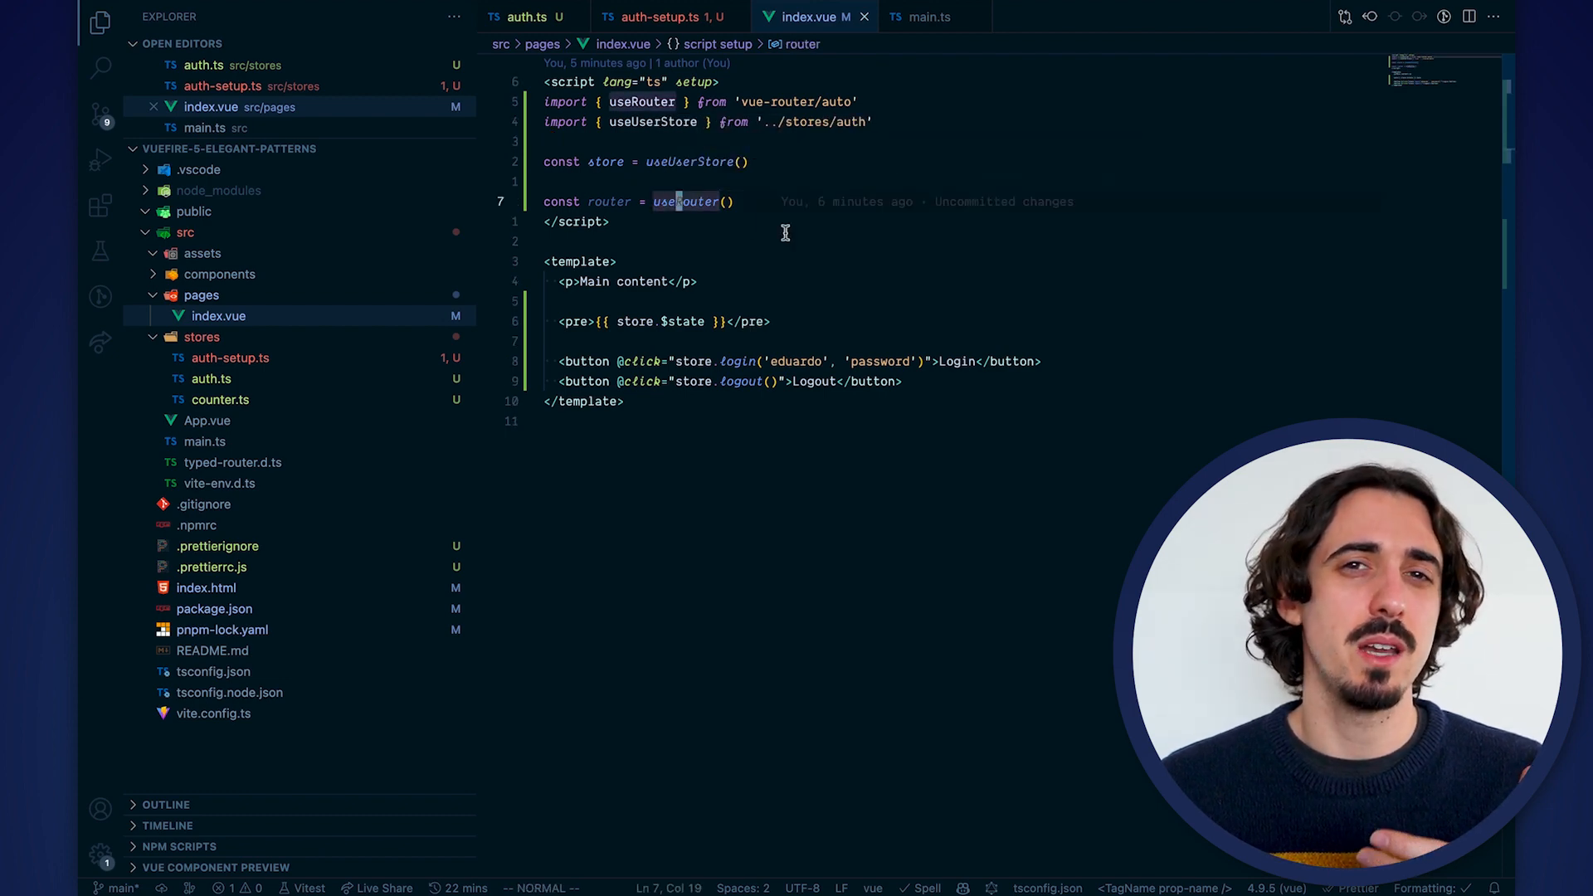
pyautogui.moveTo(672, 201)
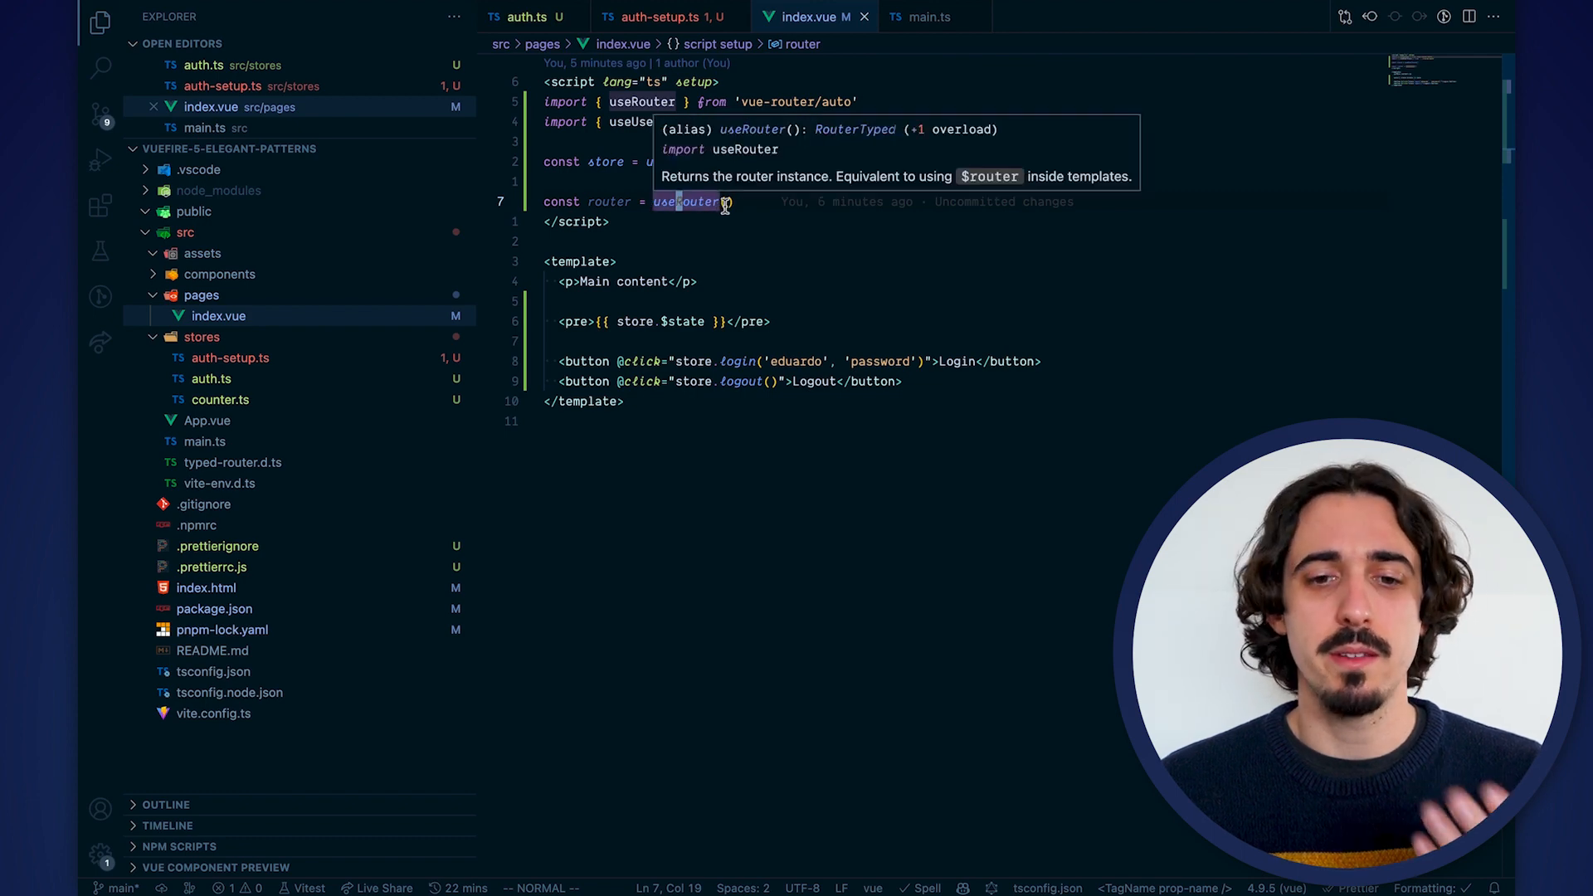
# Switch to main.ts and start a useRouter() call at the end of the file
pyautogui.click(926, 17)
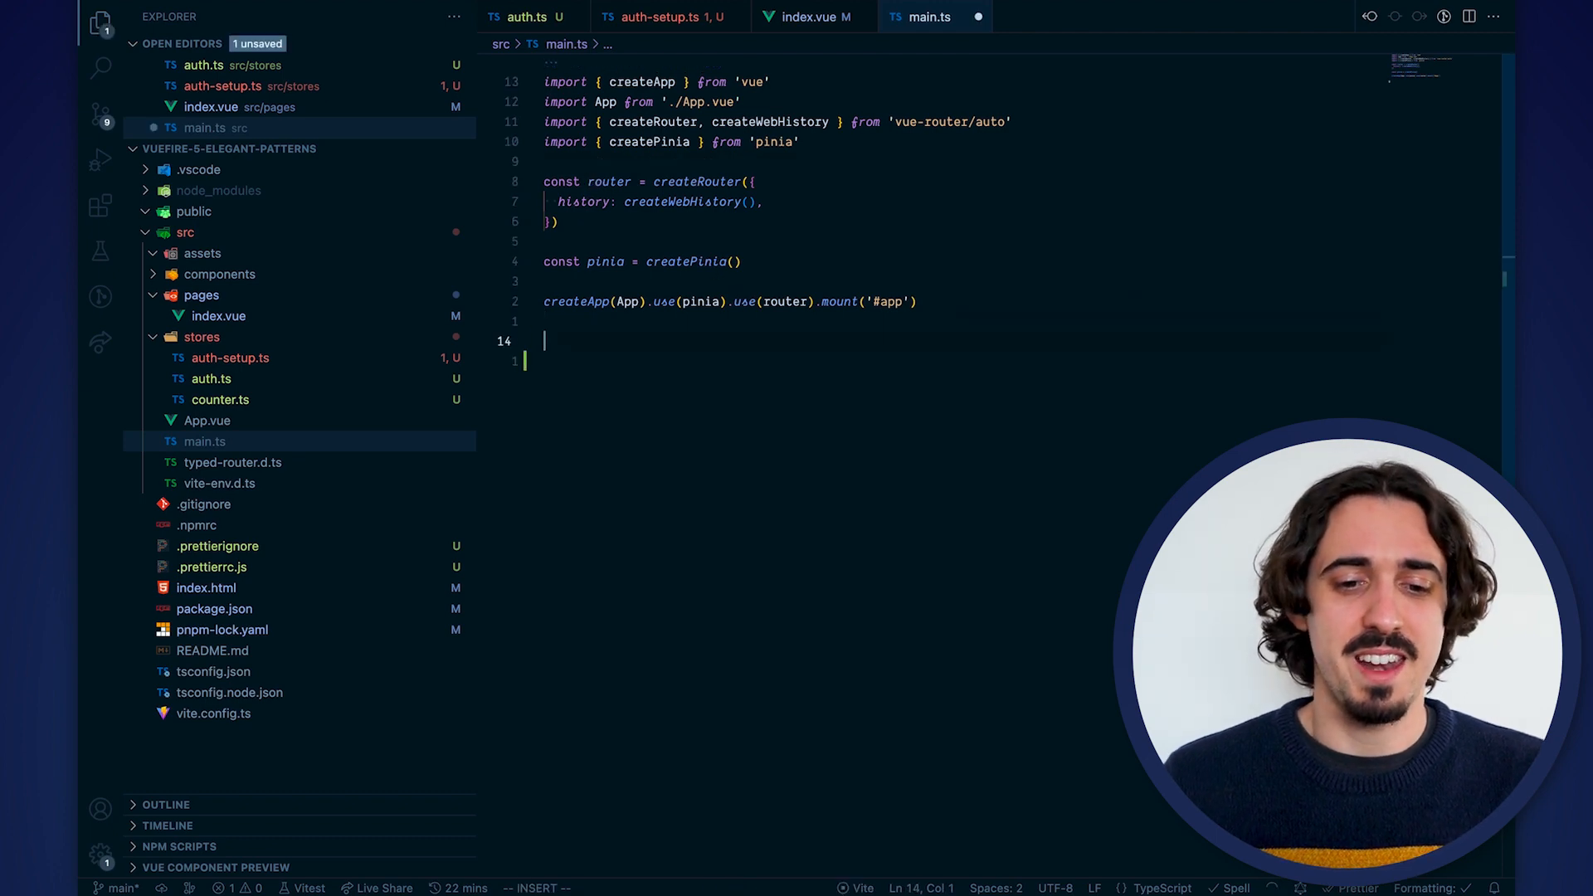
pyautogui.write('useR')
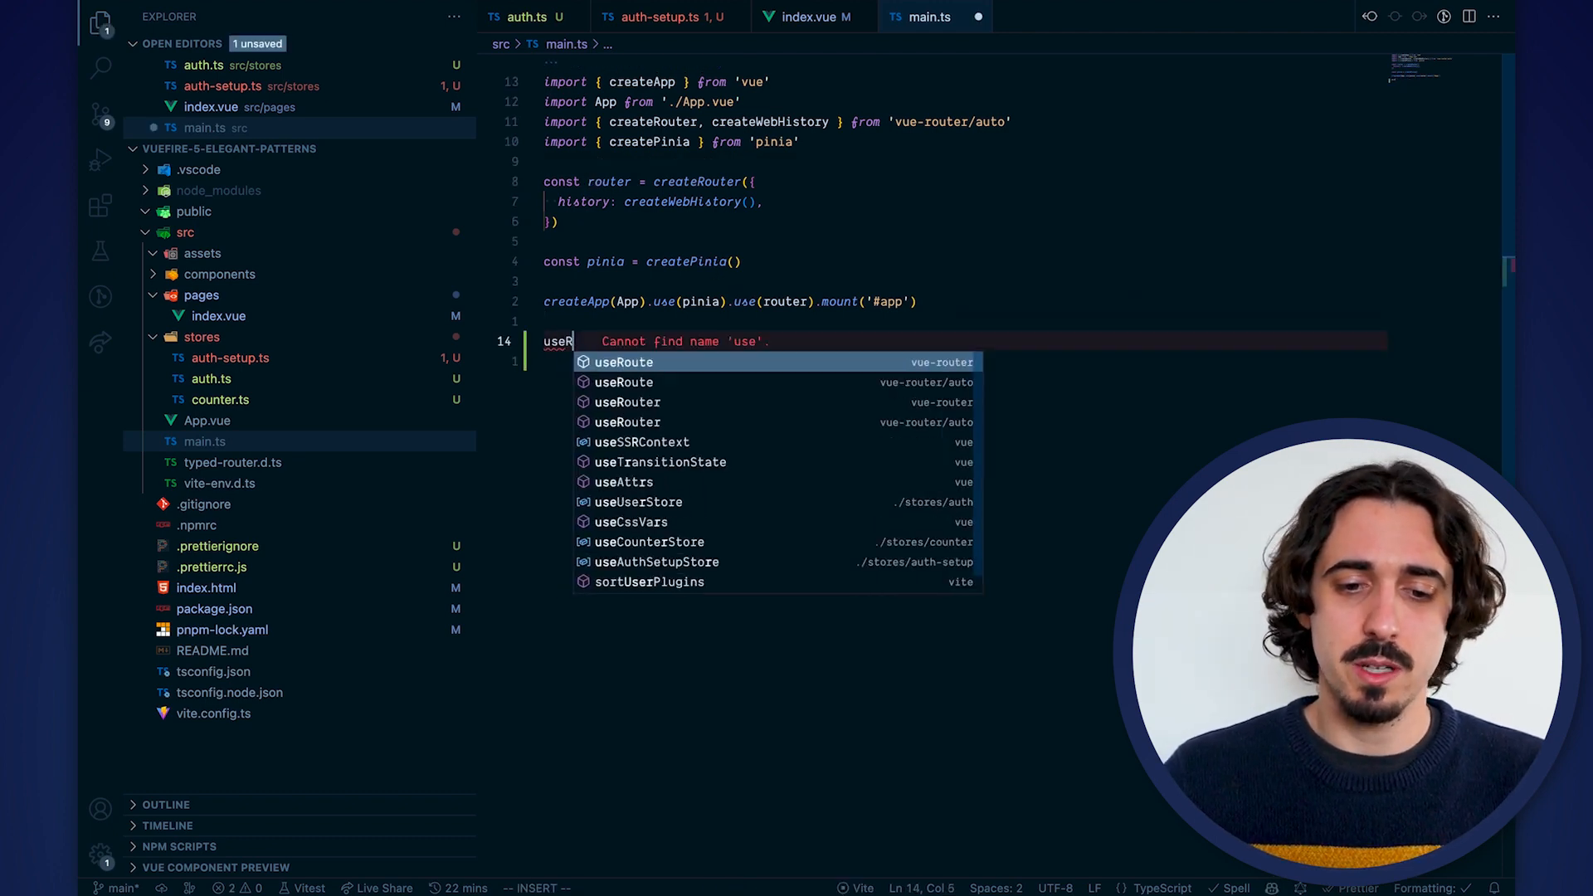
pyautogui.write('R')
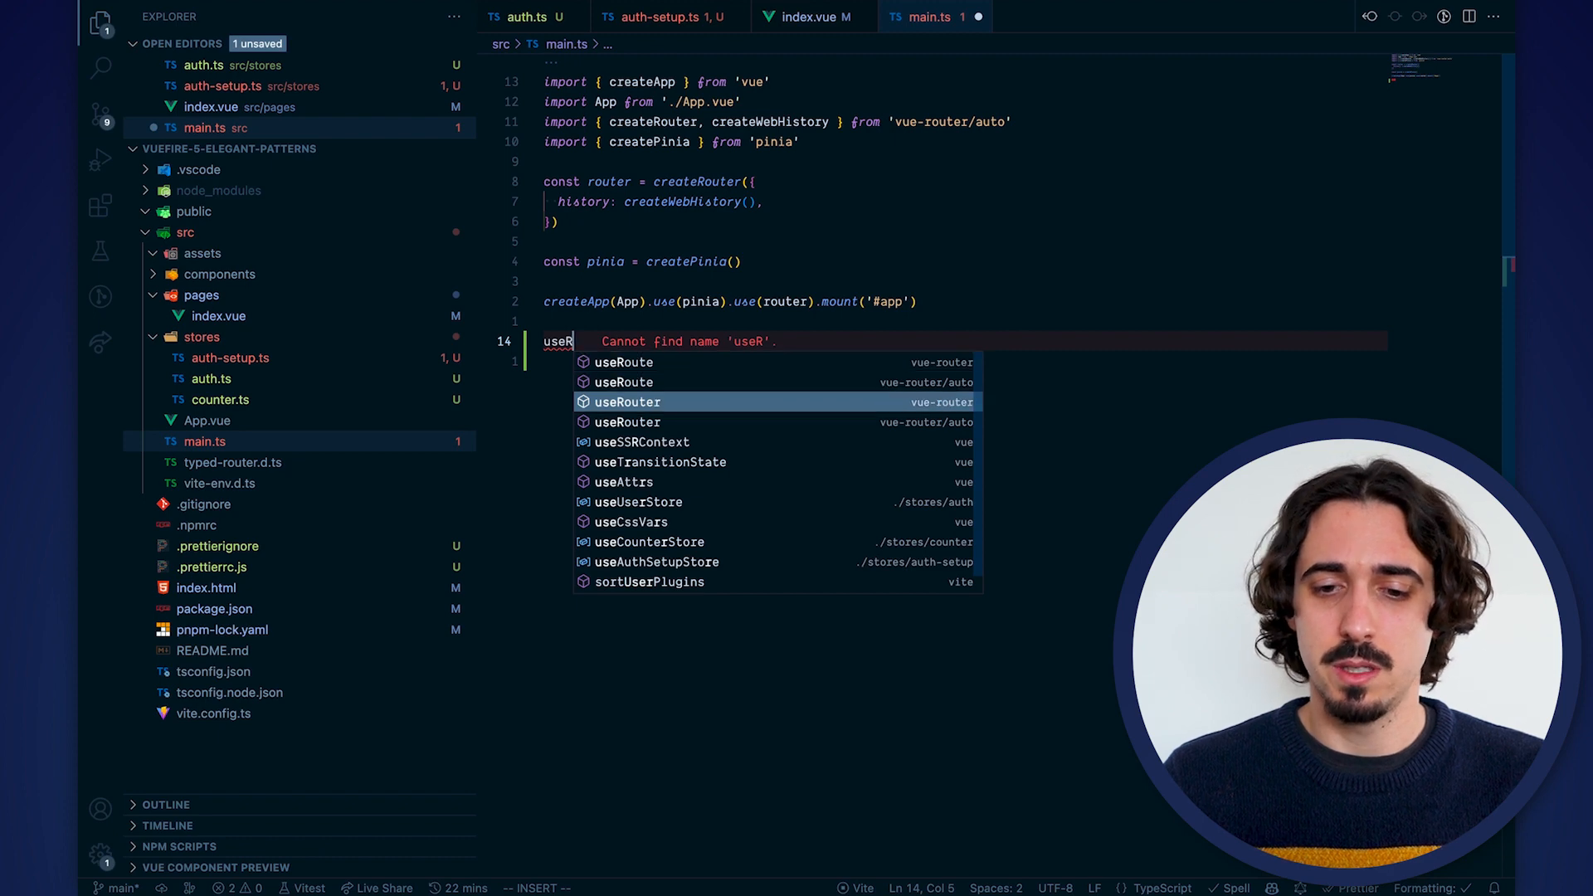
pyautogui.click(628, 402)
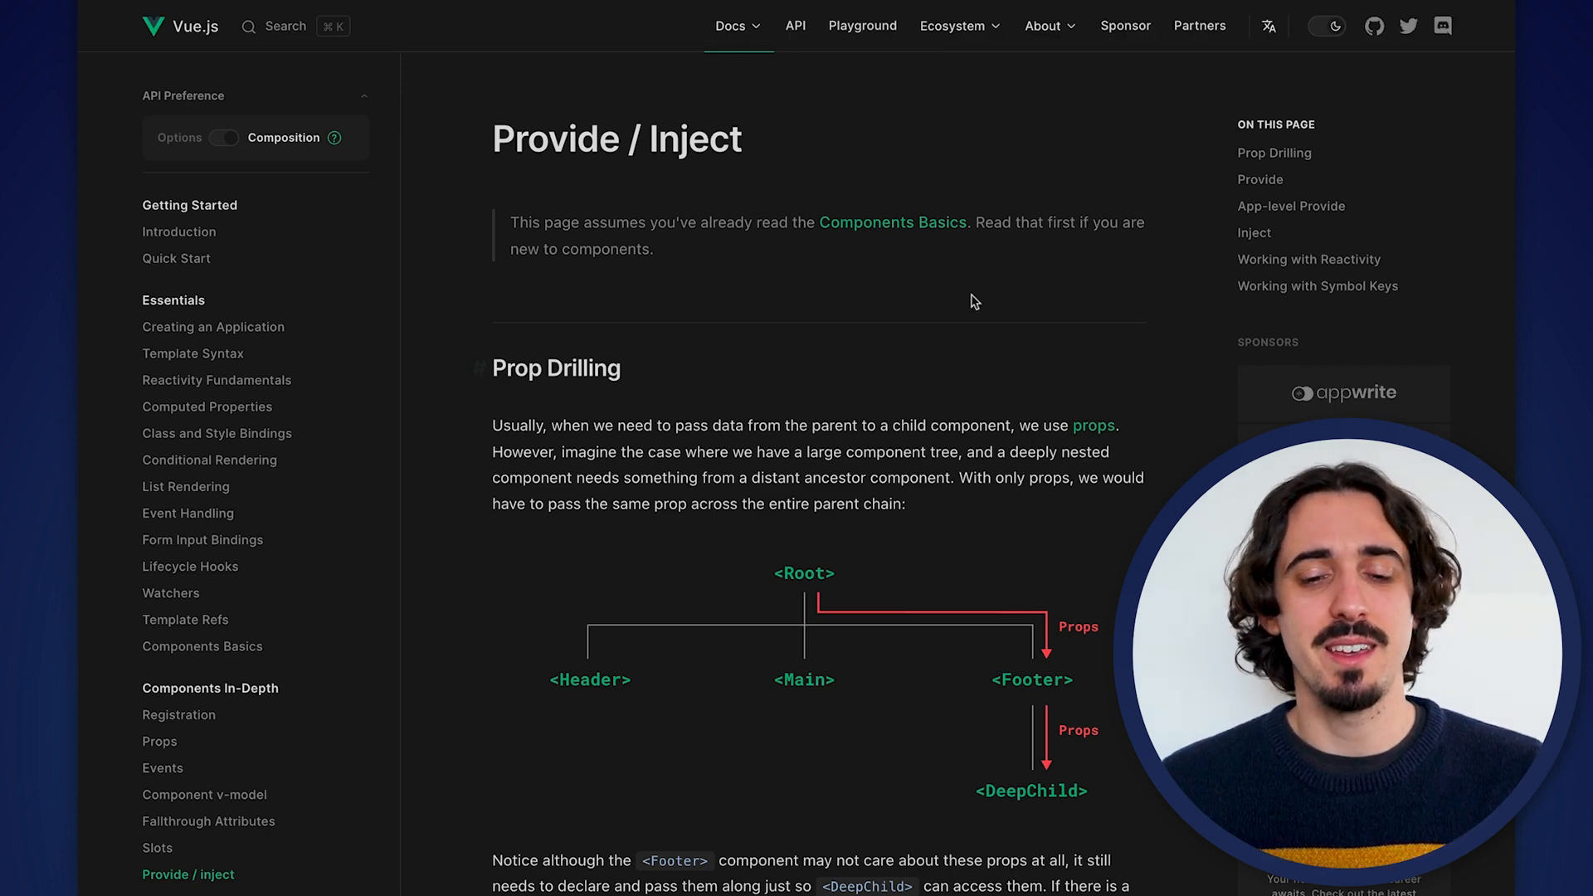
# Scroll down the Provide / Inject guide to the Prop Drilling section
pyautogui.scroll(-3)
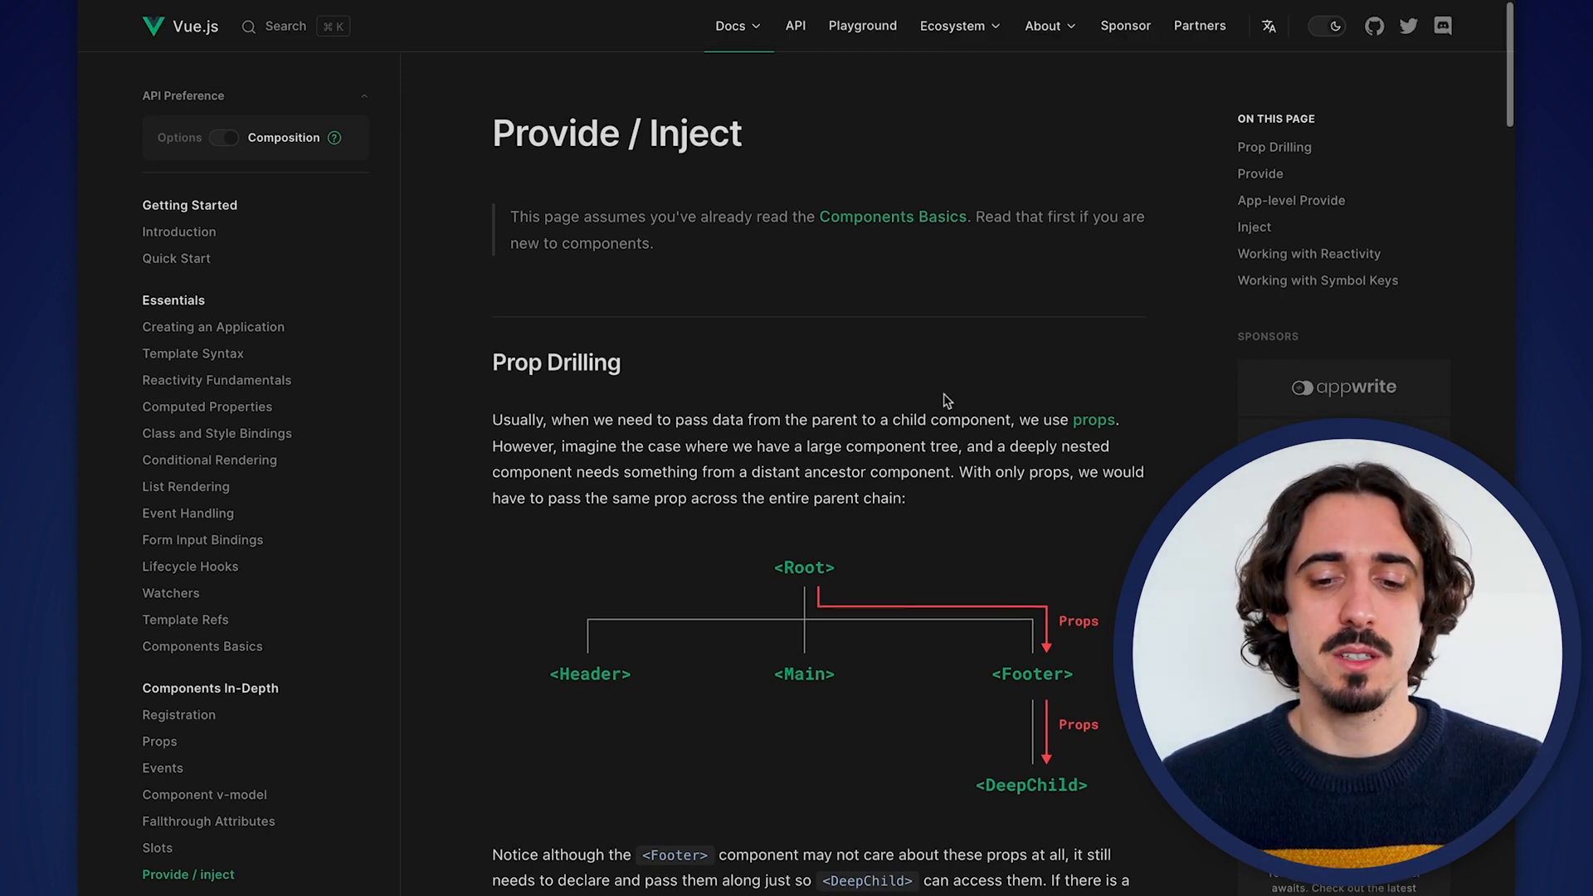
pyautogui.scroll(-3)
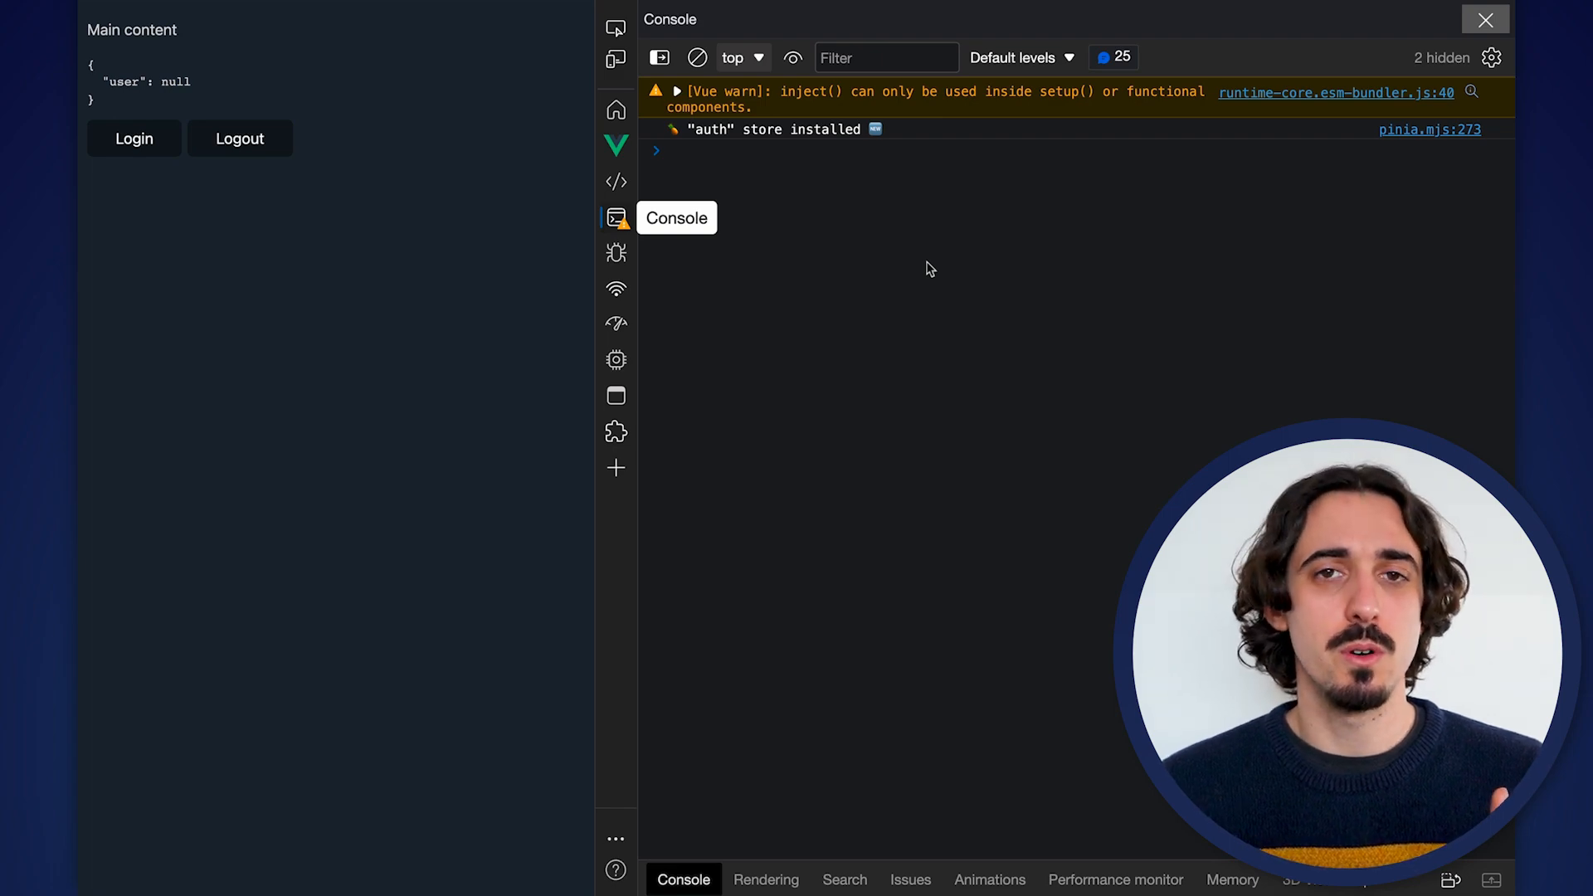
pyautogui.moveTo(760, 374)
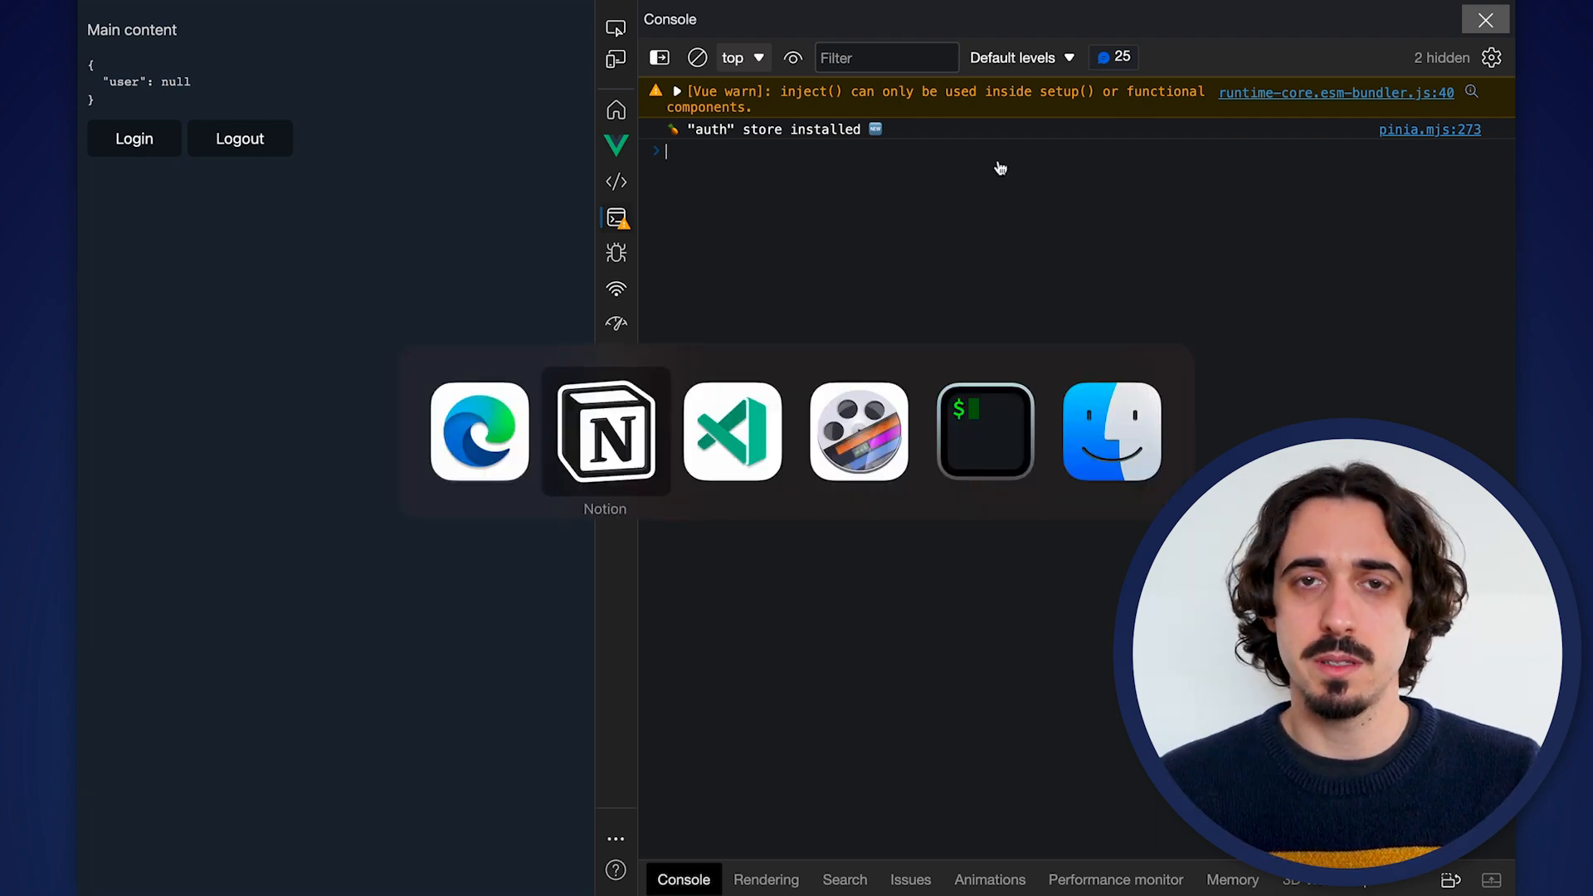
# Drop the unused useRouter import and call, and export const router from main.ts
pyautogui.click(732, 431)
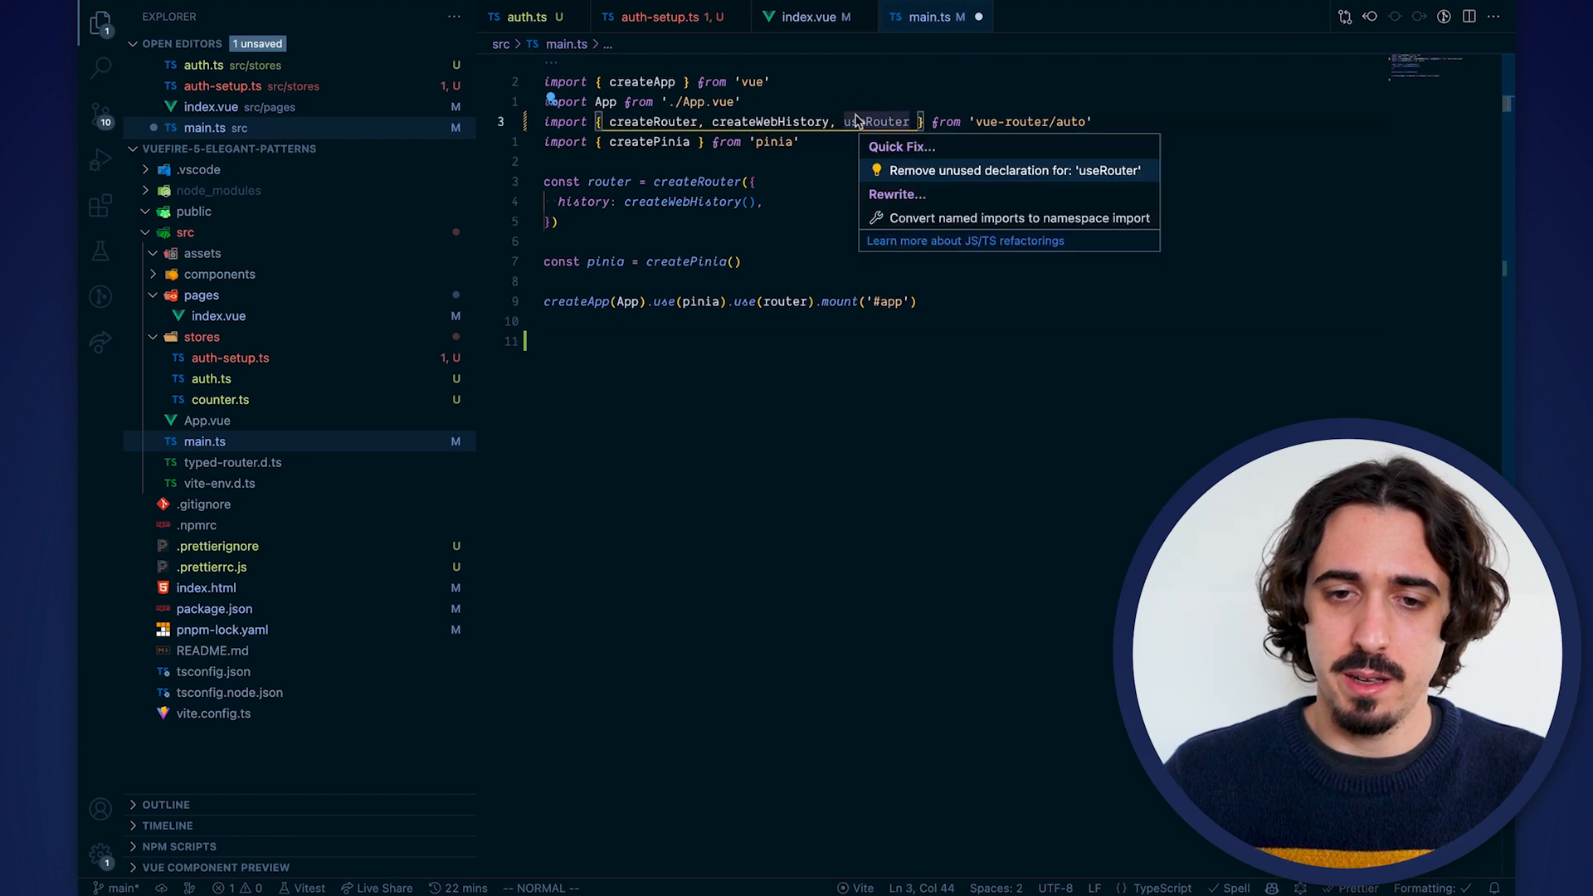
pyautogui.click(1014, 169)
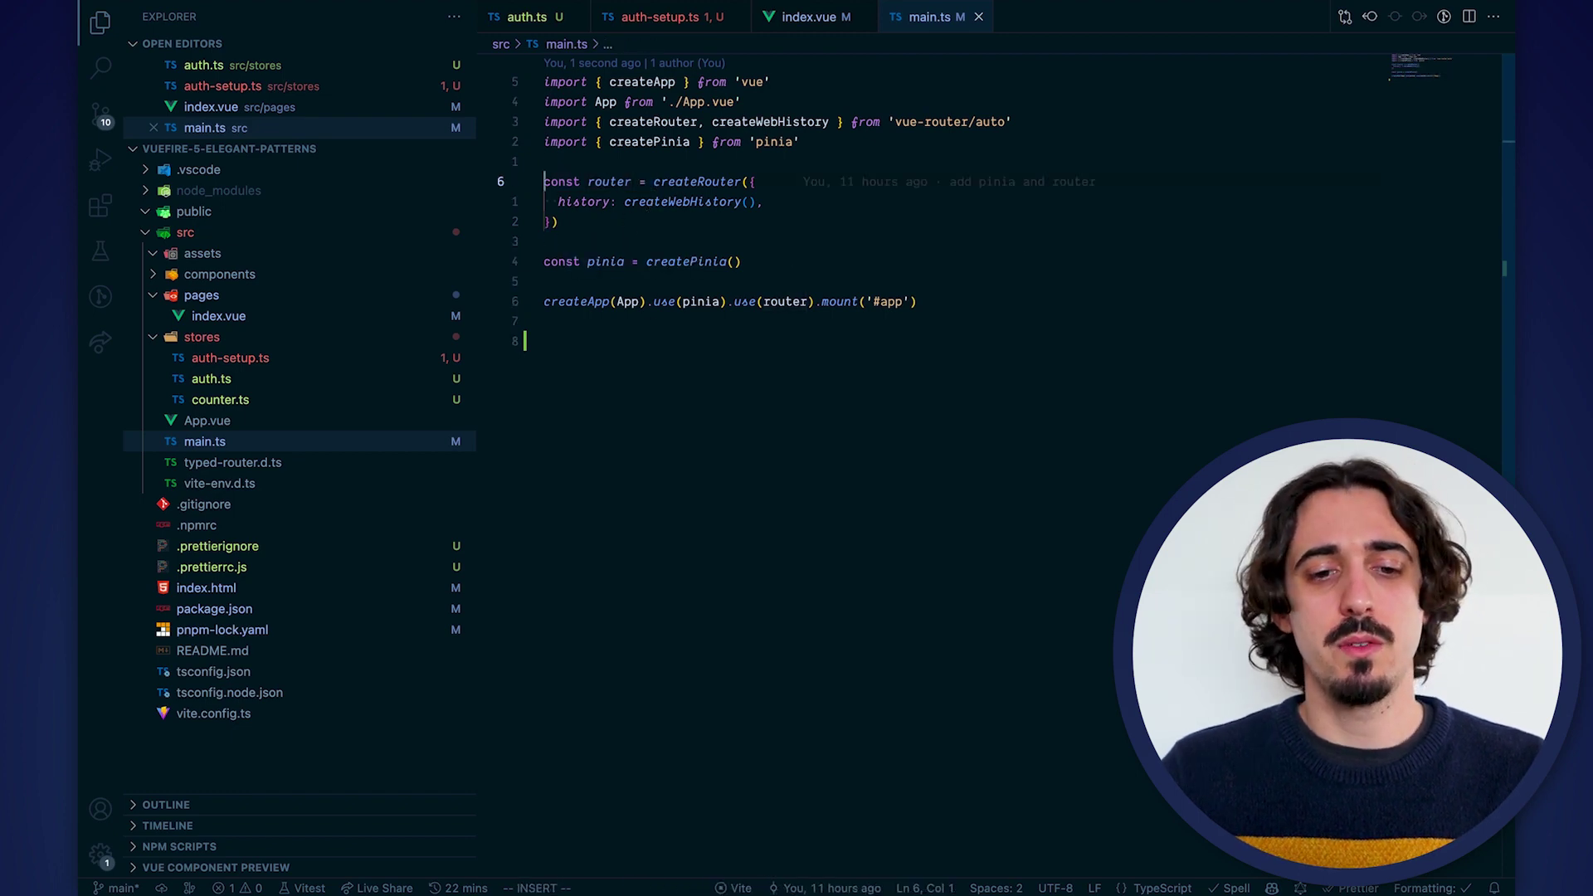
pyautogui.write('export')
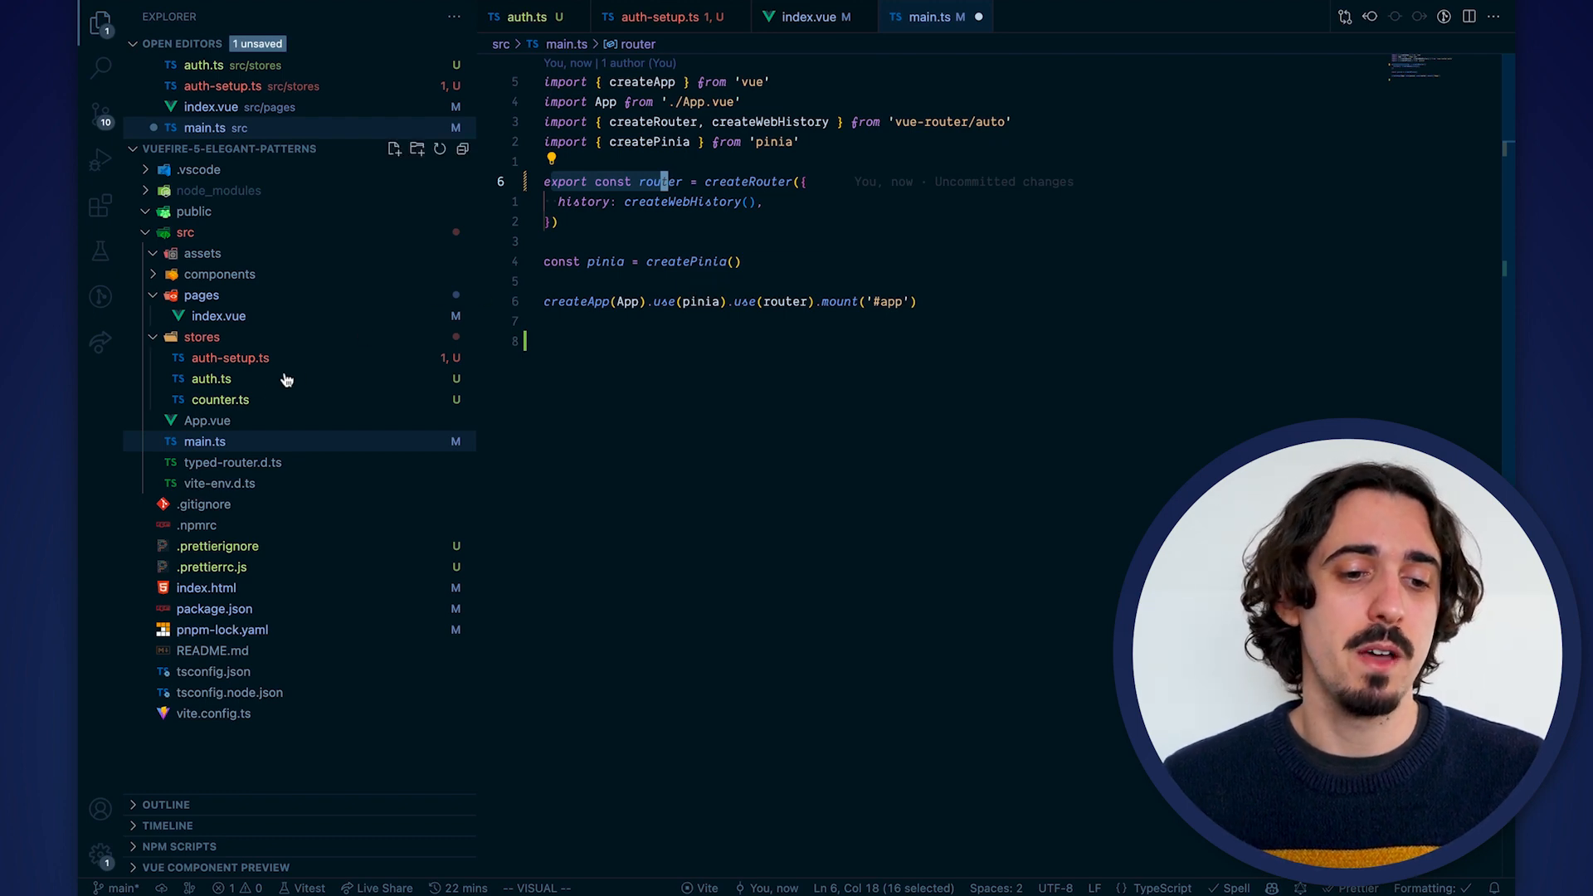
# In auth.ts import { router } from '../main' and begin router.push in login
pyautogui.click(211, 379)
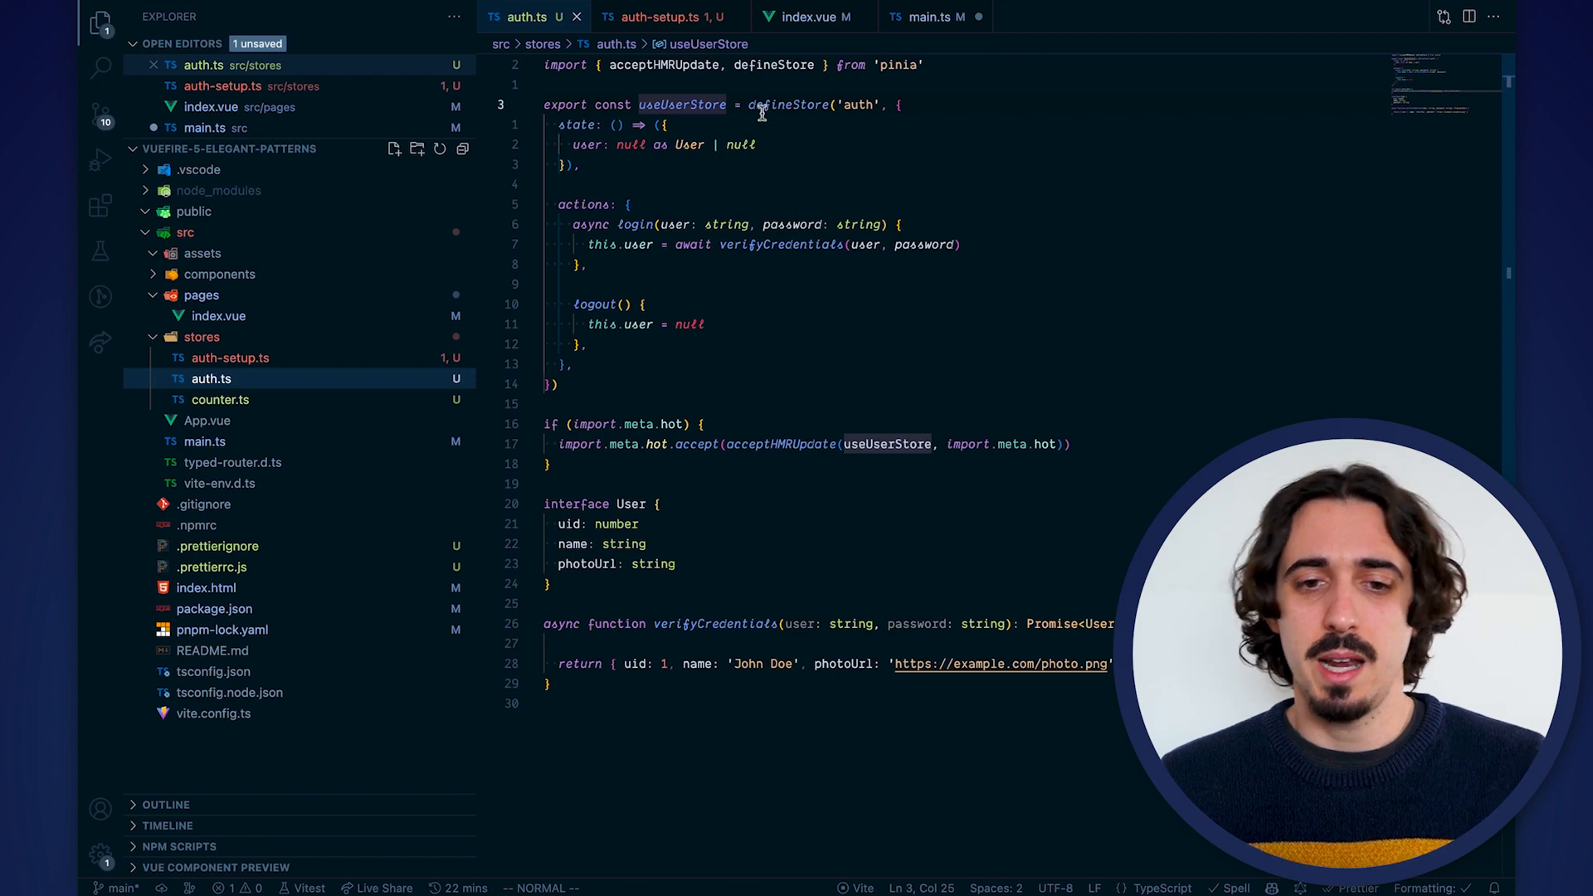
pyautogui.write('import')
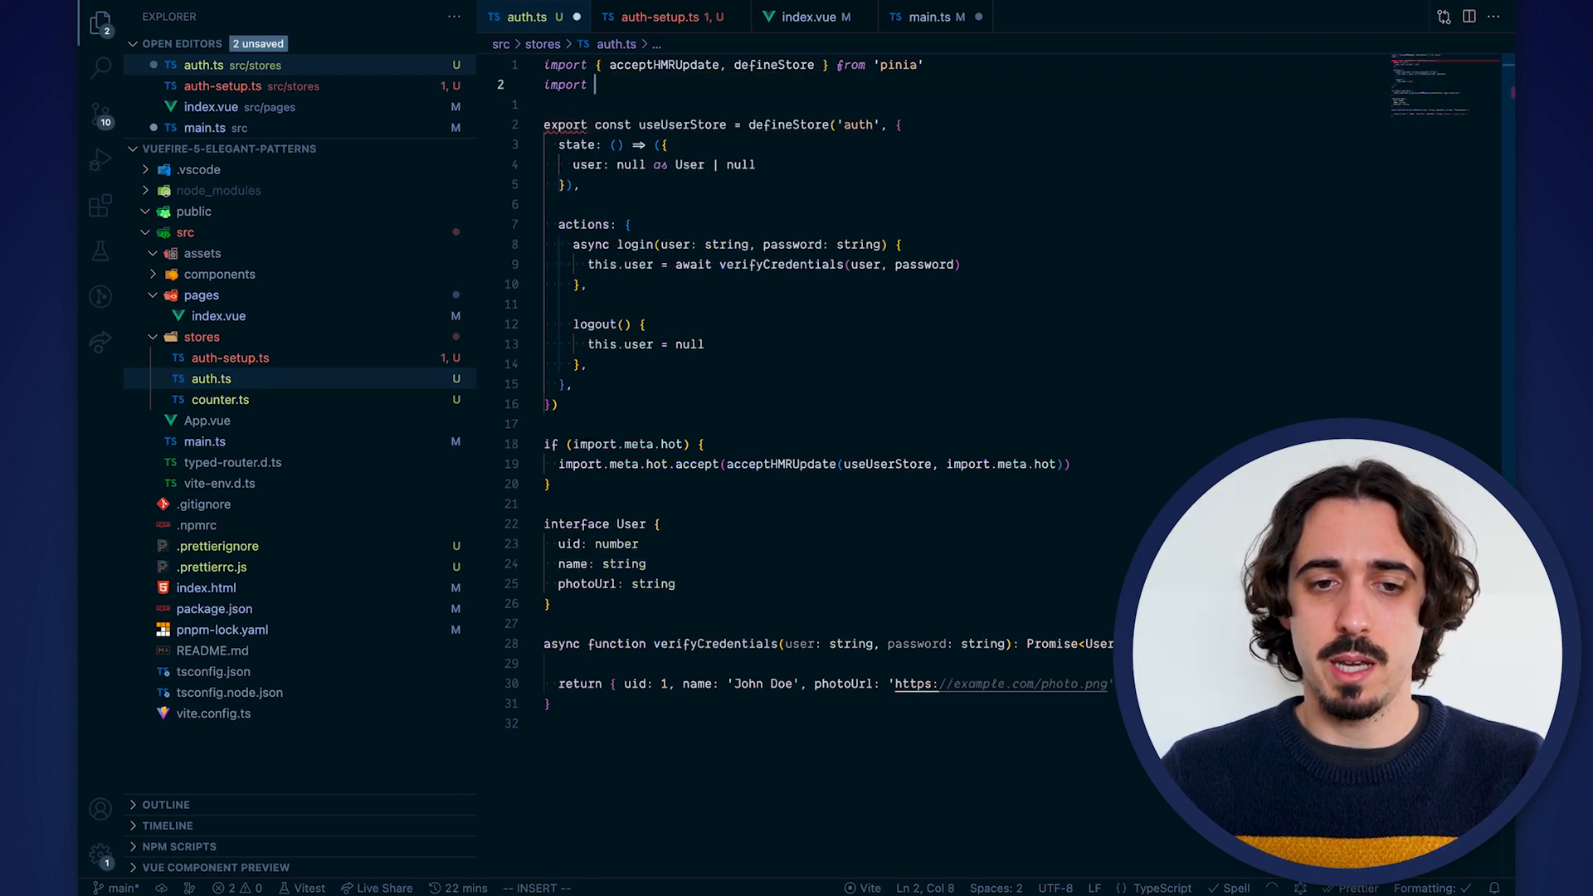
pyautogui.write("{ router } from '../main")
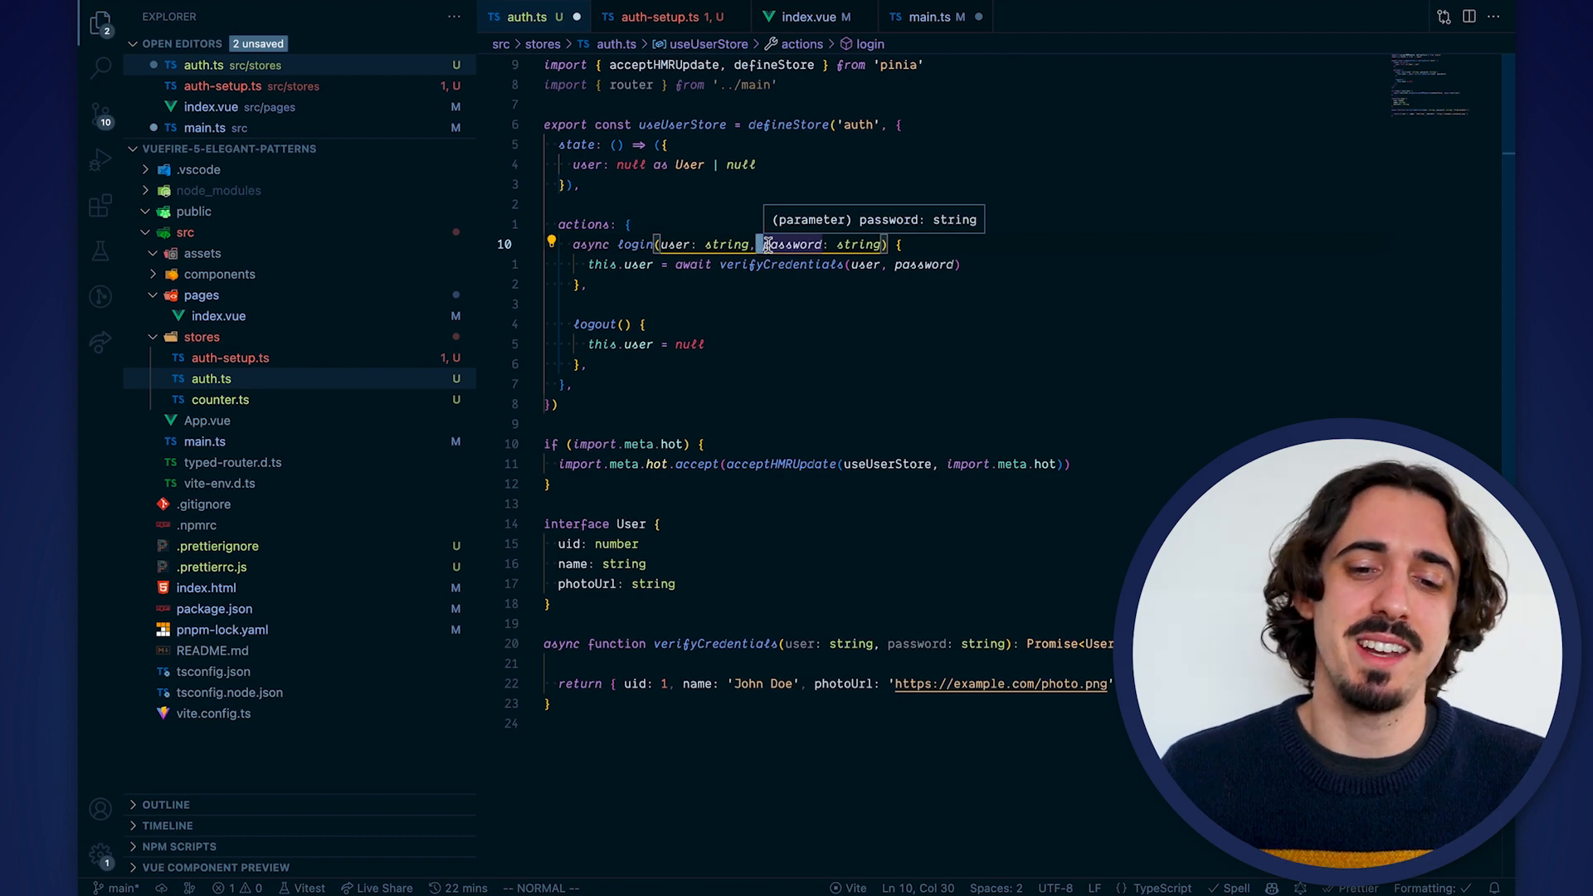
pyautogui.write('router.p')
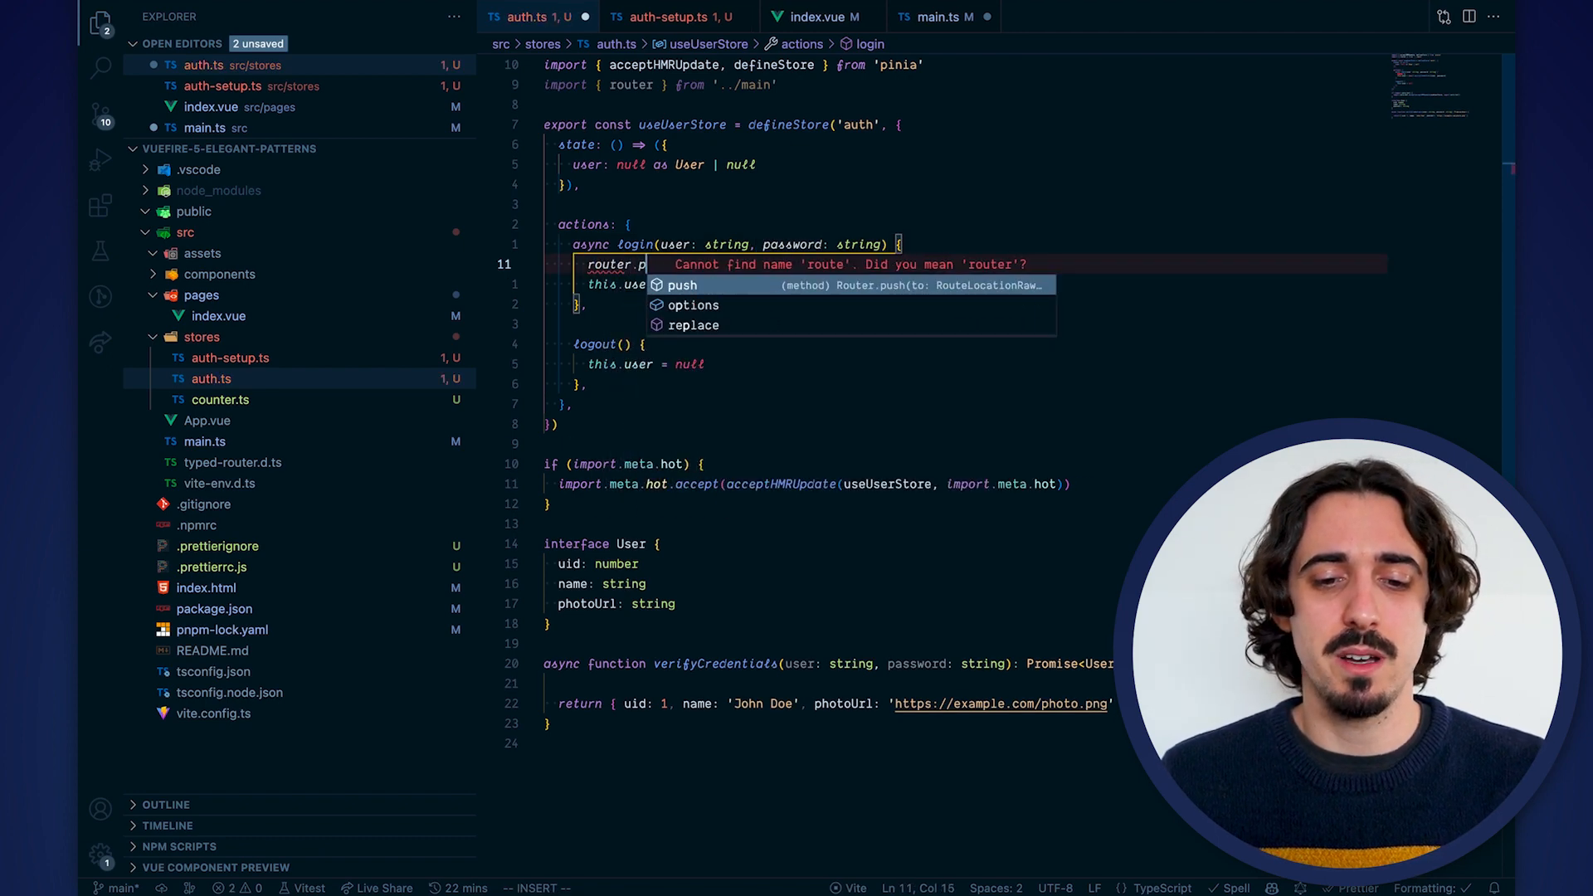
pyautogui.write('us')
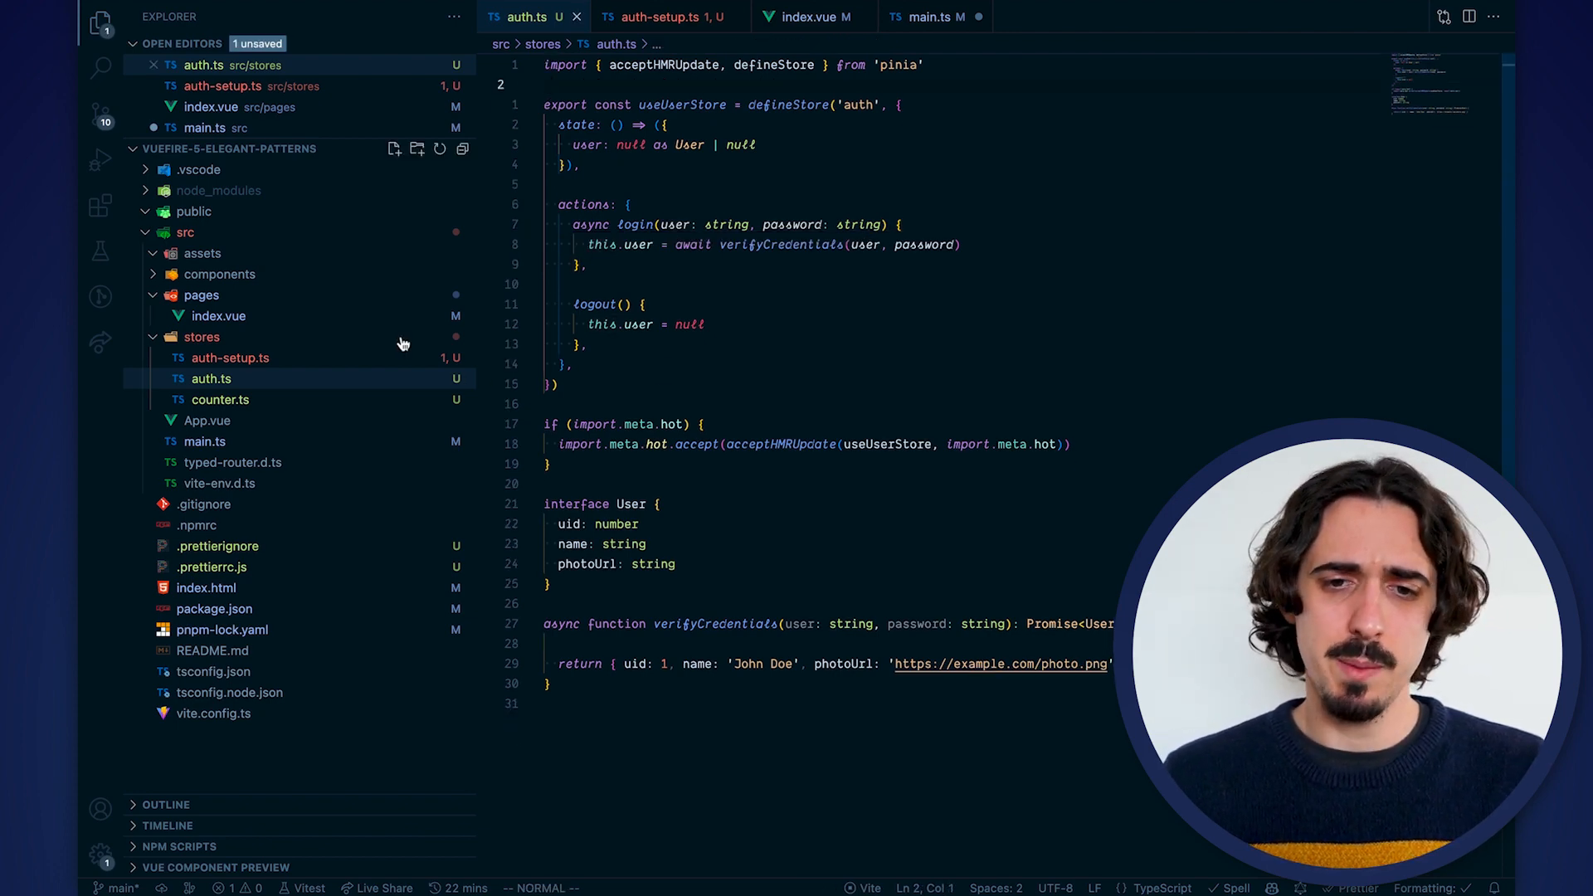
pyautogui.moveTo(286, 392)
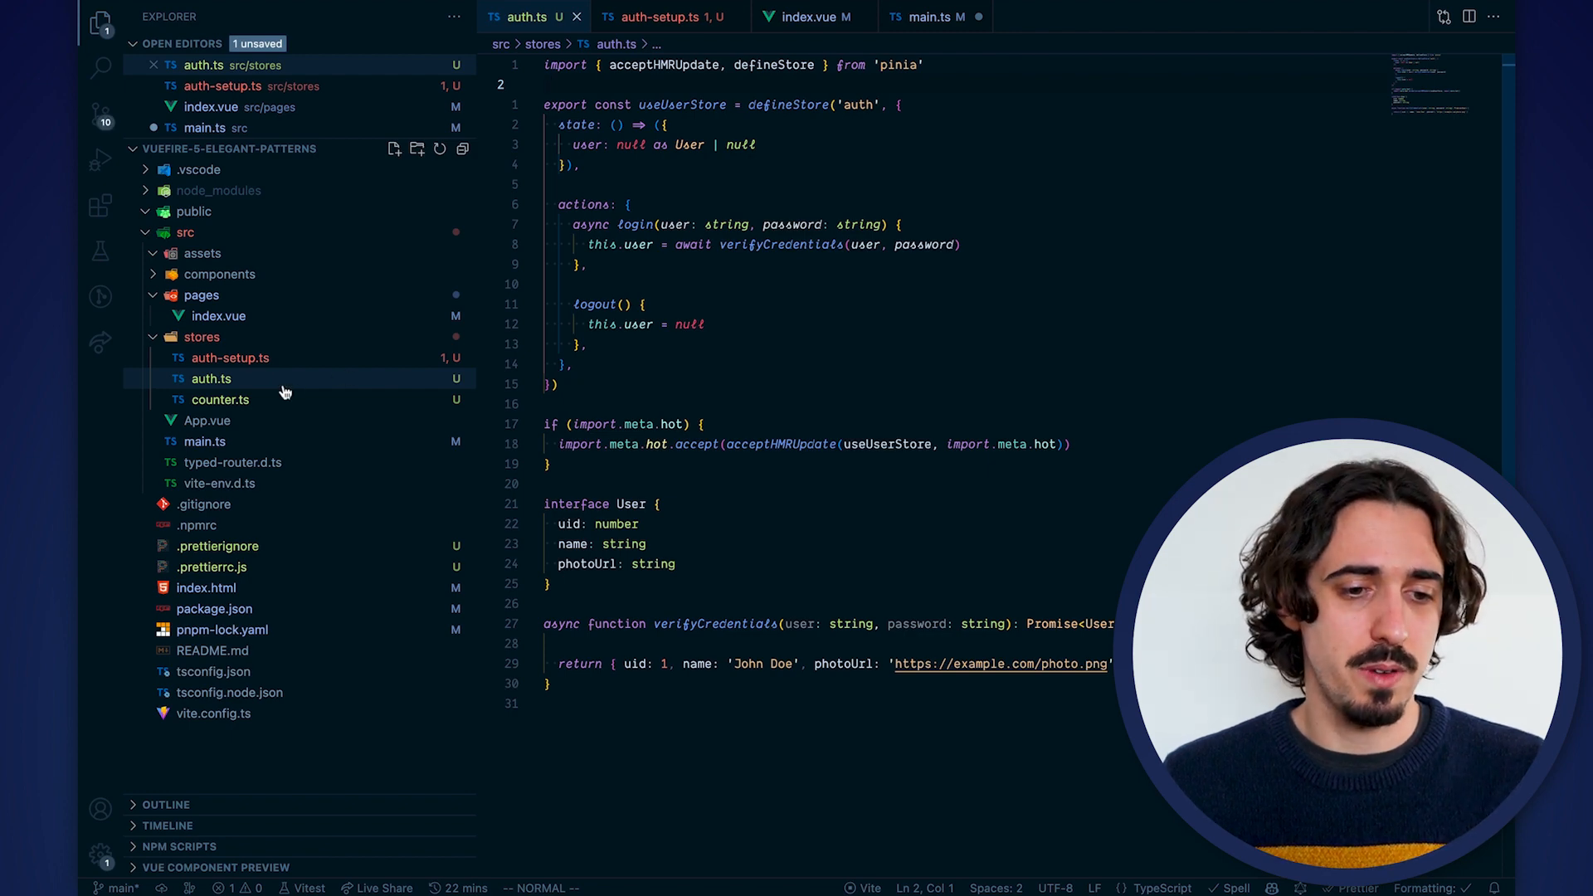
pyautogui.moveTo(317, 367)
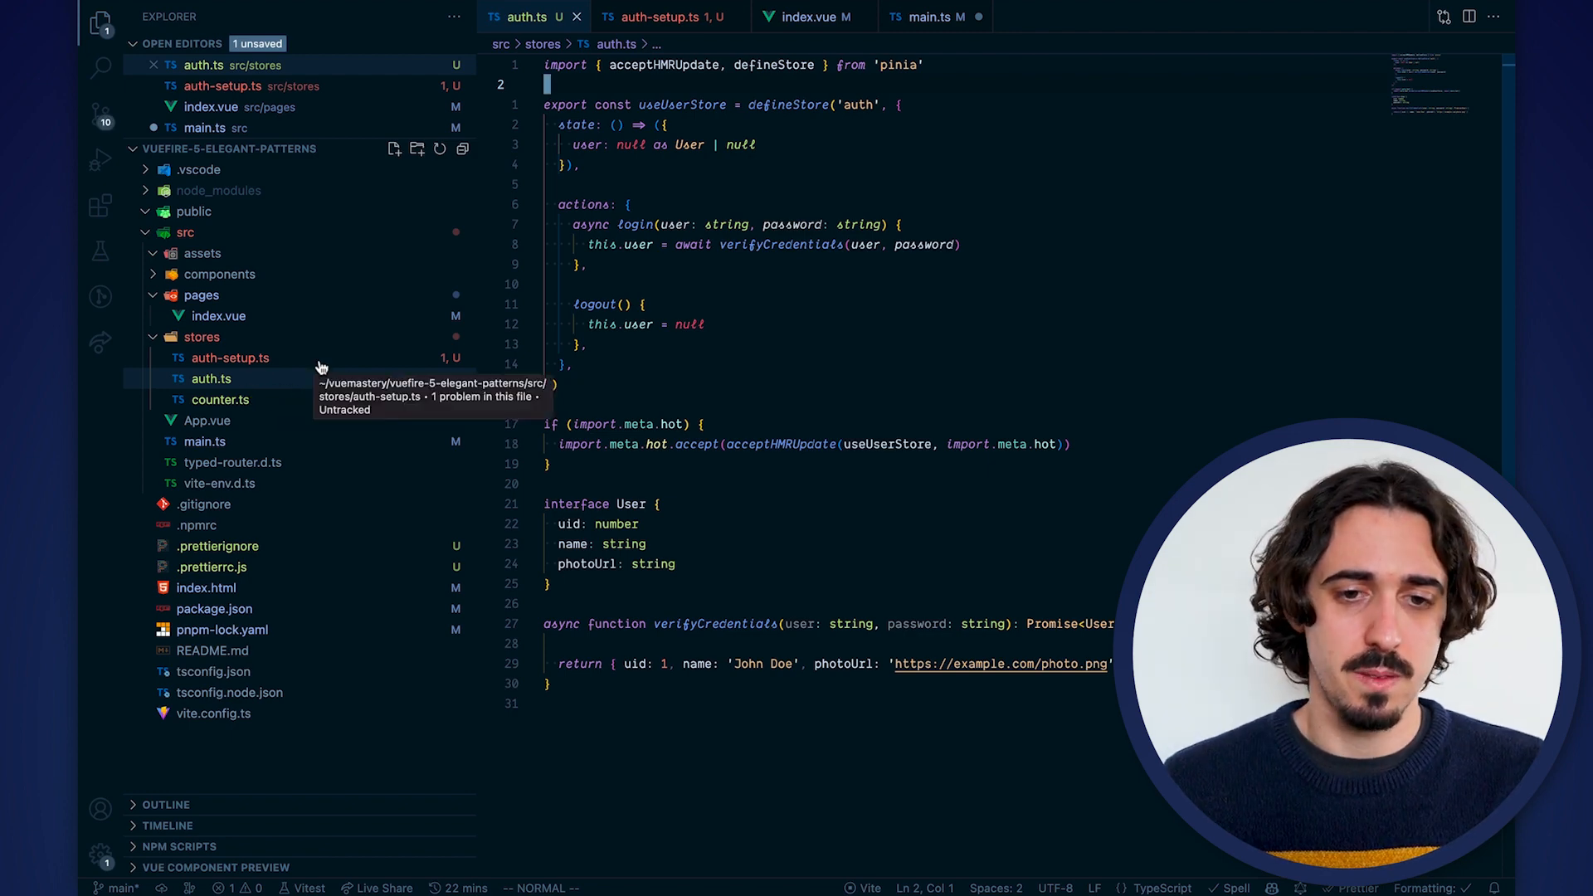
# Create src/router.ts with the router, importing createRouter and createWebHistory from vue-router/auto
pyautogui.click(933, 16)
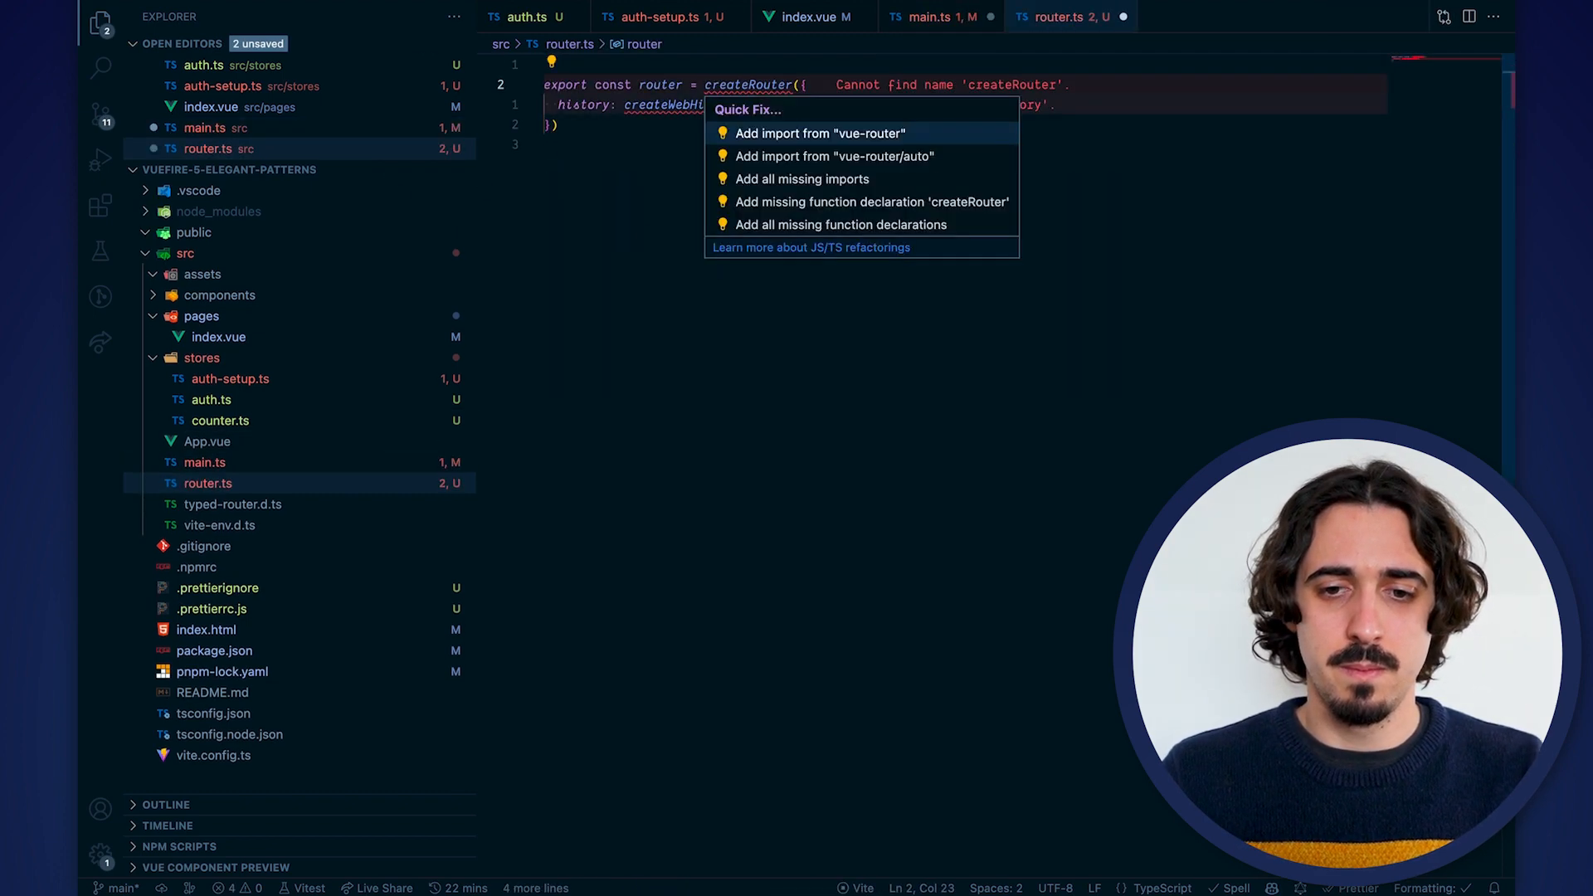
pyautogui.click(833, 156)
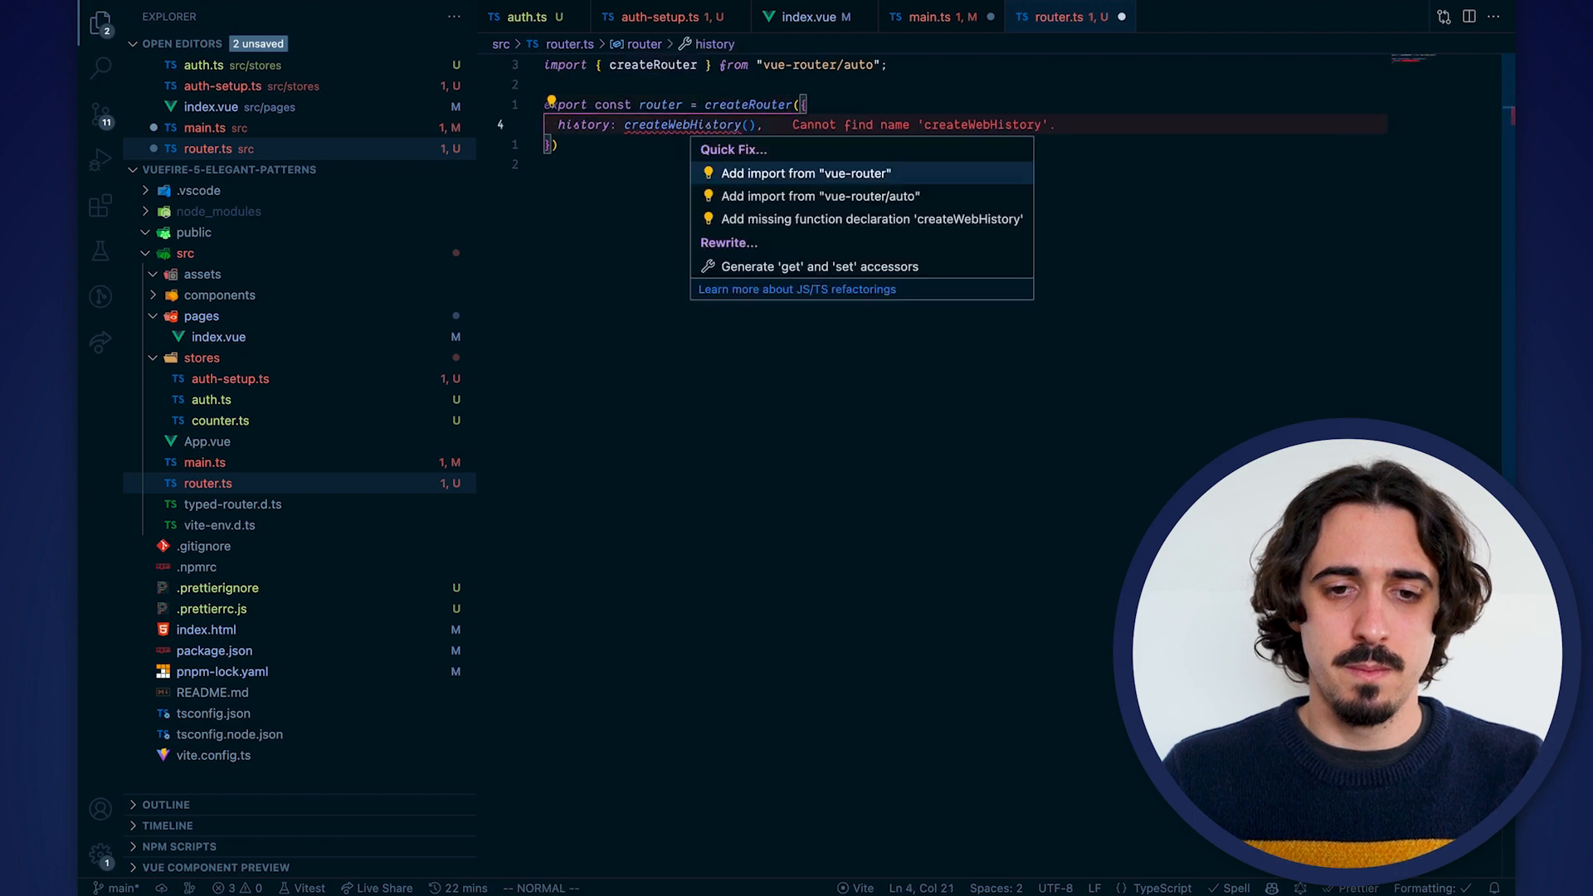
pyautogui.click(941, 17)
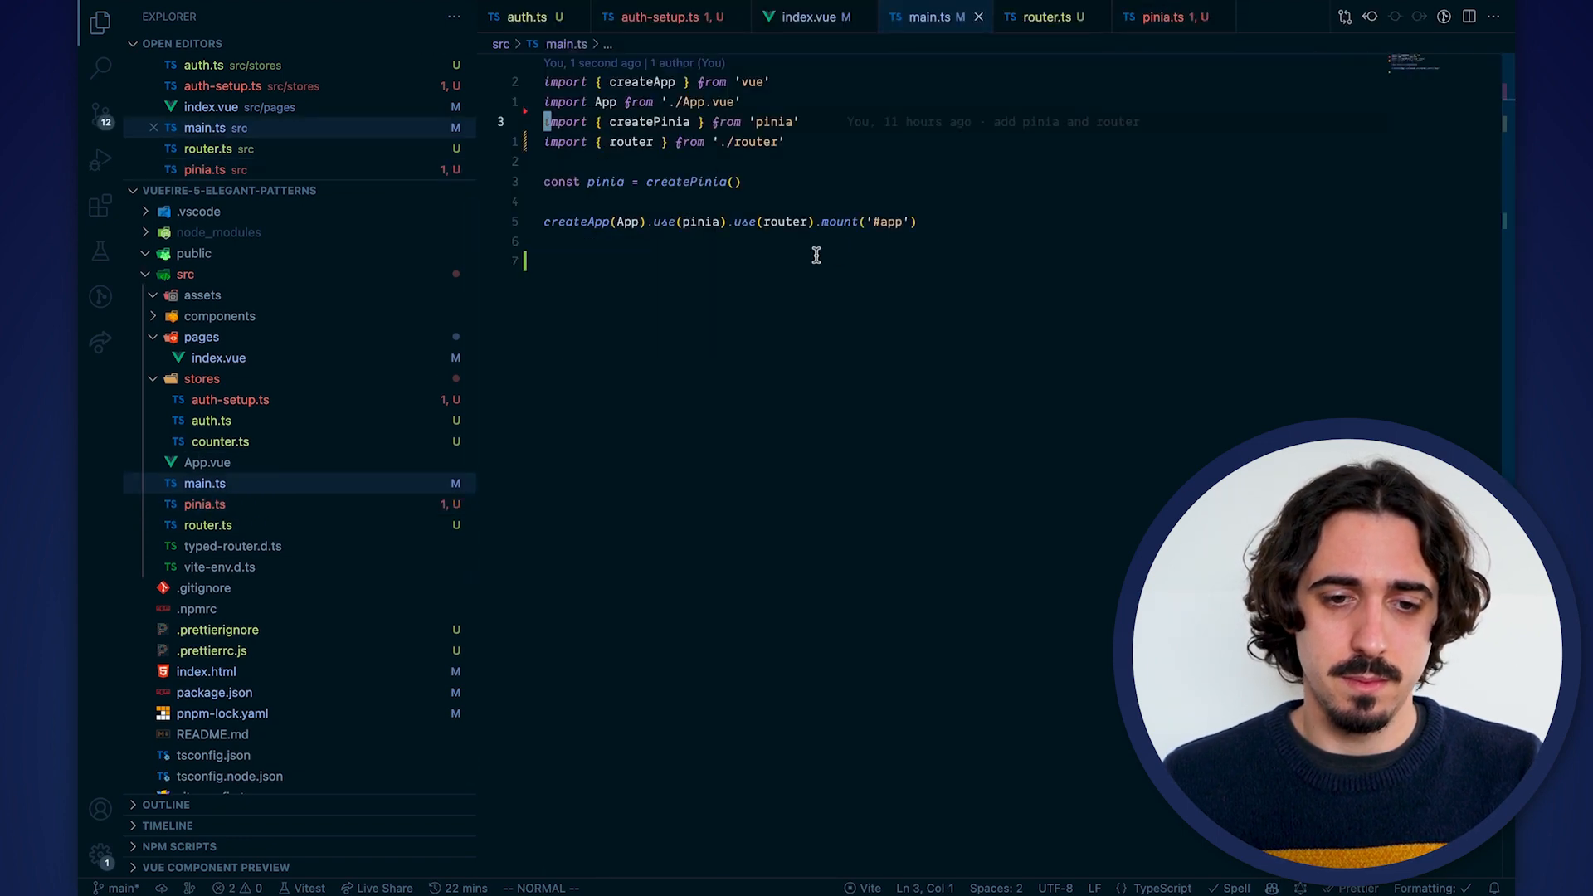
# Review pinia.ts, then return to main.ts to import pinia from './pinia'
pyautogui.click(1161, 17)
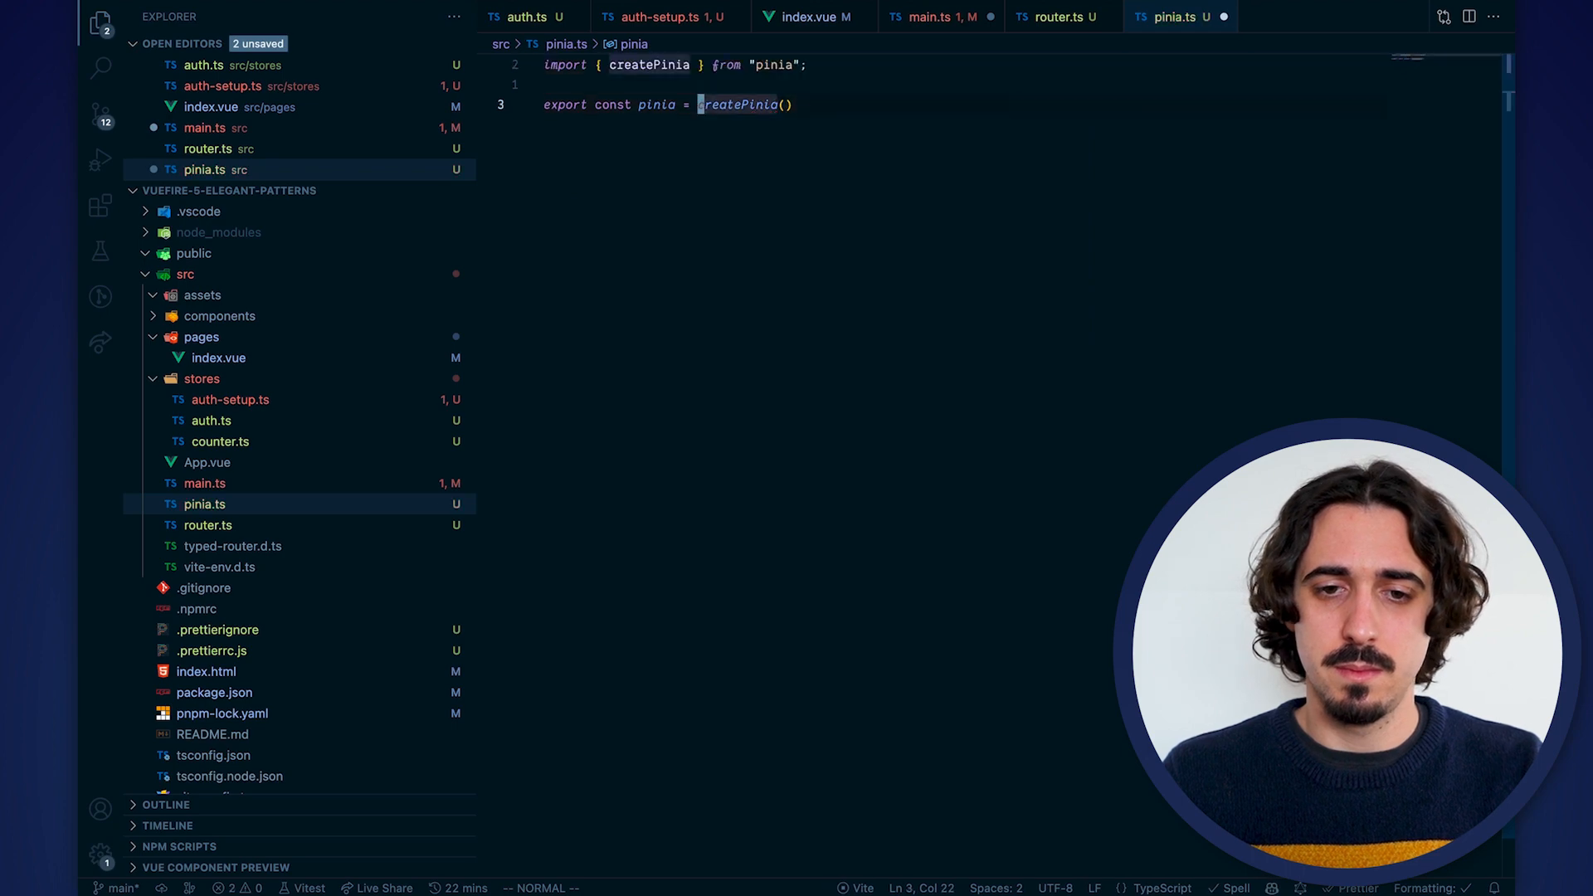
pyautogui.click(936, 17)
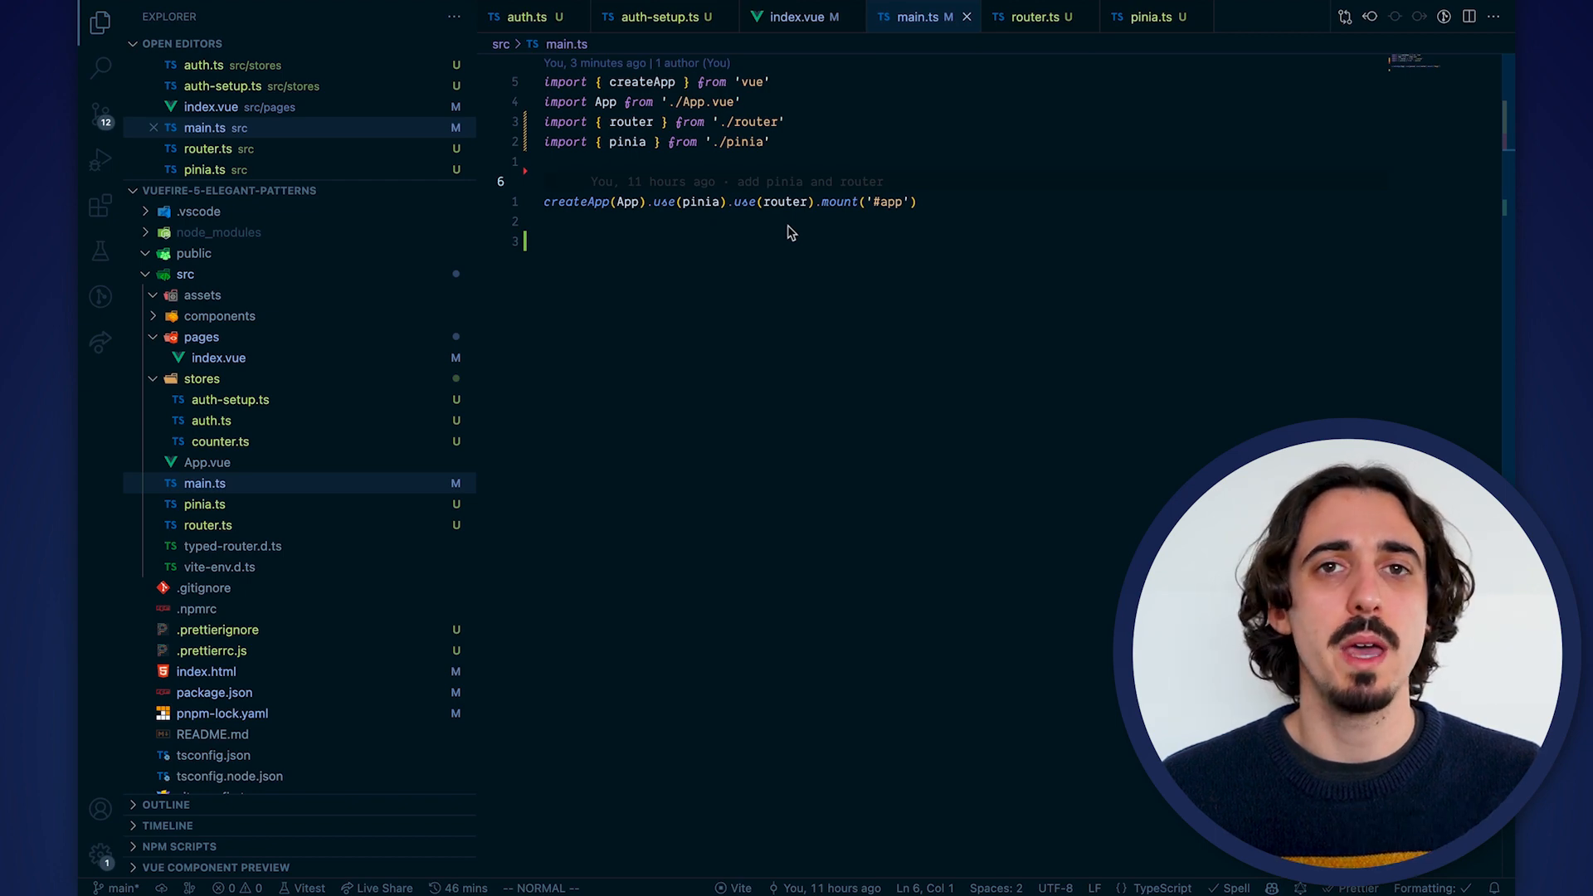
pyautogui.moveTo(523, 27)
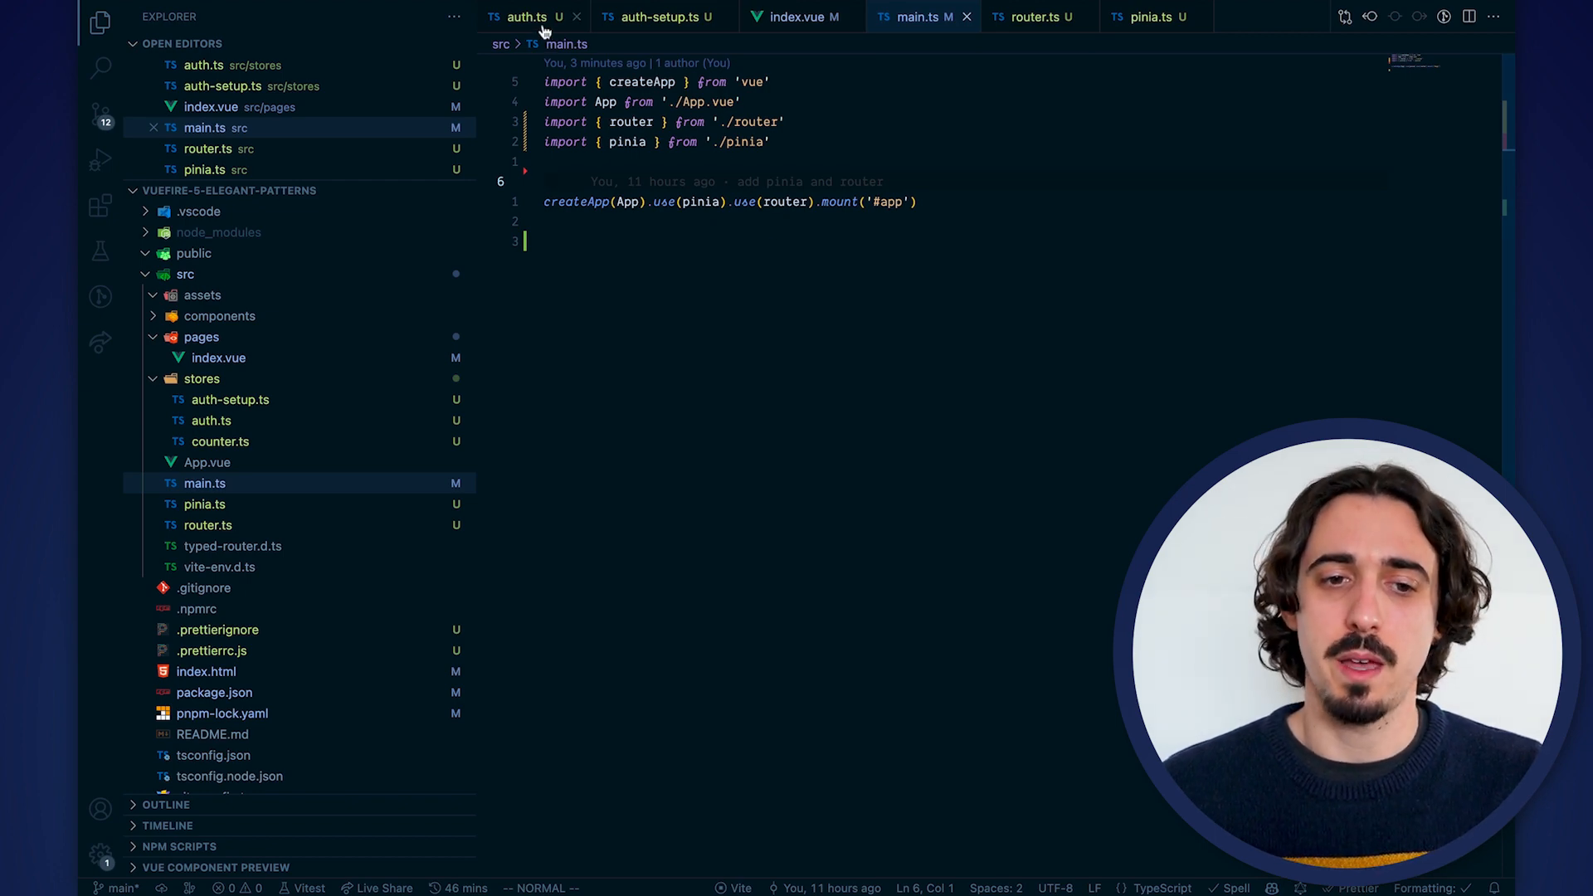
# In auth.ts logout(), add router.push('/login') after this.user = null
pyautogui.click(526, 16)
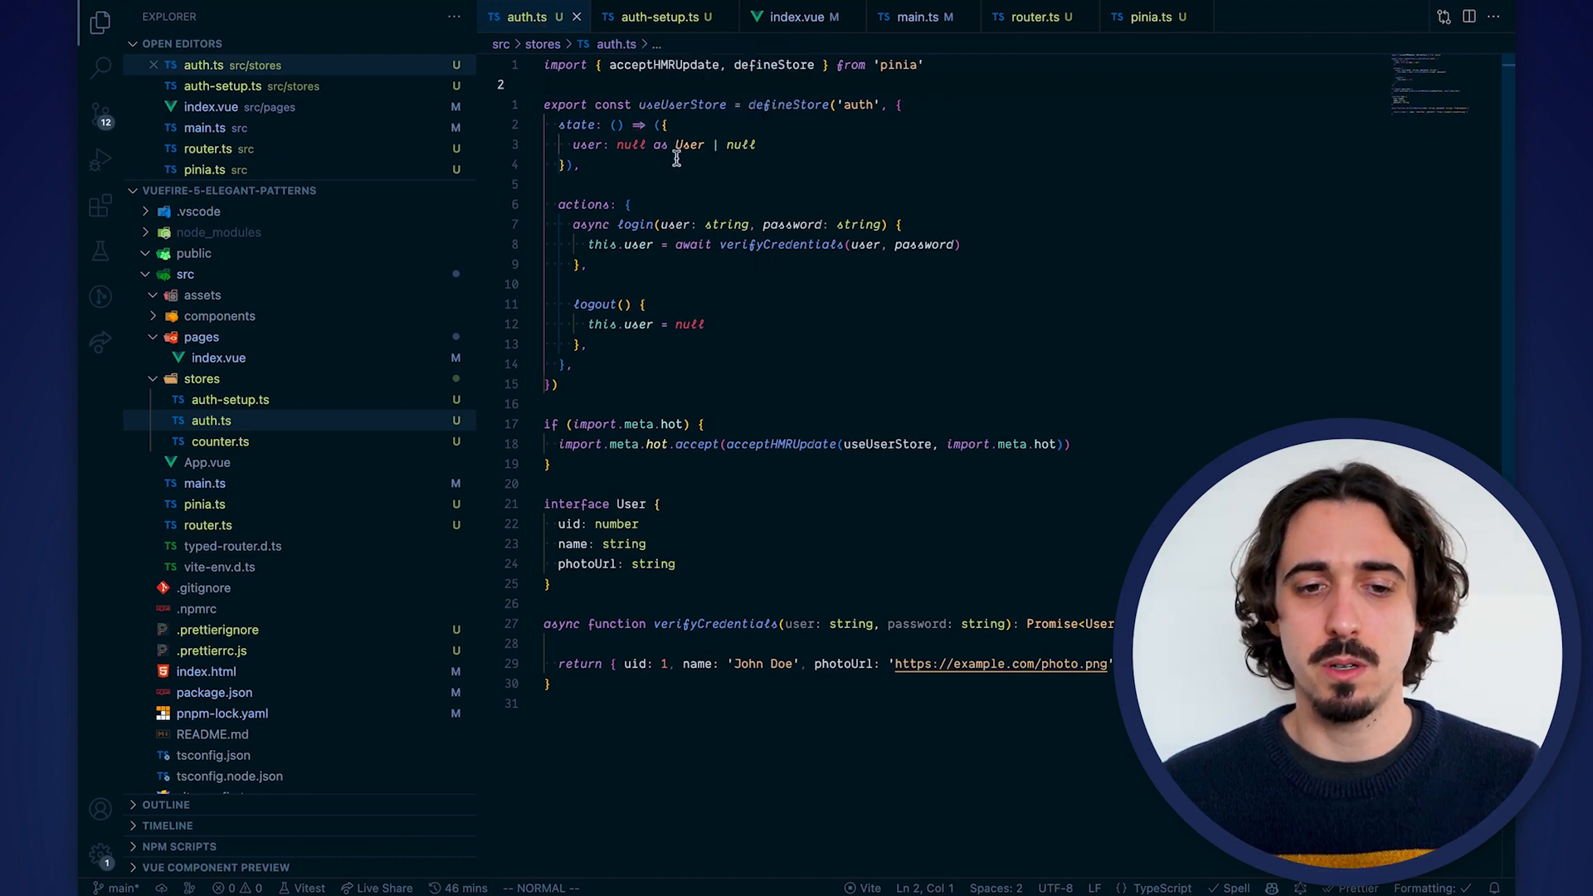
pyautogui.moveTo(809, 317)
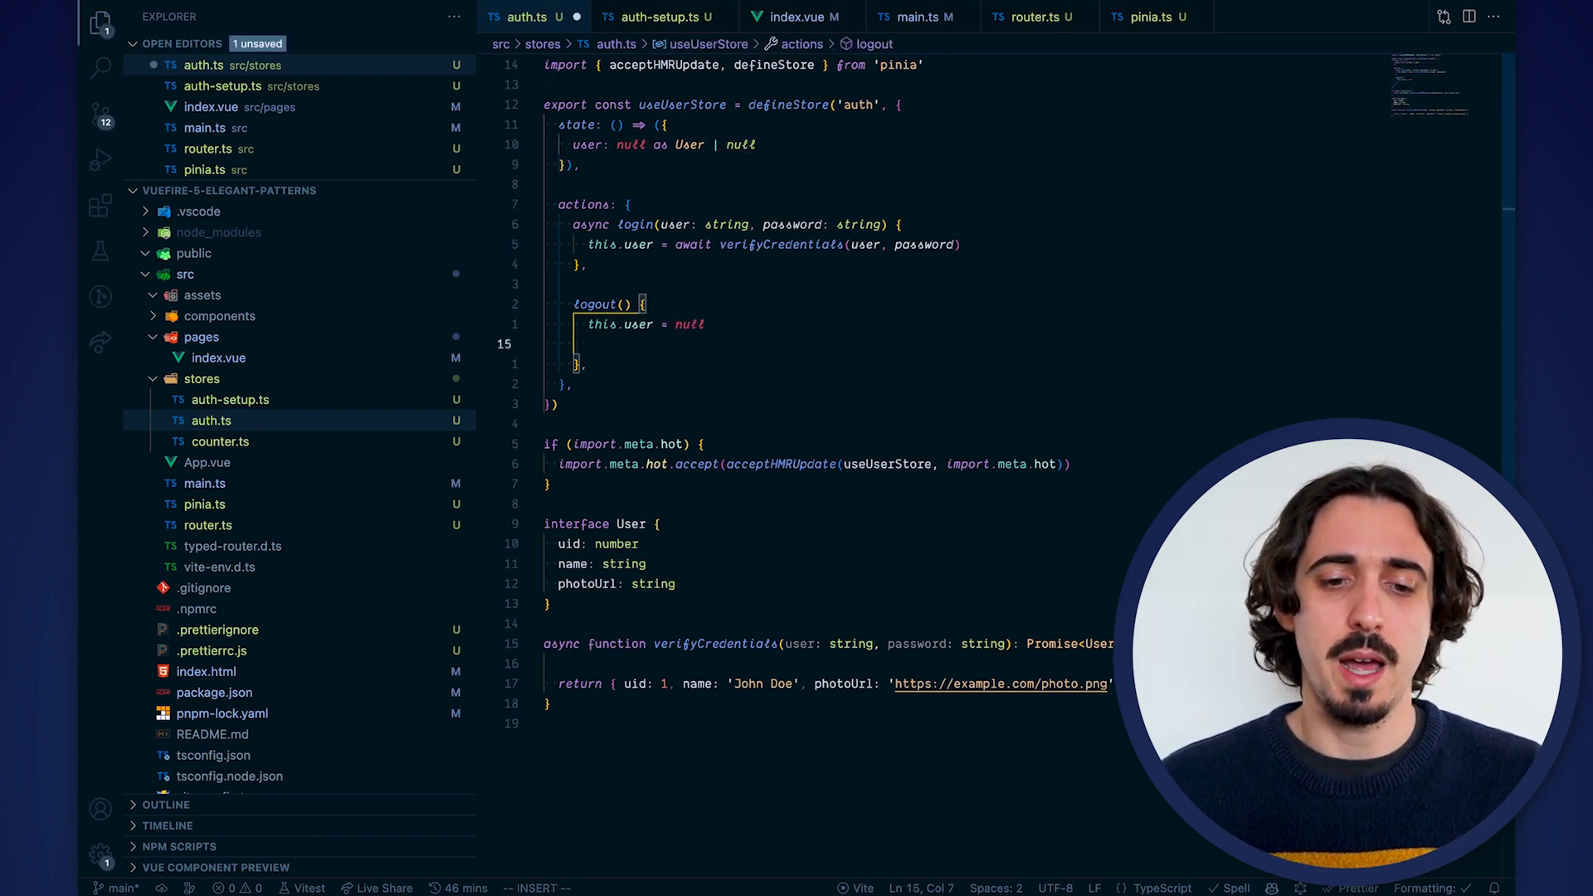
pyautogui.write("router.push('/login")
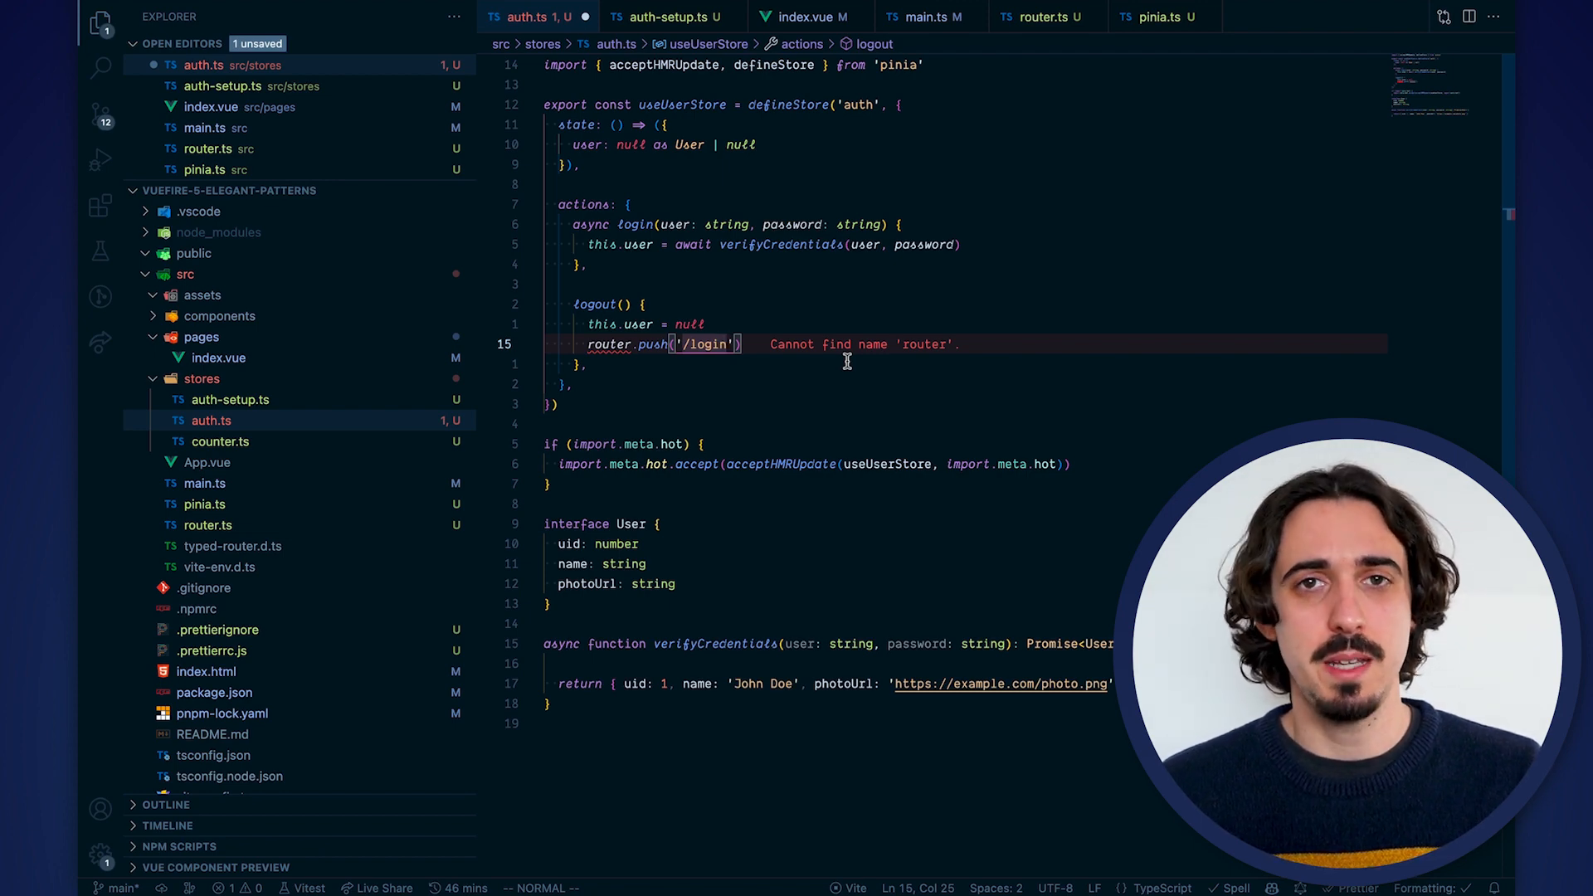
# Write pinia.use(({ }) => { }) in pinia.ts and list the context properties app, options, pinia, store
pyautogui.click(1153, 17)
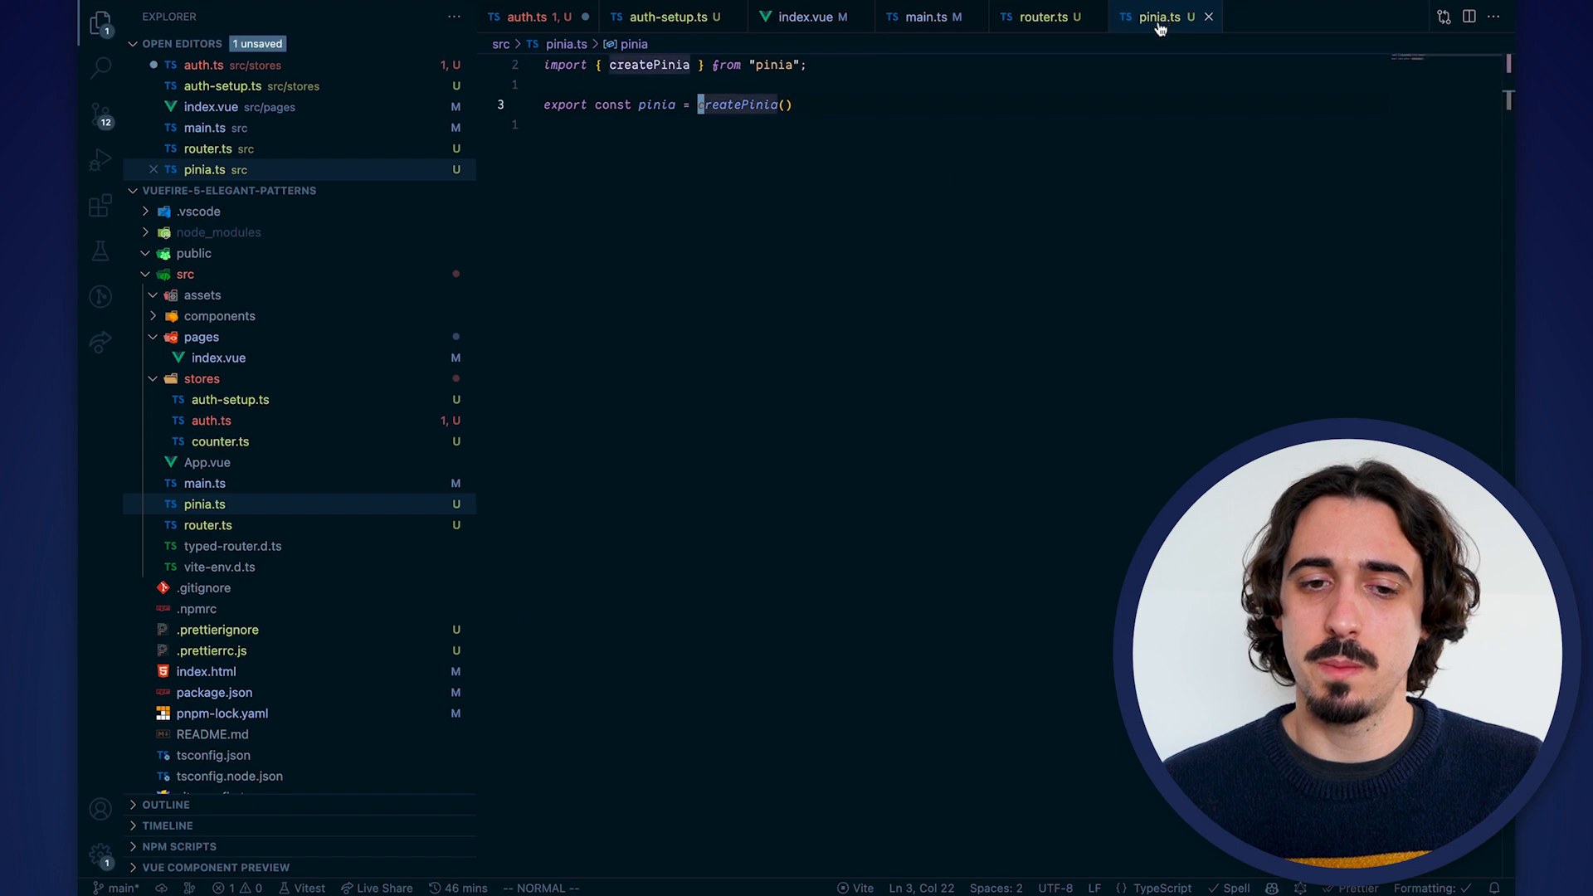
pyautogui.write('pinia.use(() => {')
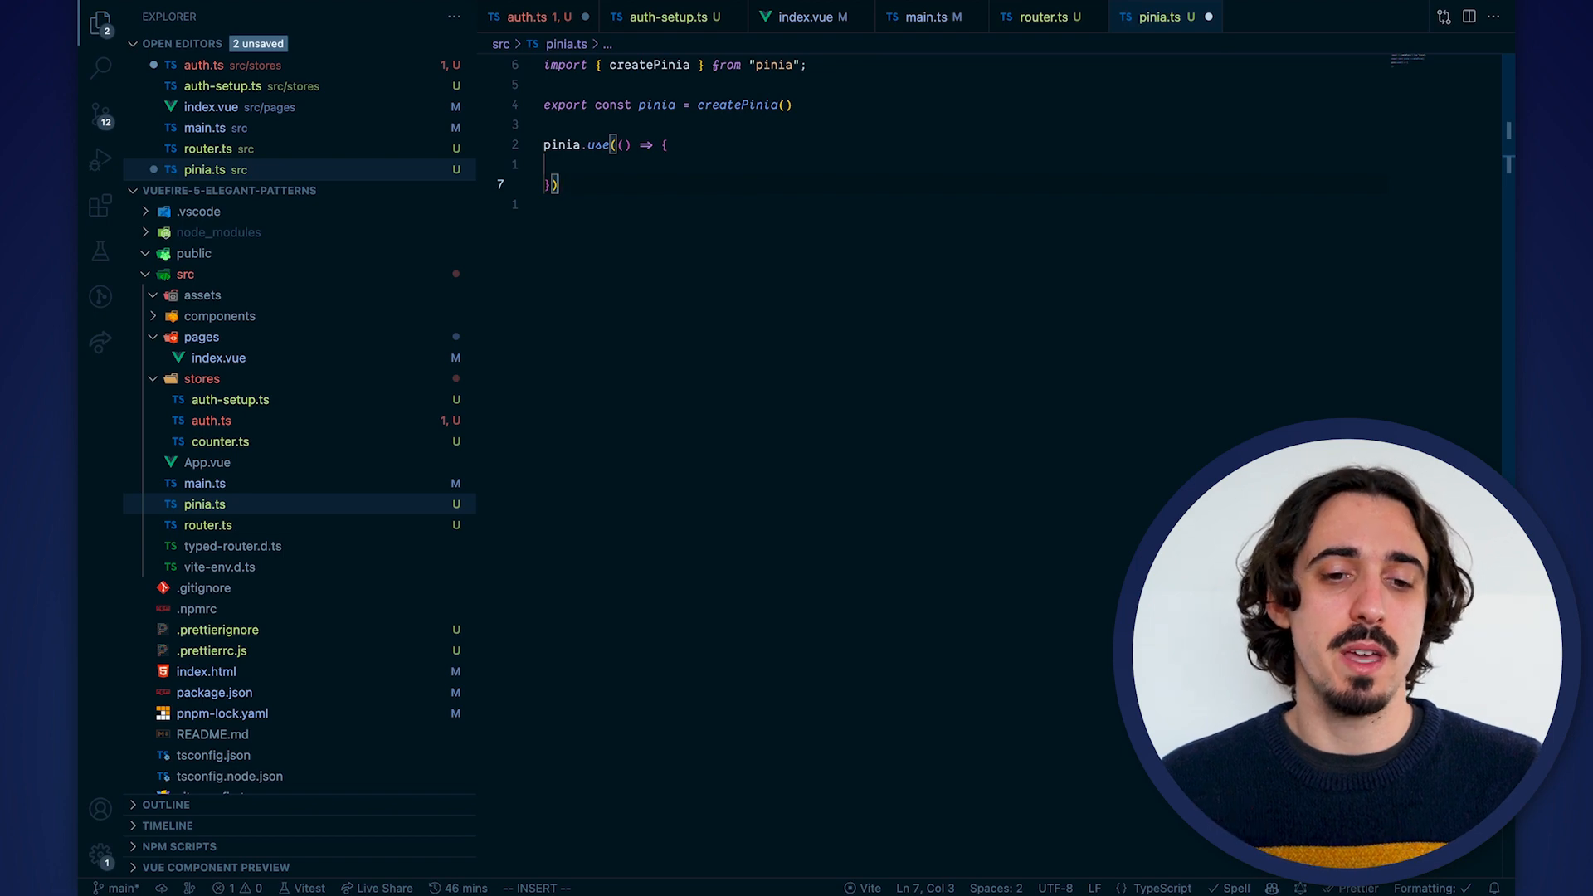
pyautogui.write('con')
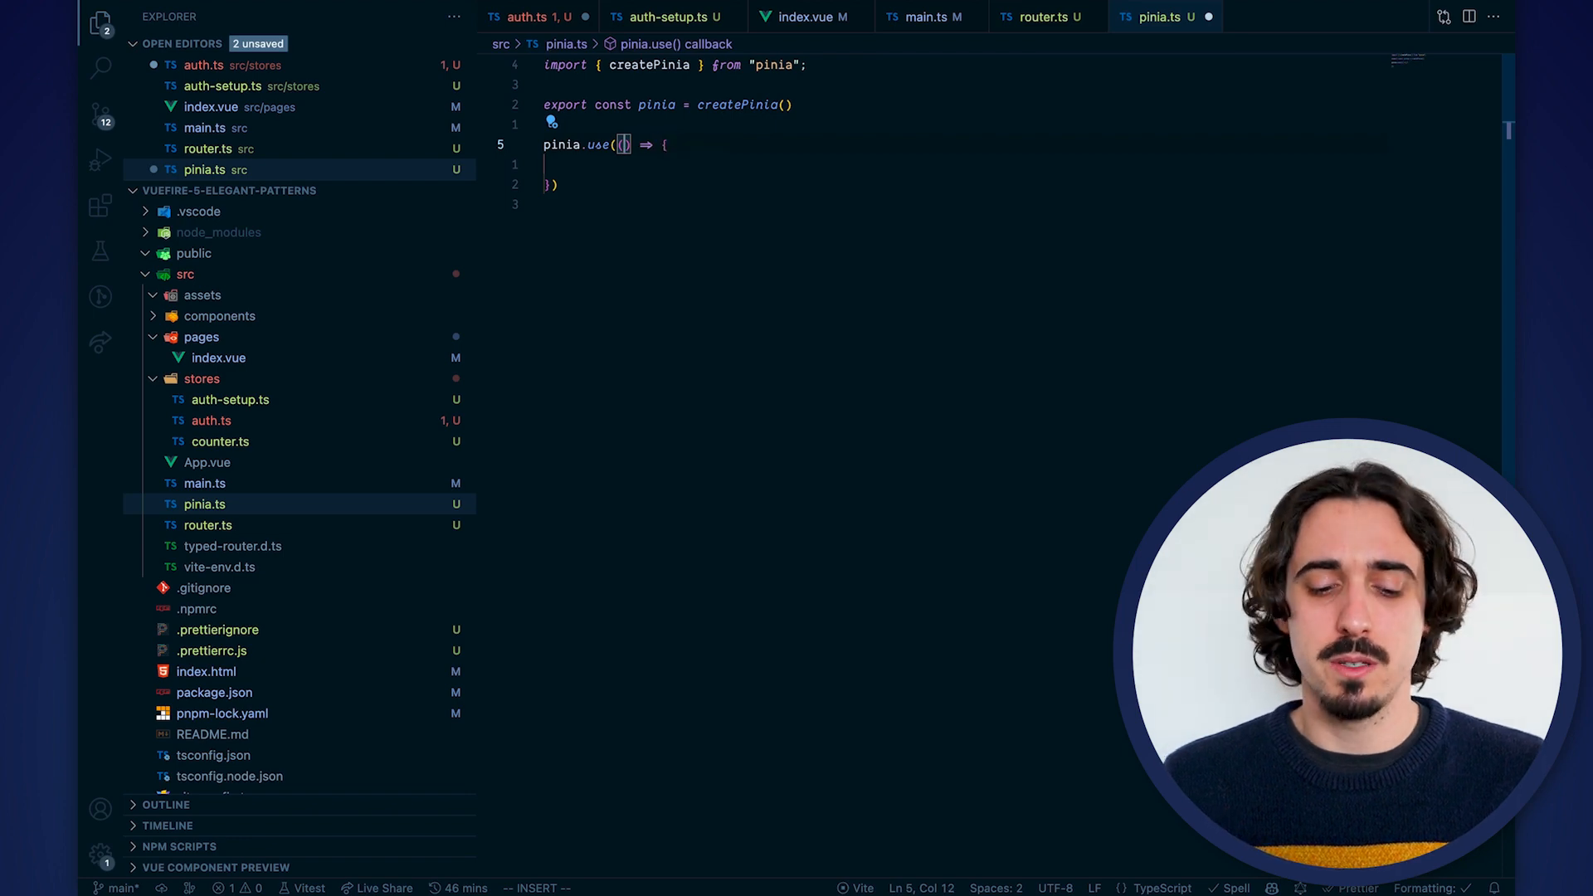
pyautogui.write('()')
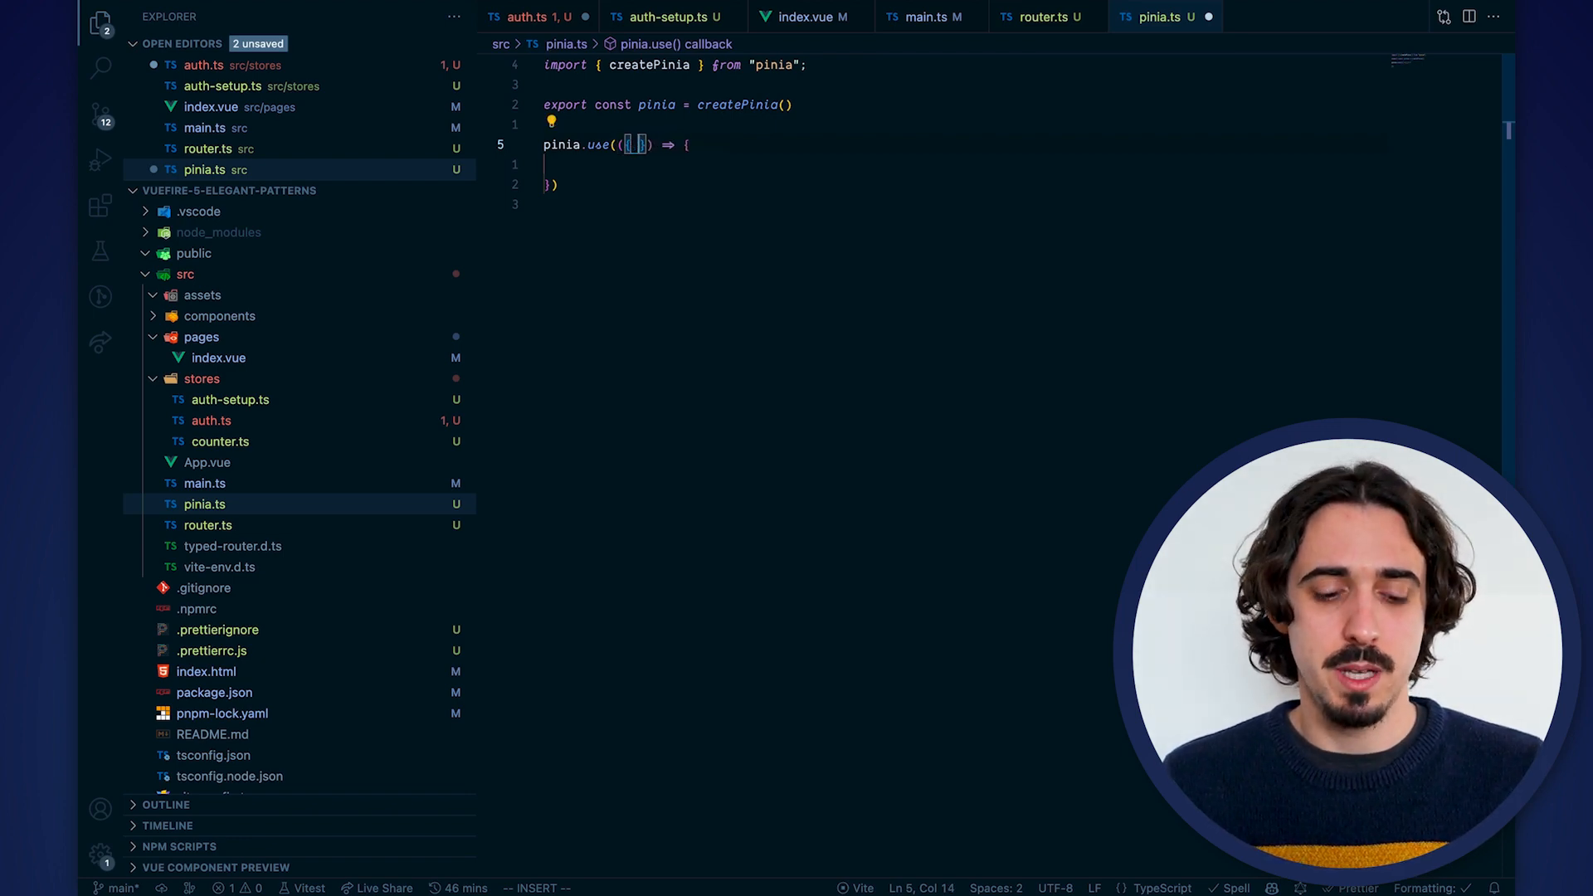
pyautogui.press('ctrl+space')
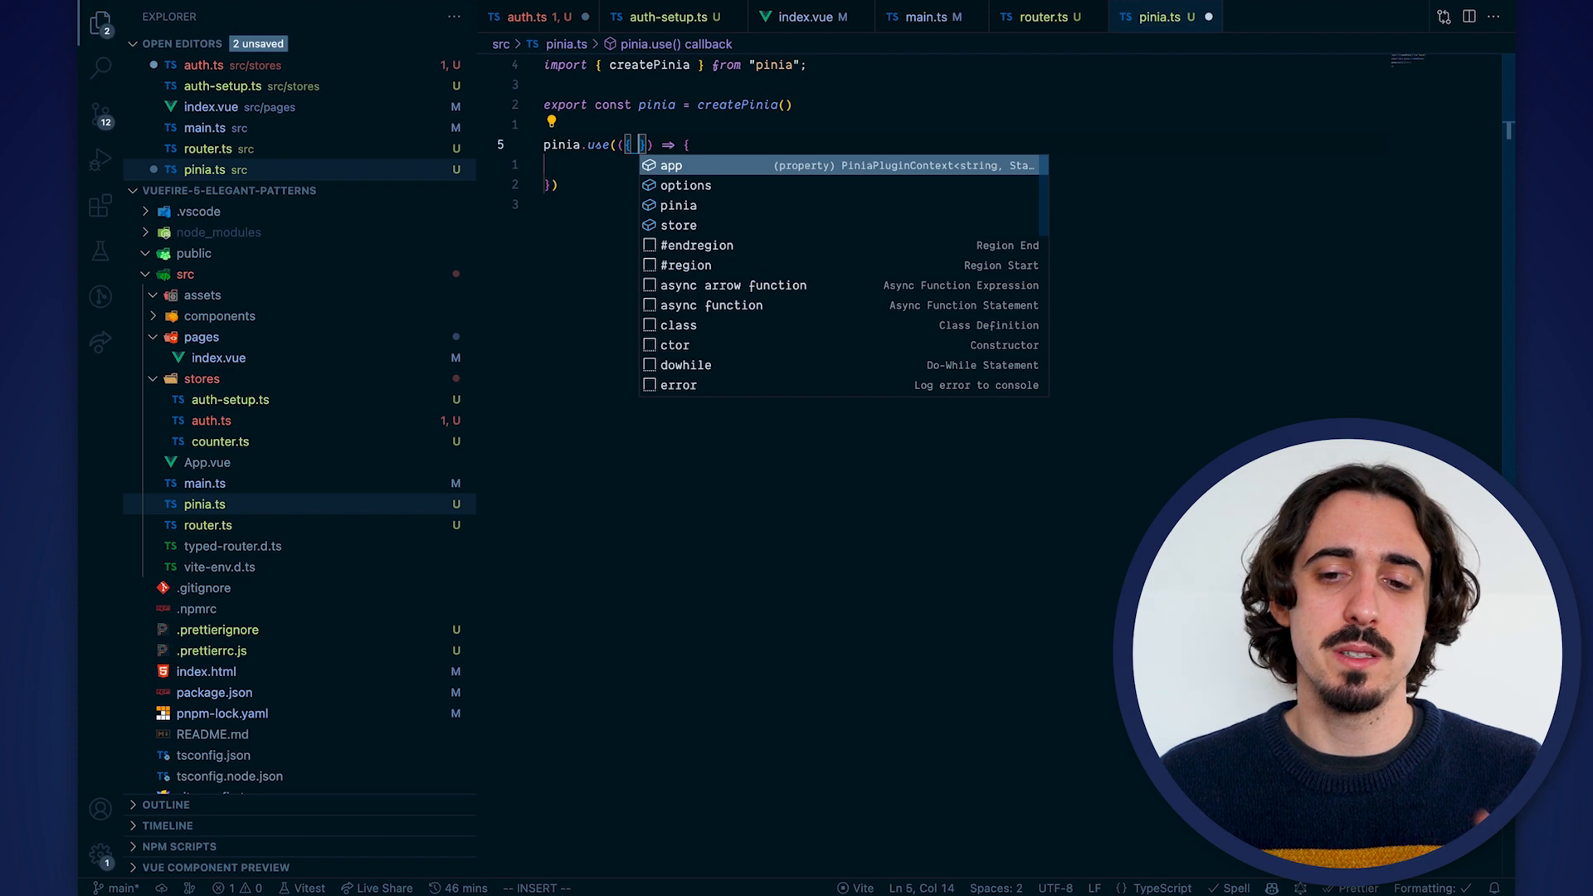
pyautogui.moveTo(760, 205)
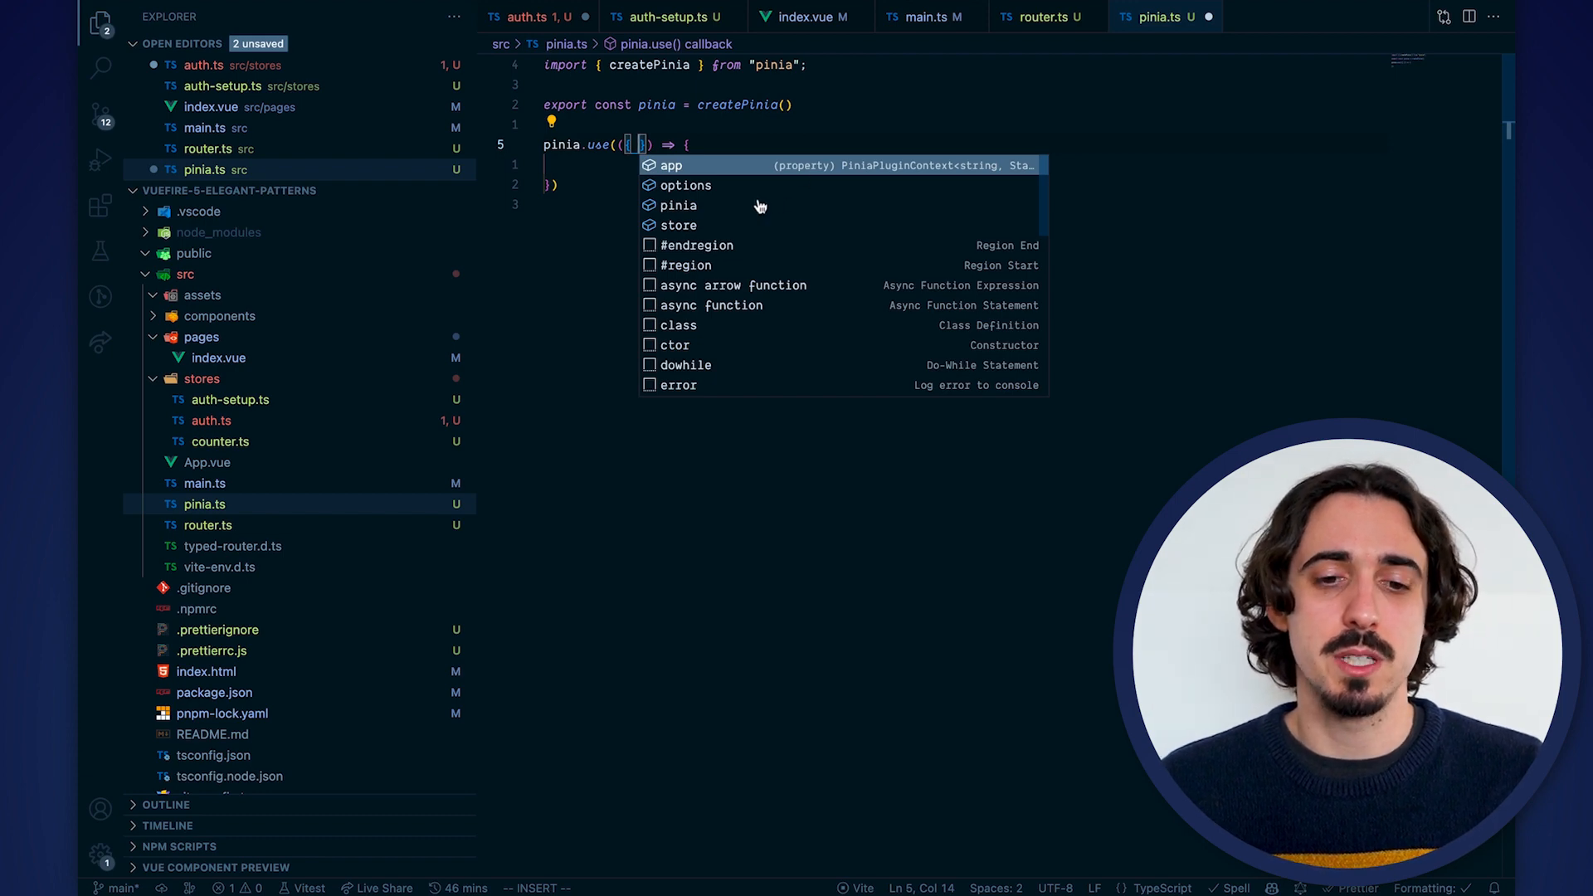
pyautogui.moveTo(697, 216)
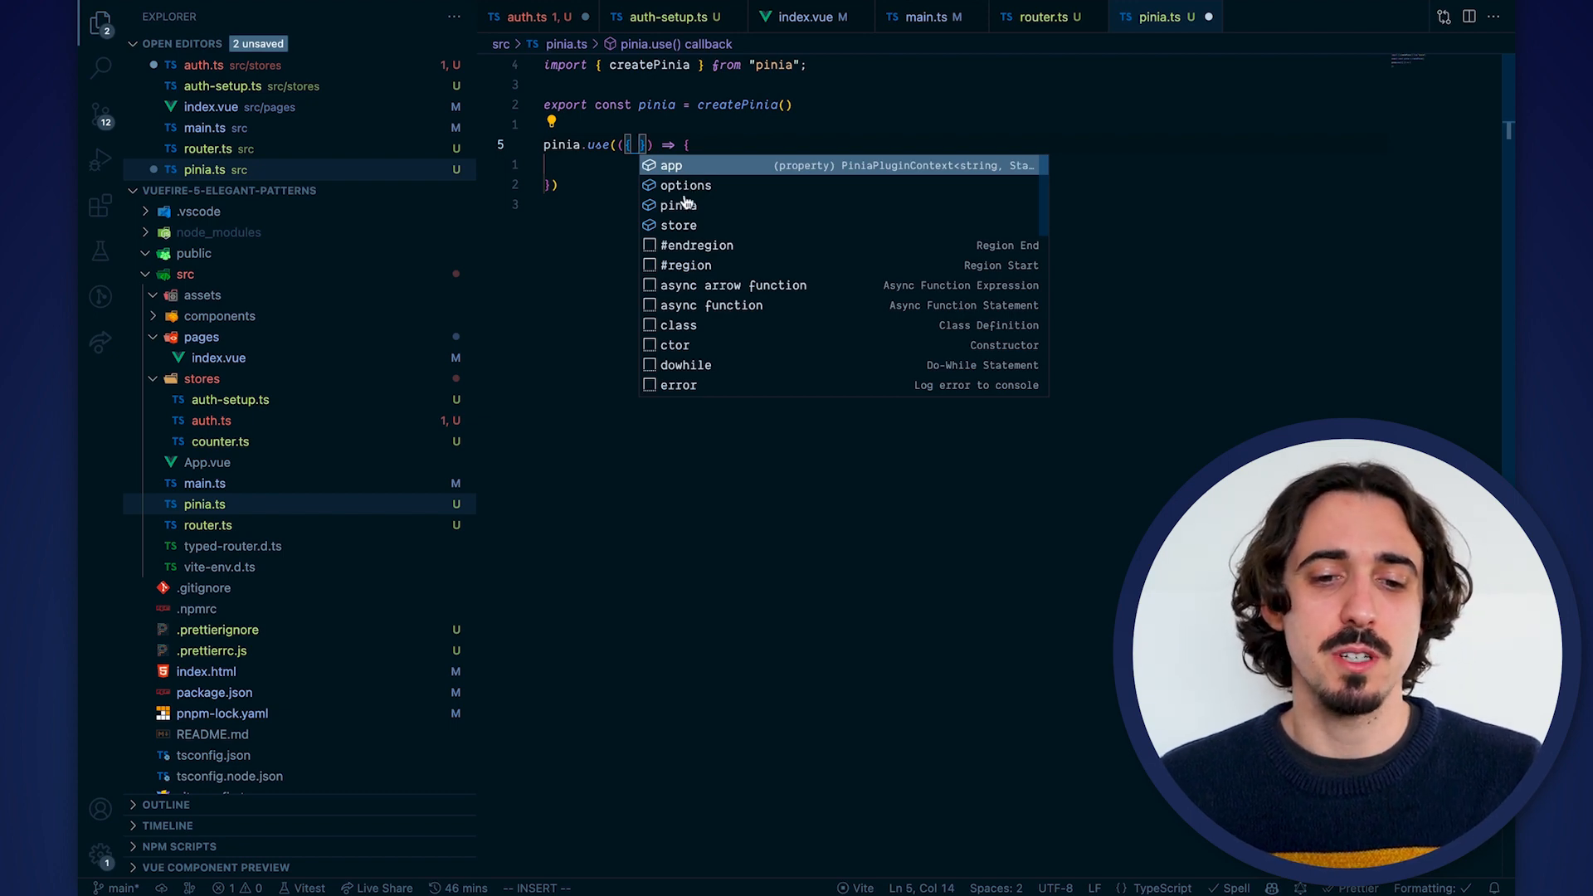
# Destructure store, assign store.router = router with router imported from './router', and save pinia.ts
pyautogui.click(682, 226)
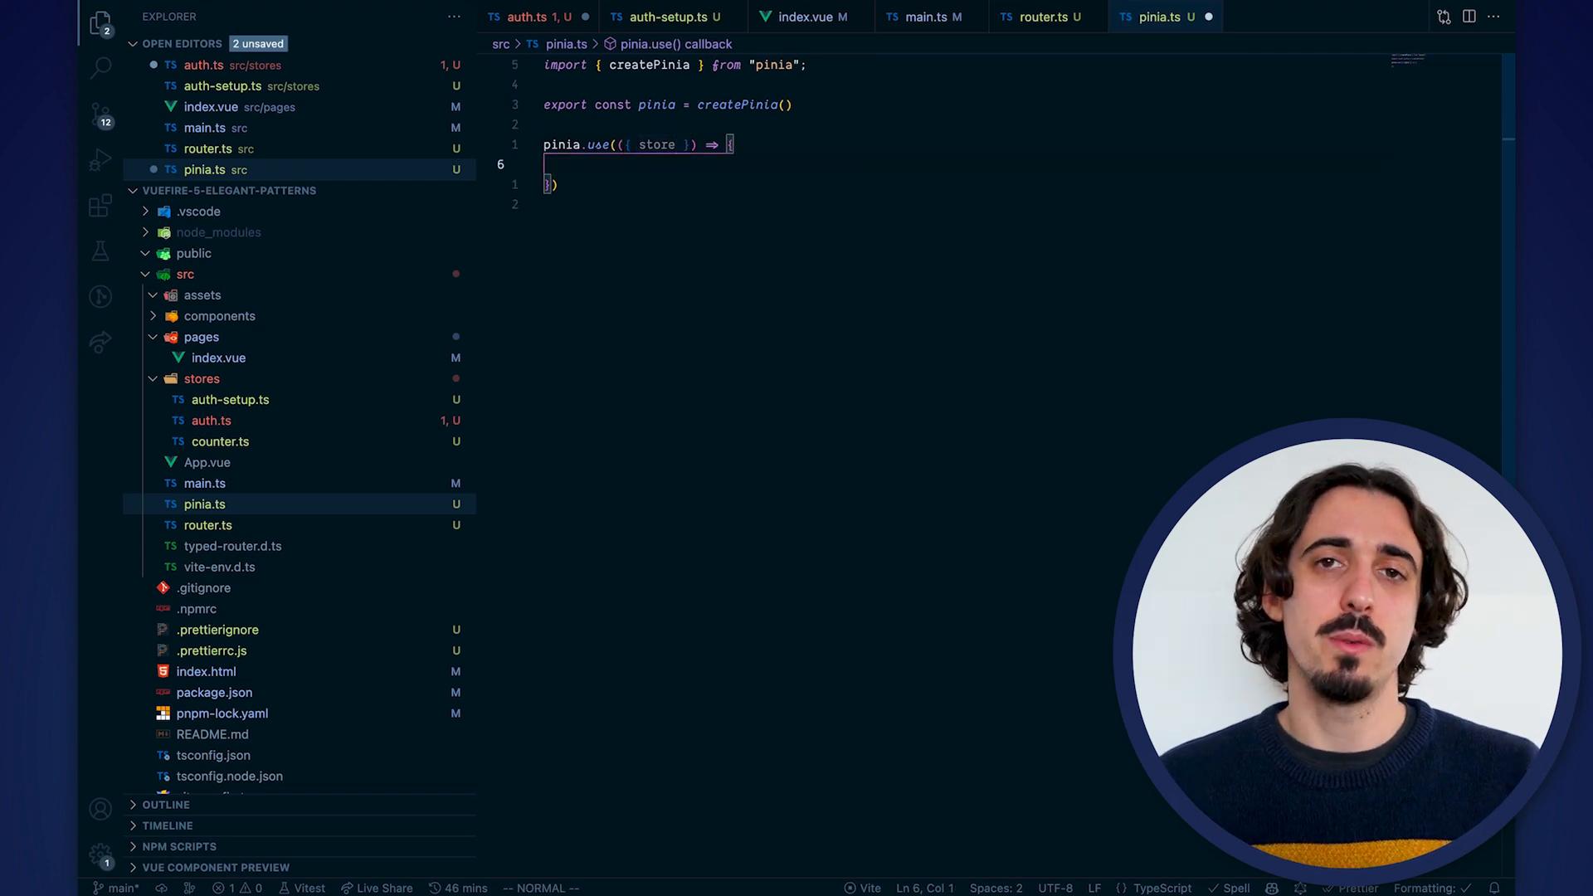
pyautogui.write('st')
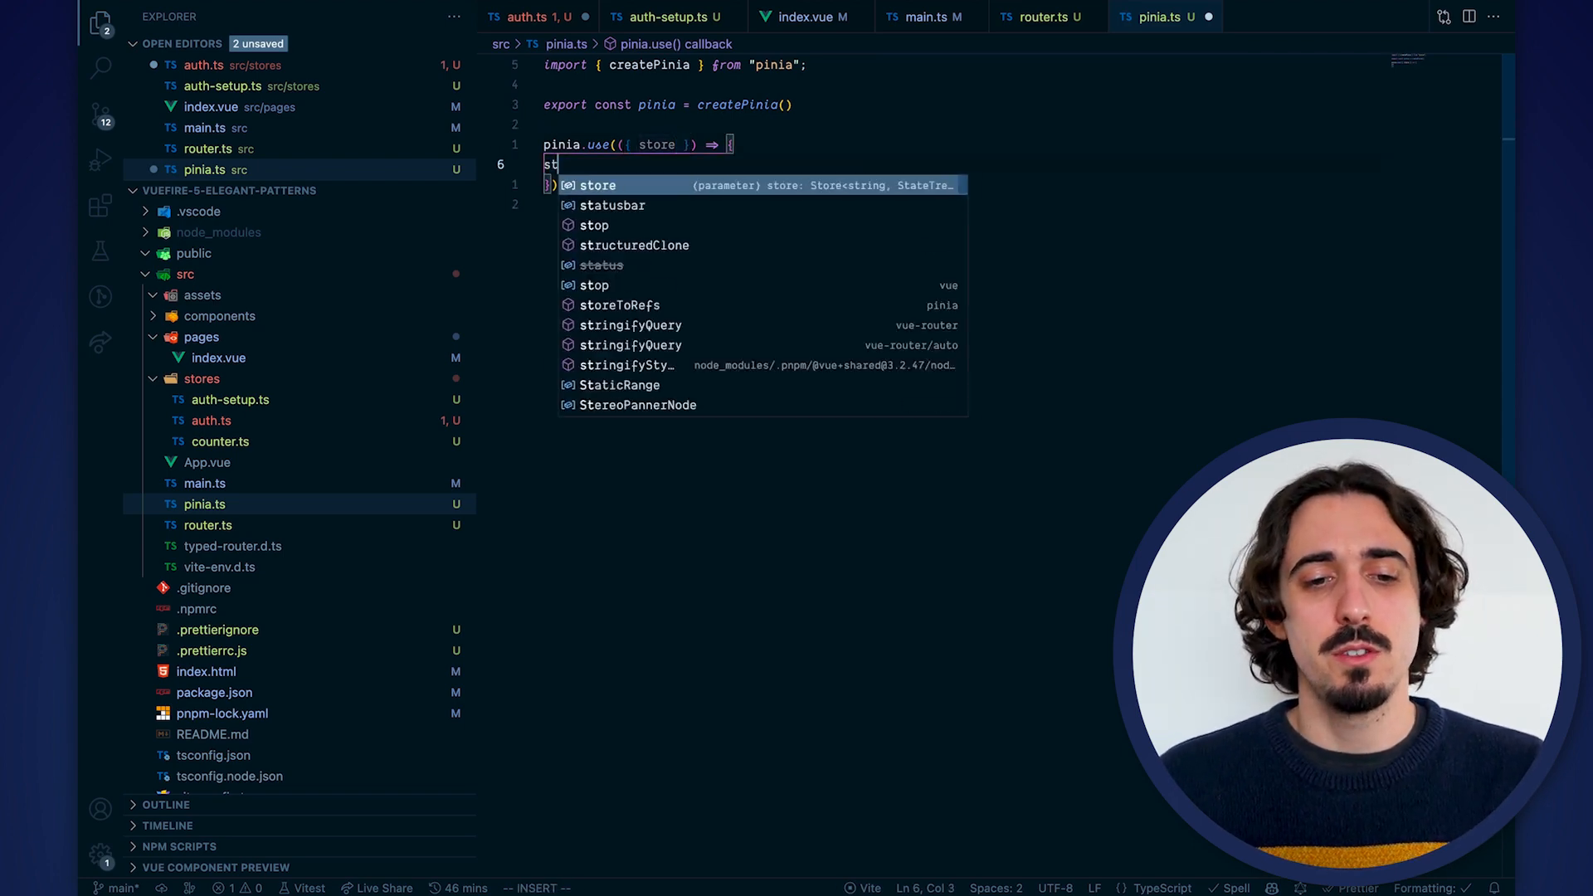
pyautogui.write('ore.')
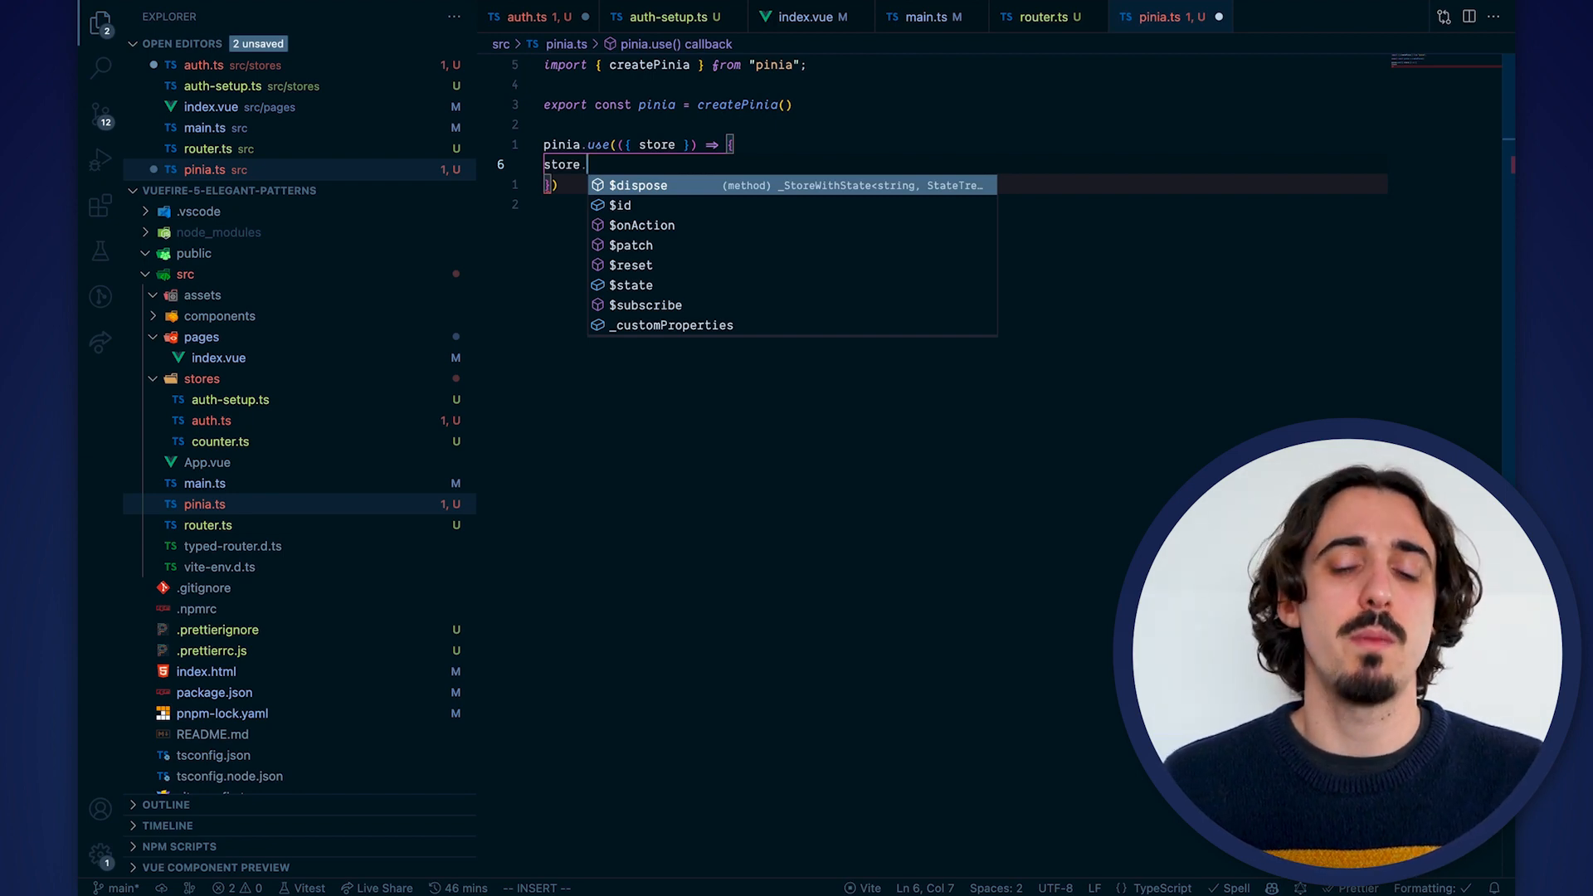
pyautogui.write('router =')
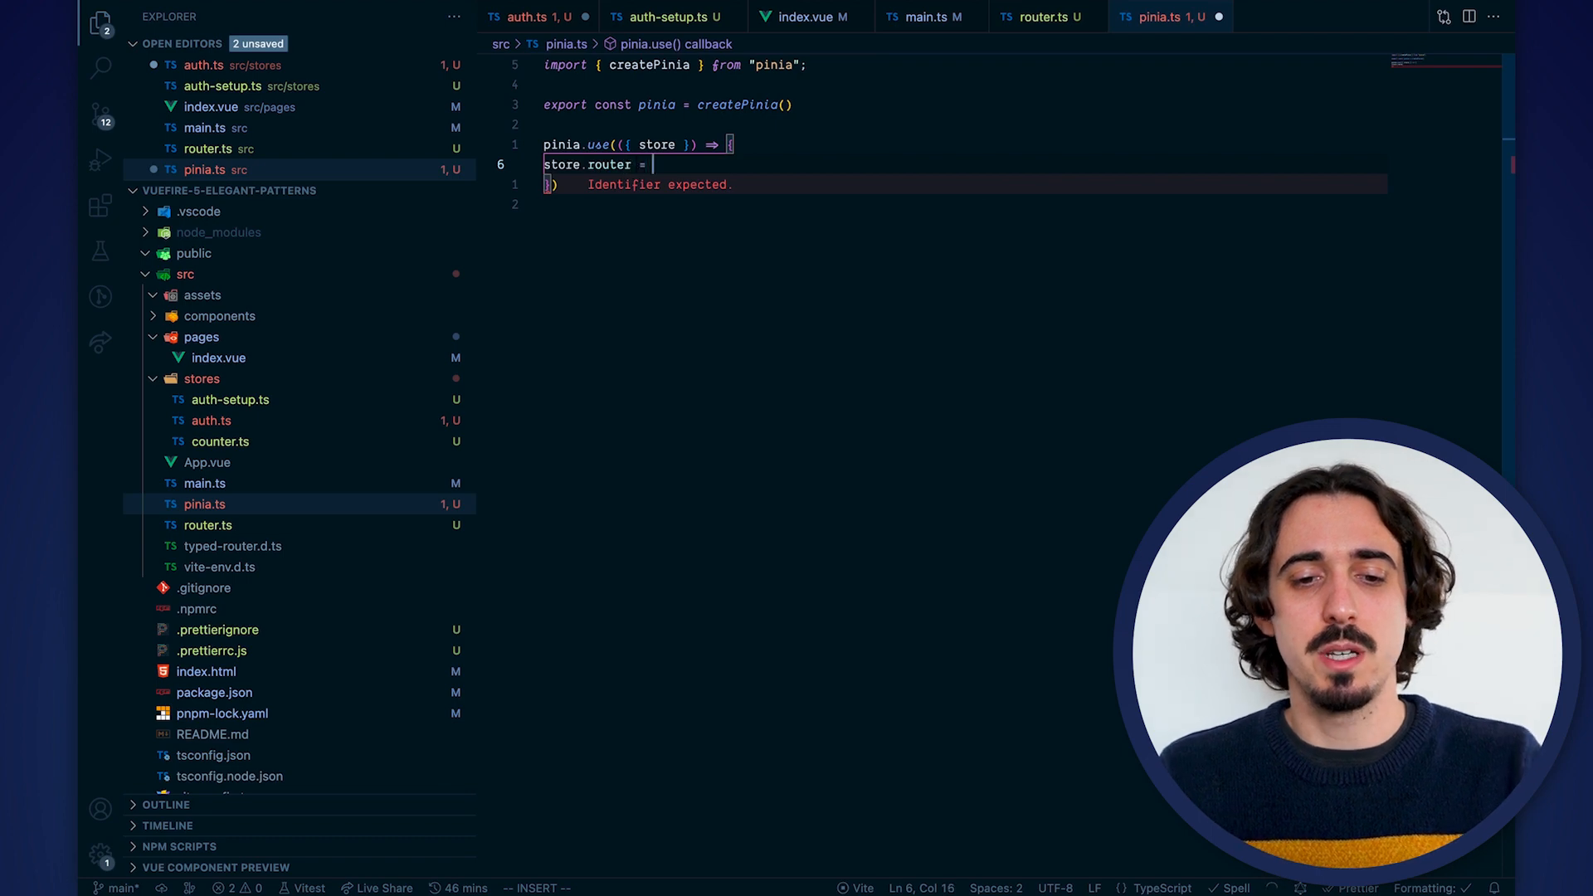
pyautogui.write('router')
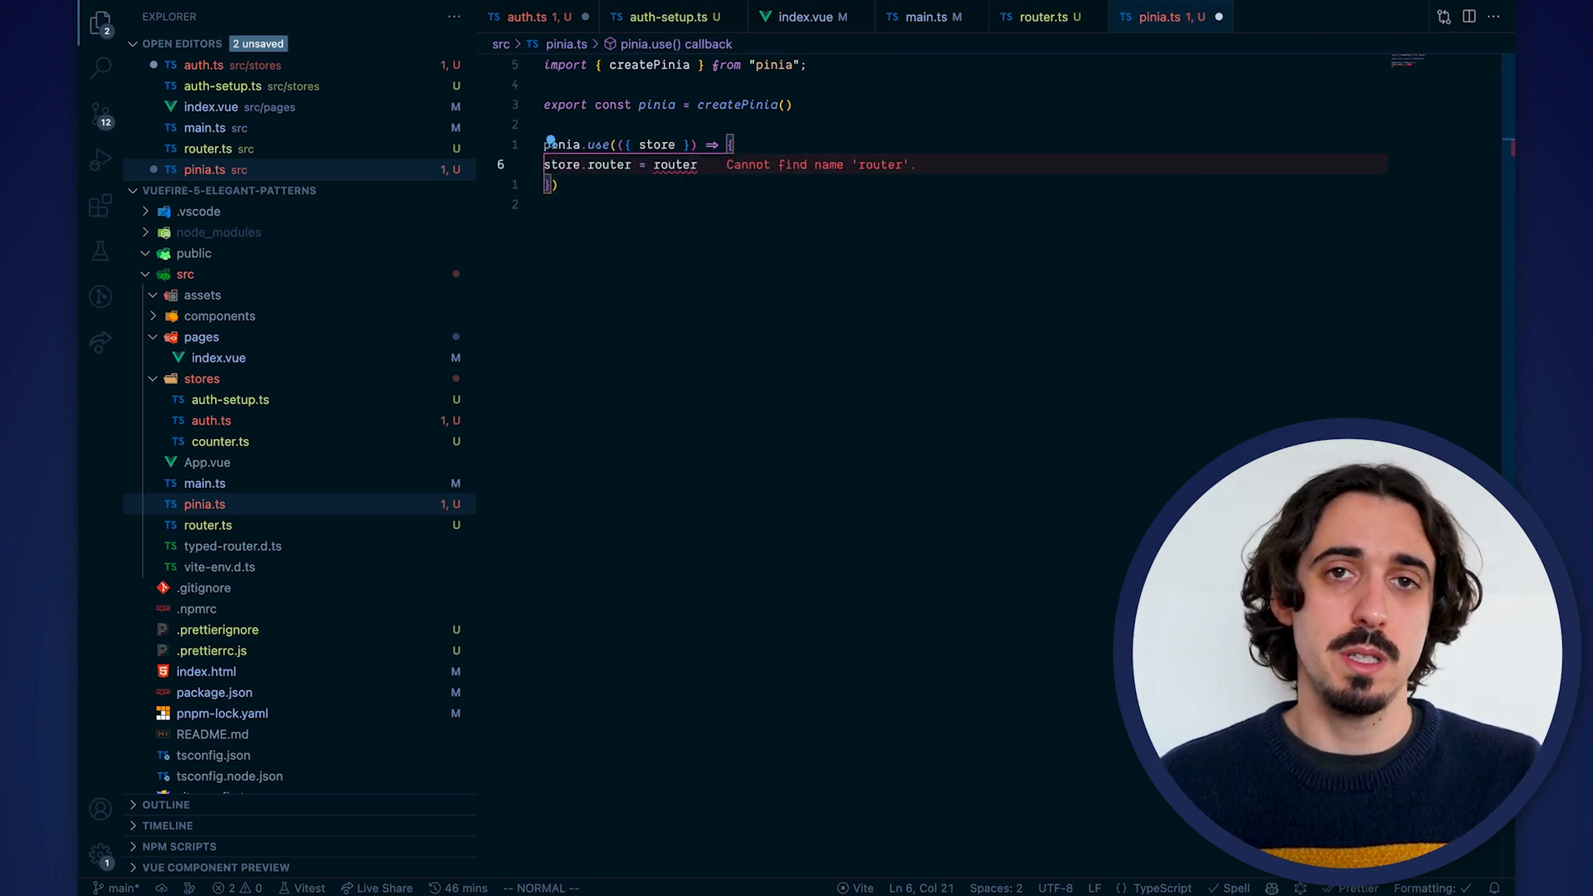
pyautogui.click(674, 164)
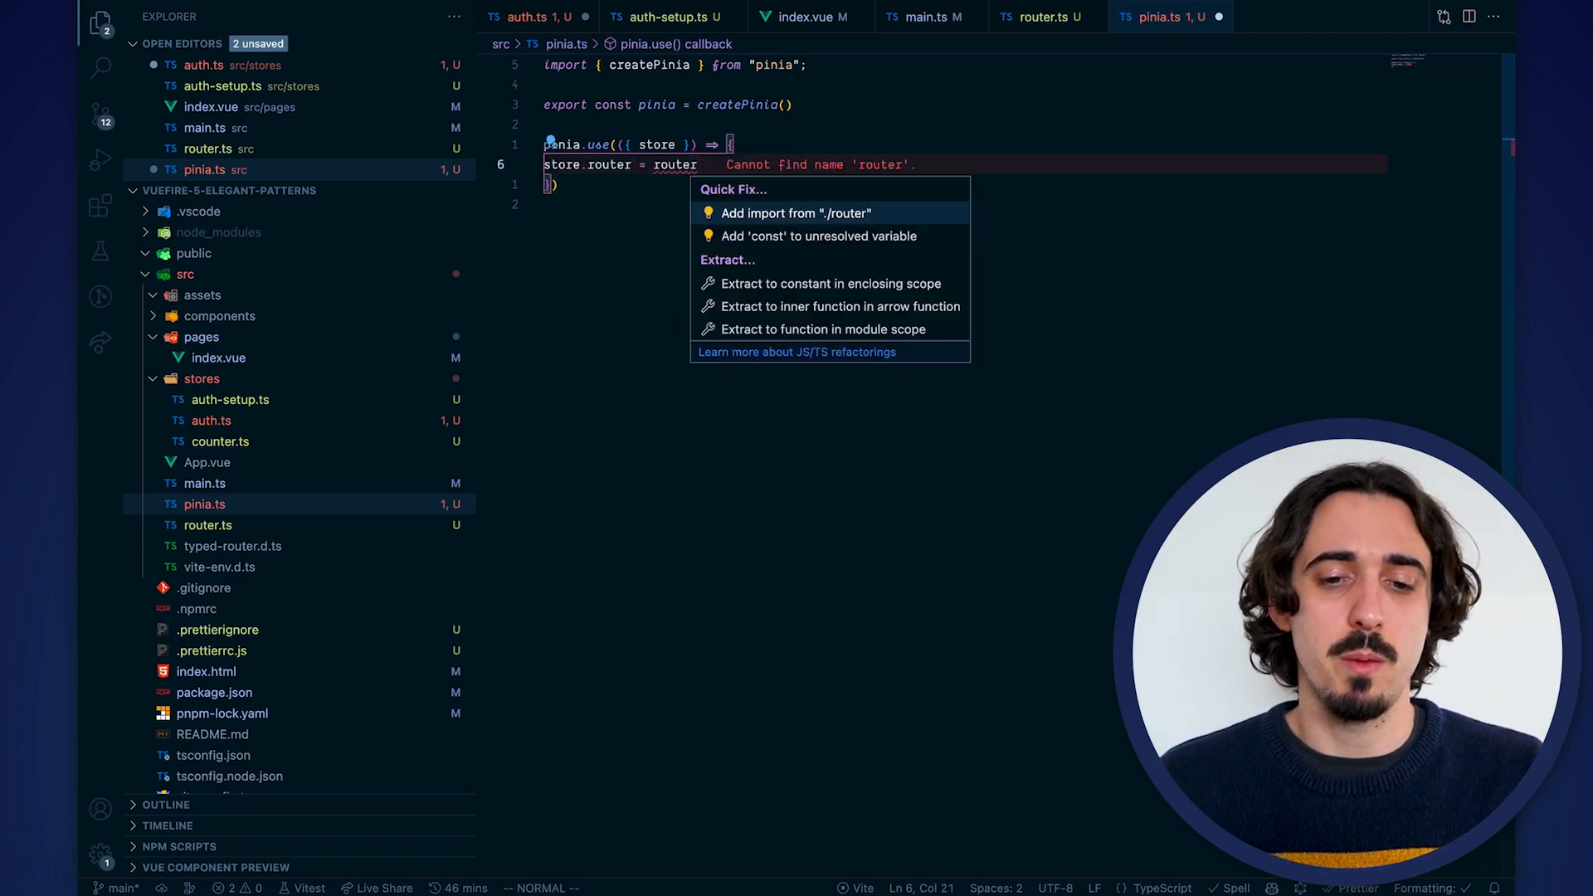
pyautogui.click(795, 212)
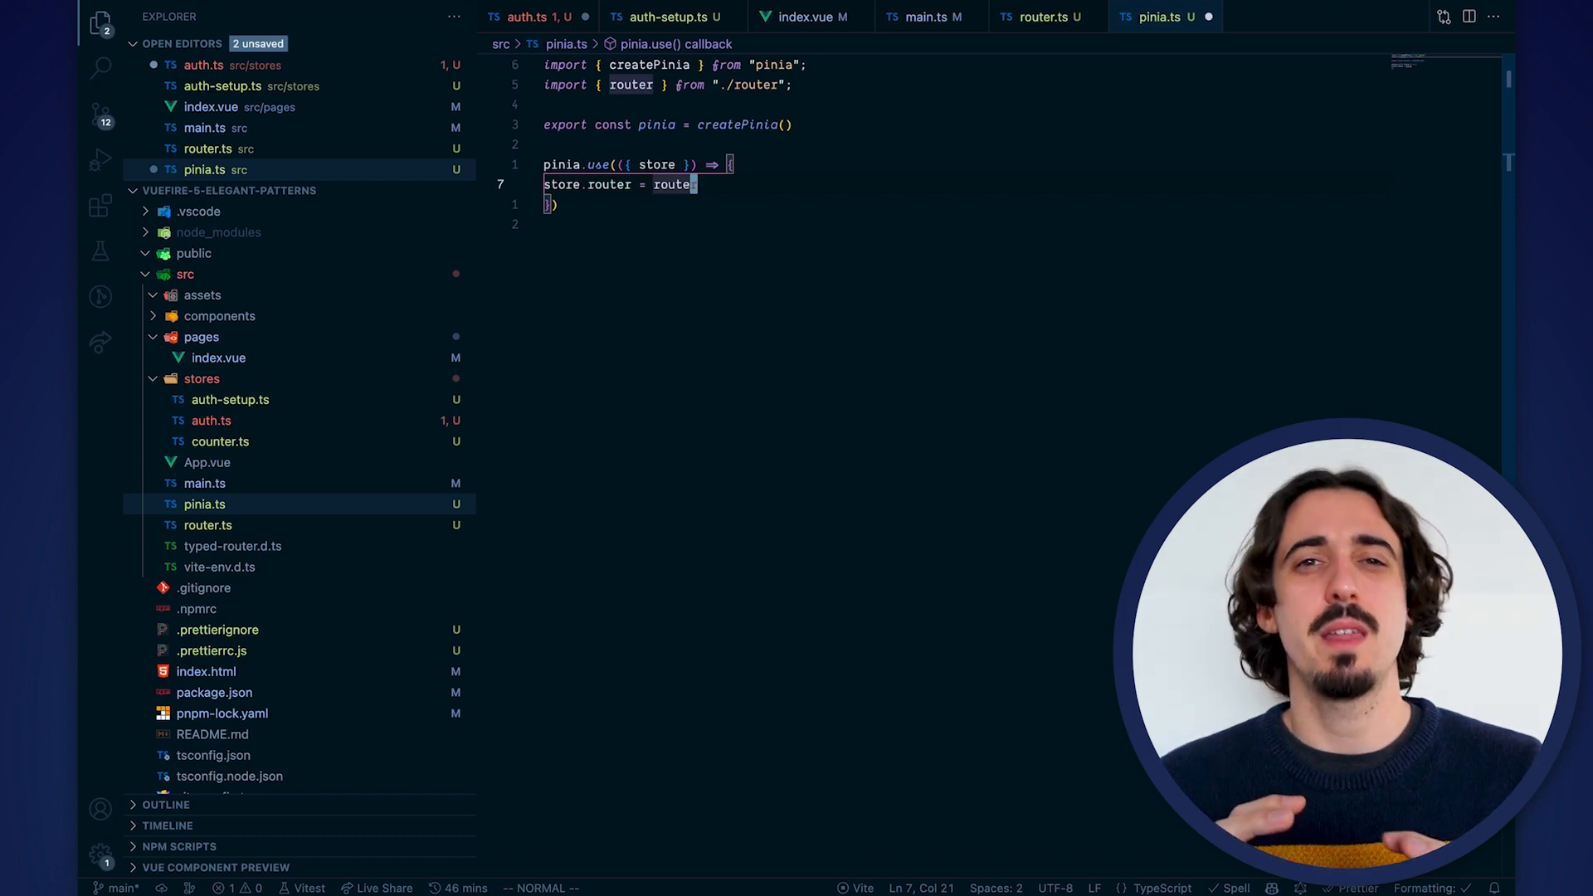
pyautogui.write('r')
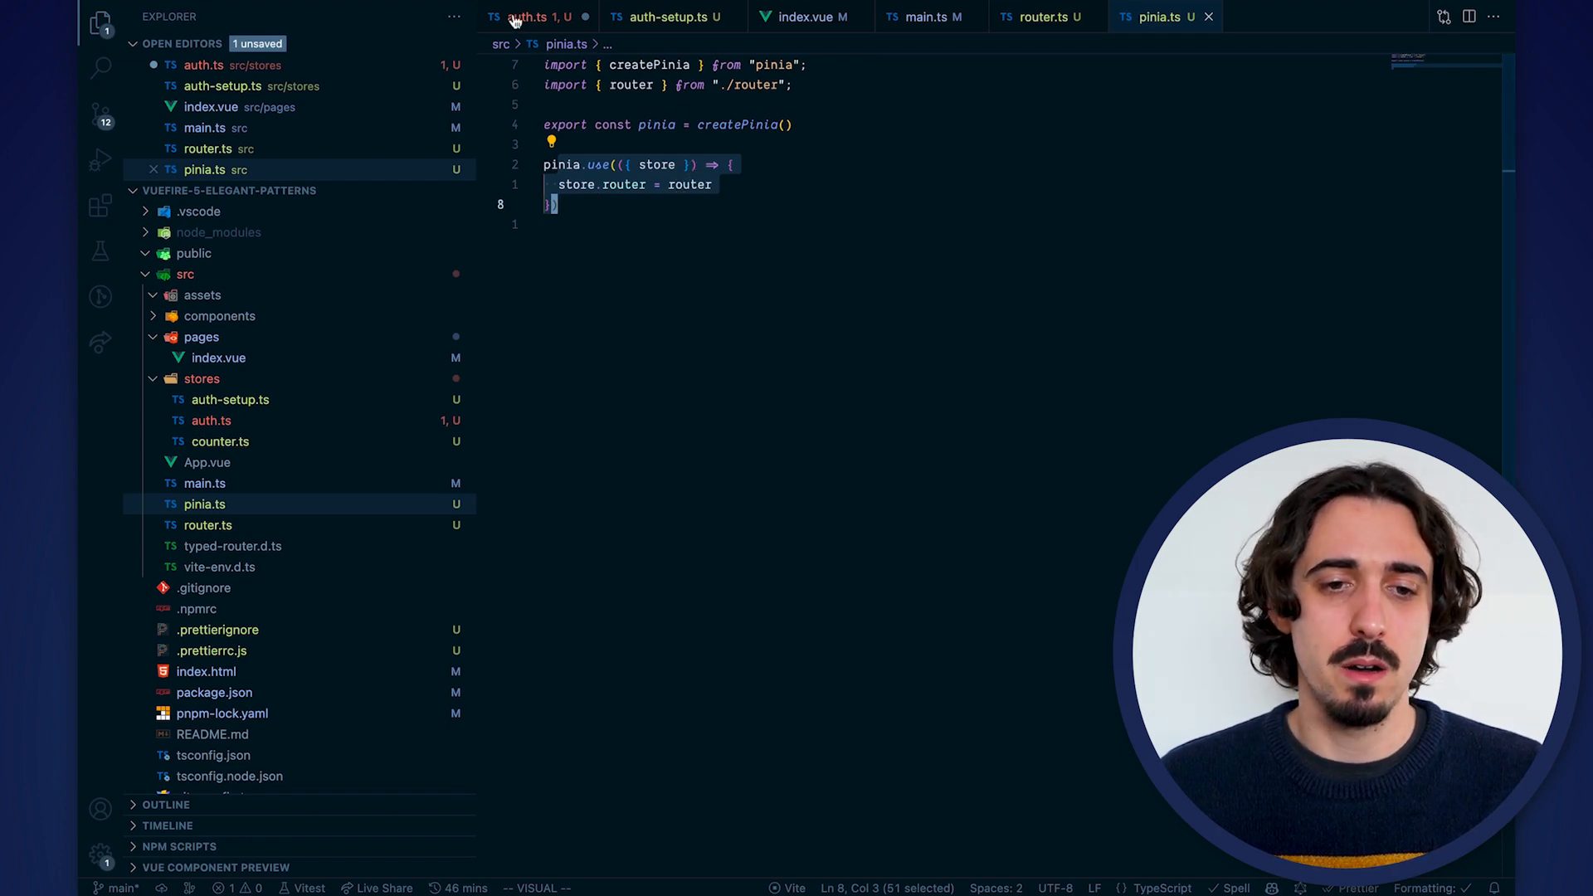
# Make logout use this.router.push('/login'), test logout and login in the running app
pyautogui.click(521, 17)
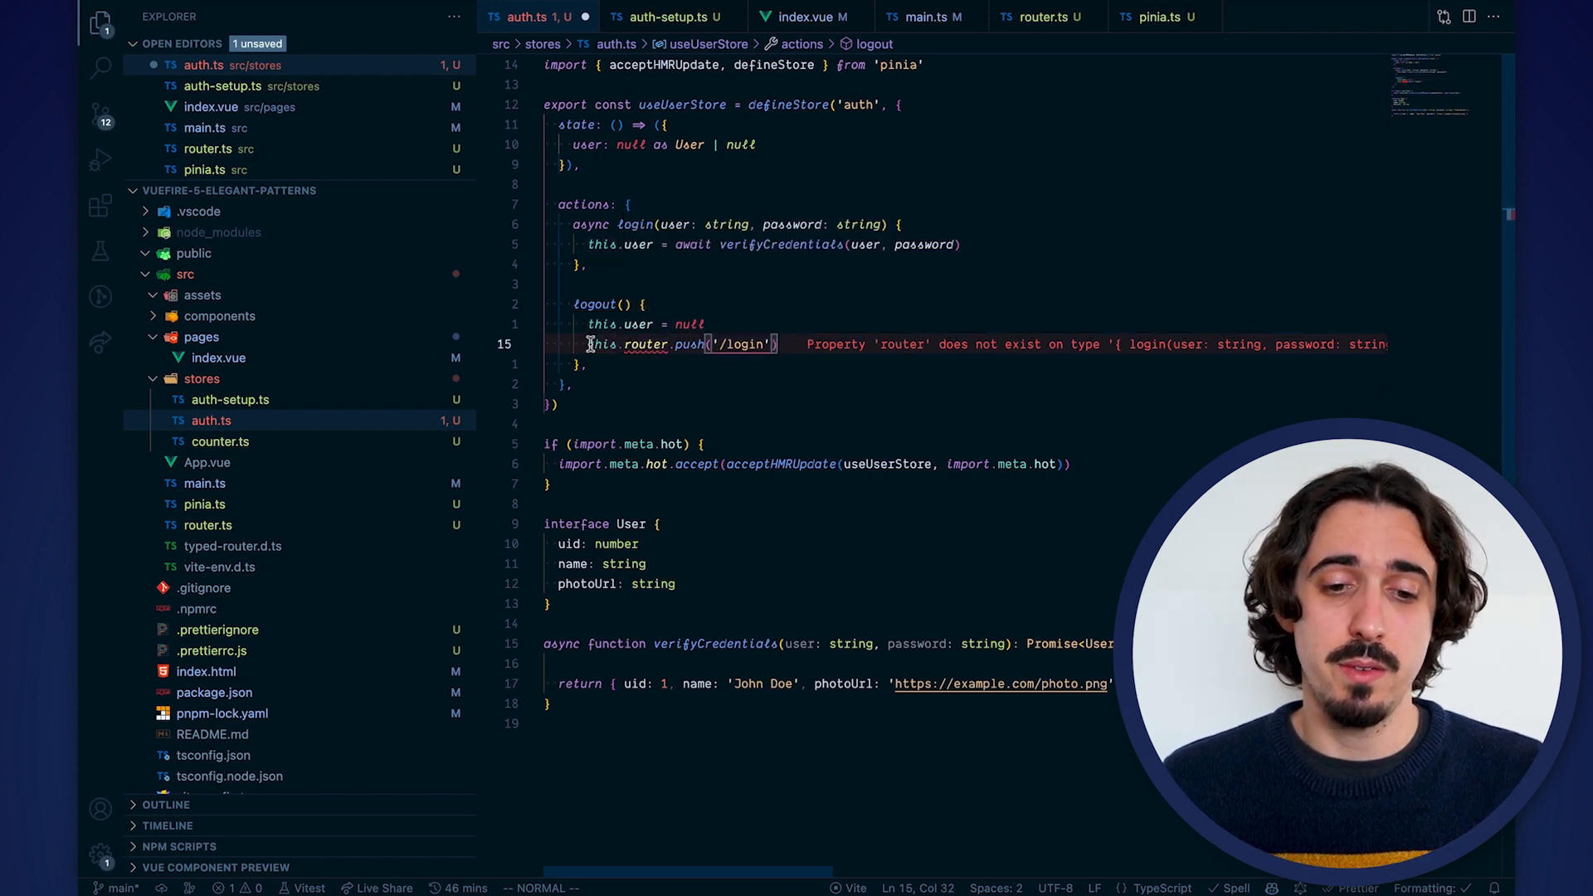
pyautogui.moveTo(588, 343); pyautogui.dragTo(777, 344)
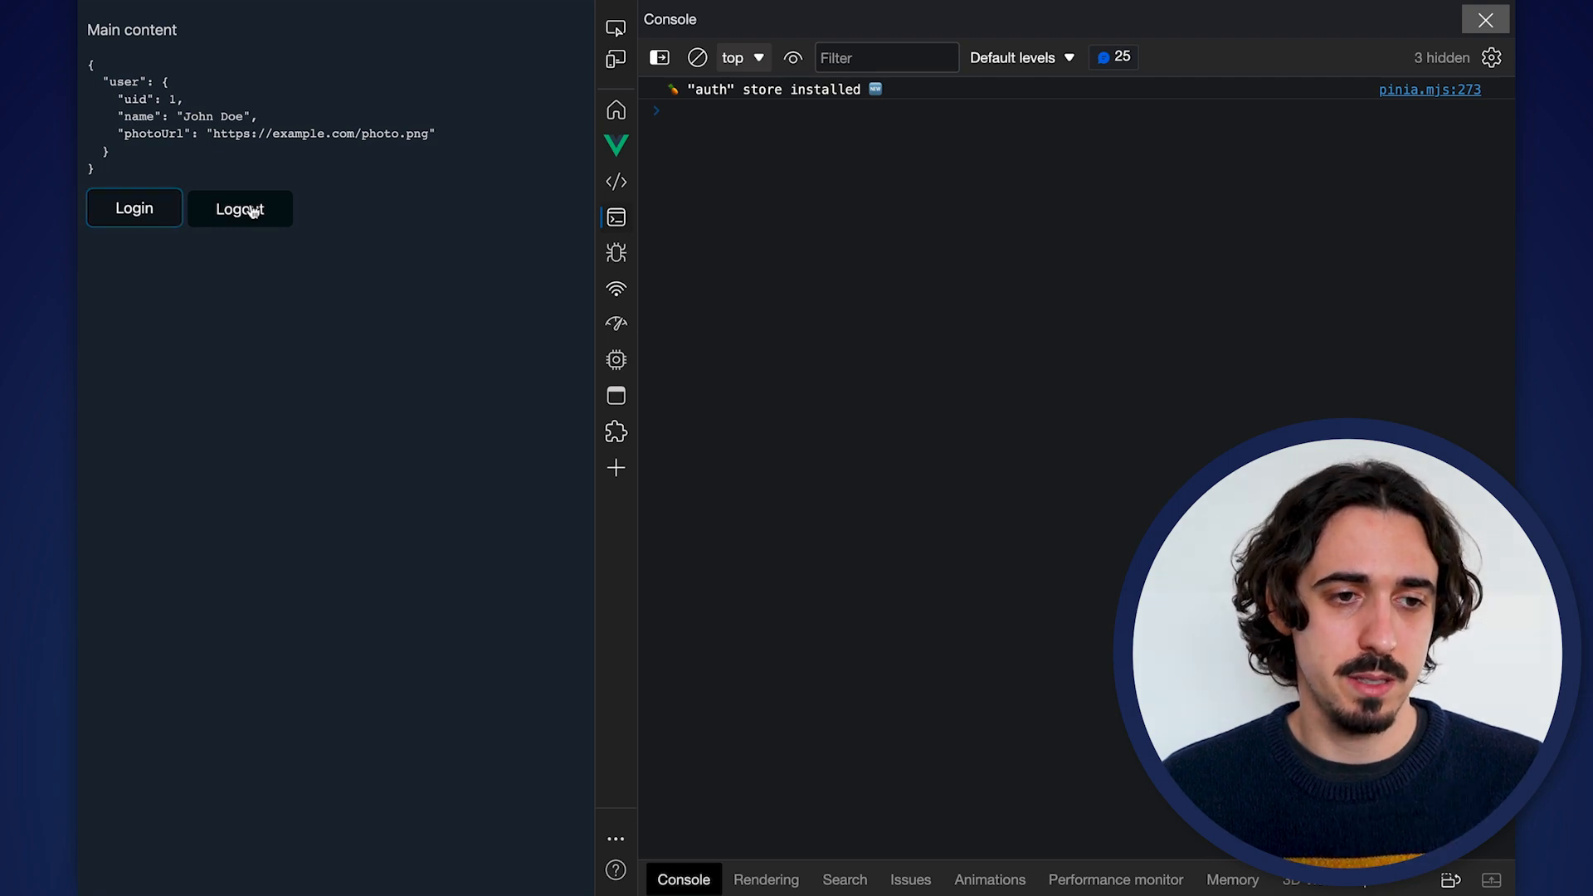
pyautogui.click(241, 209)
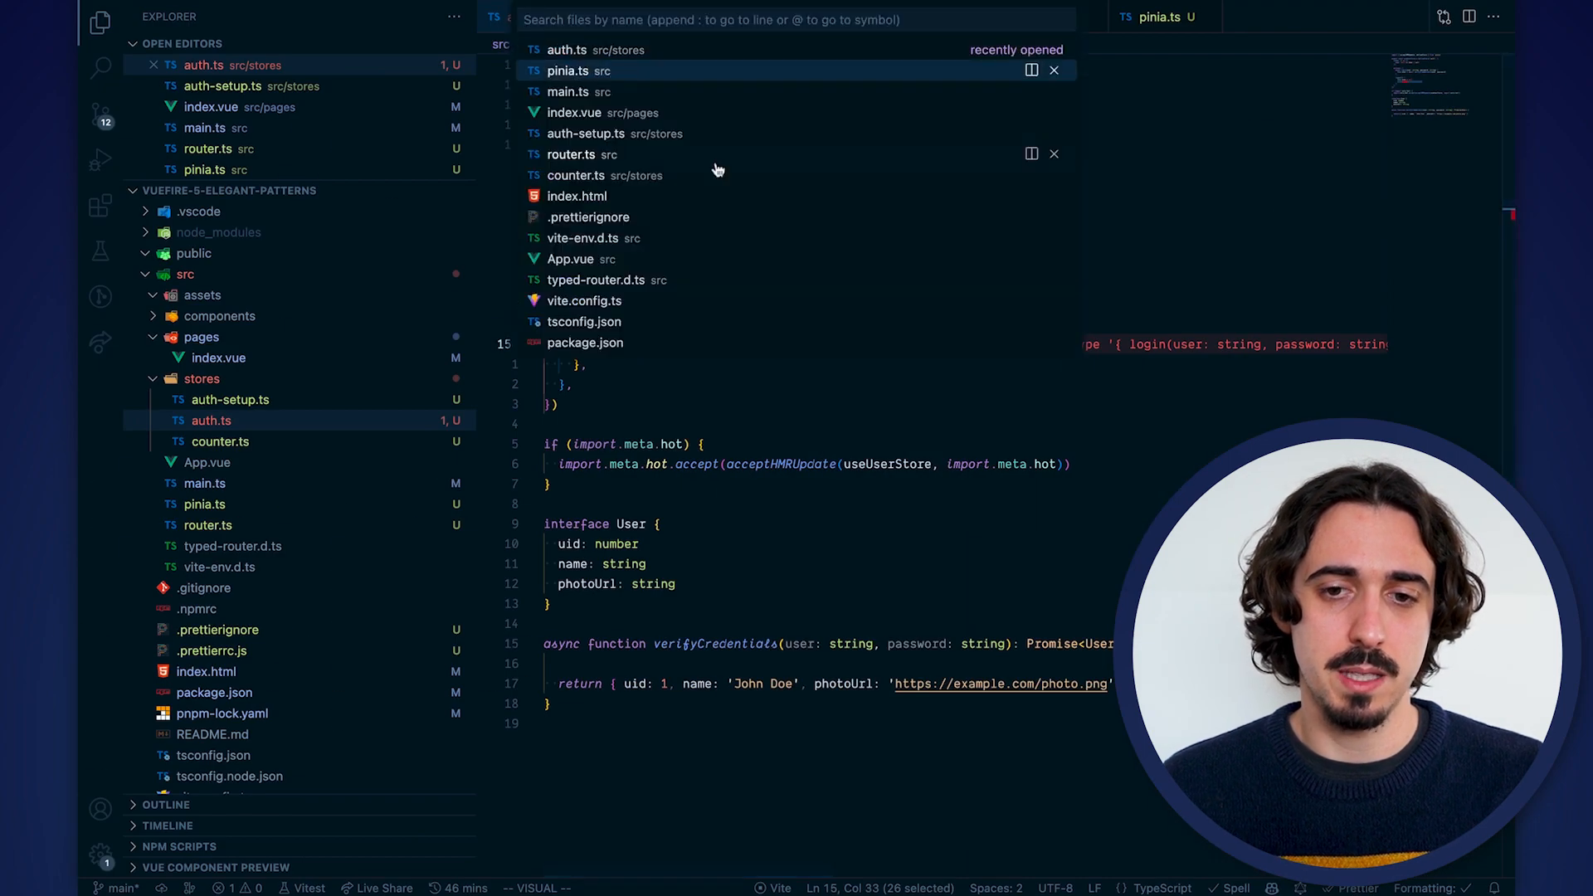
pyautogui.click(568, 69)
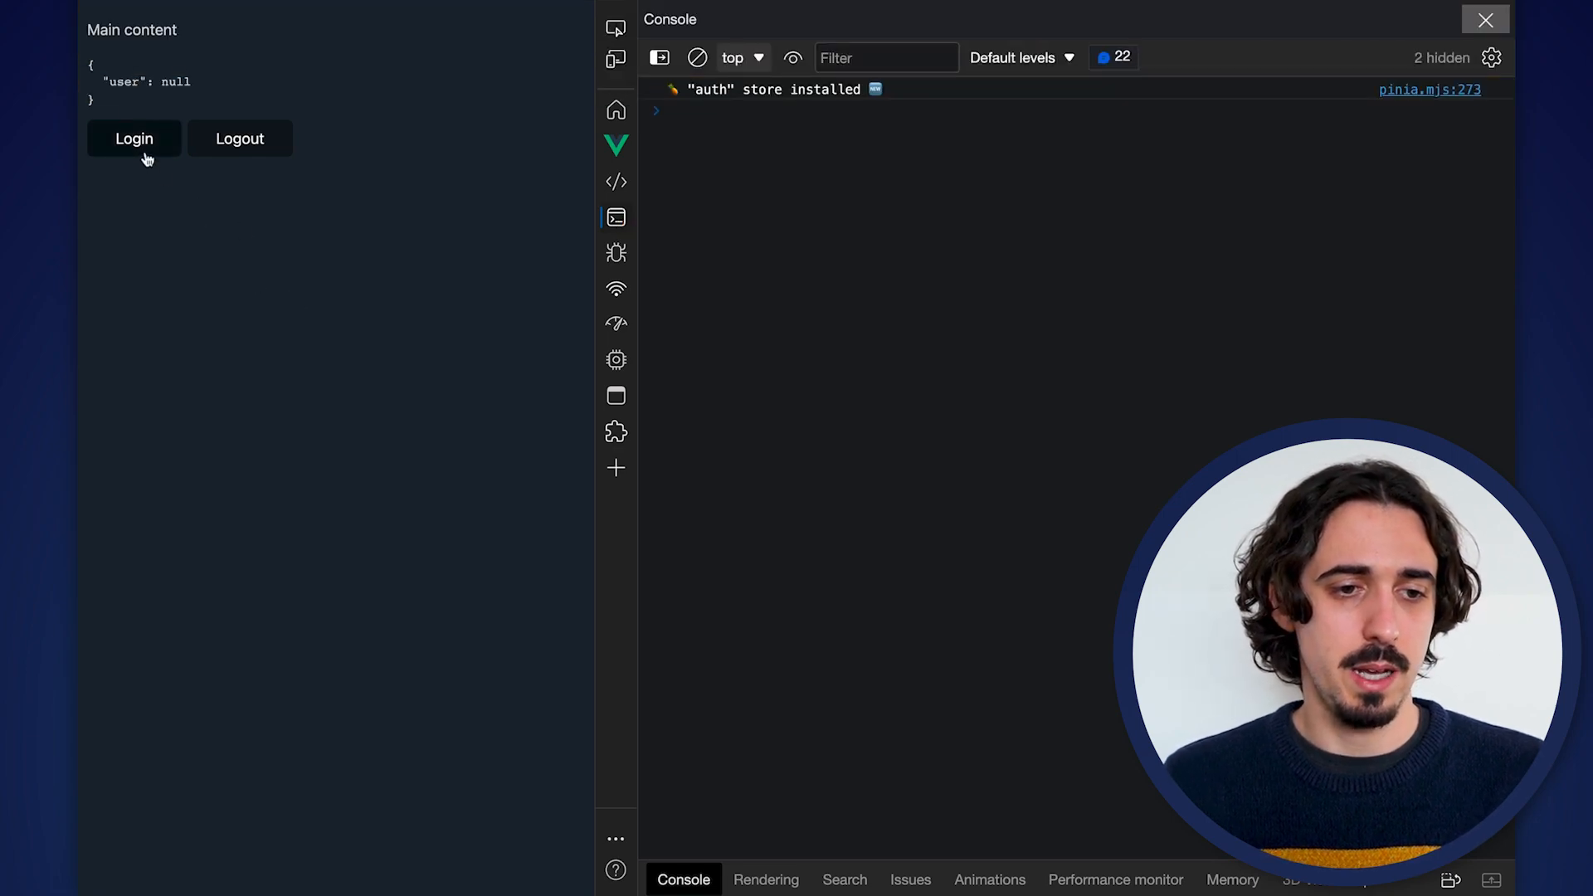
pyautogui.click(239, 138)
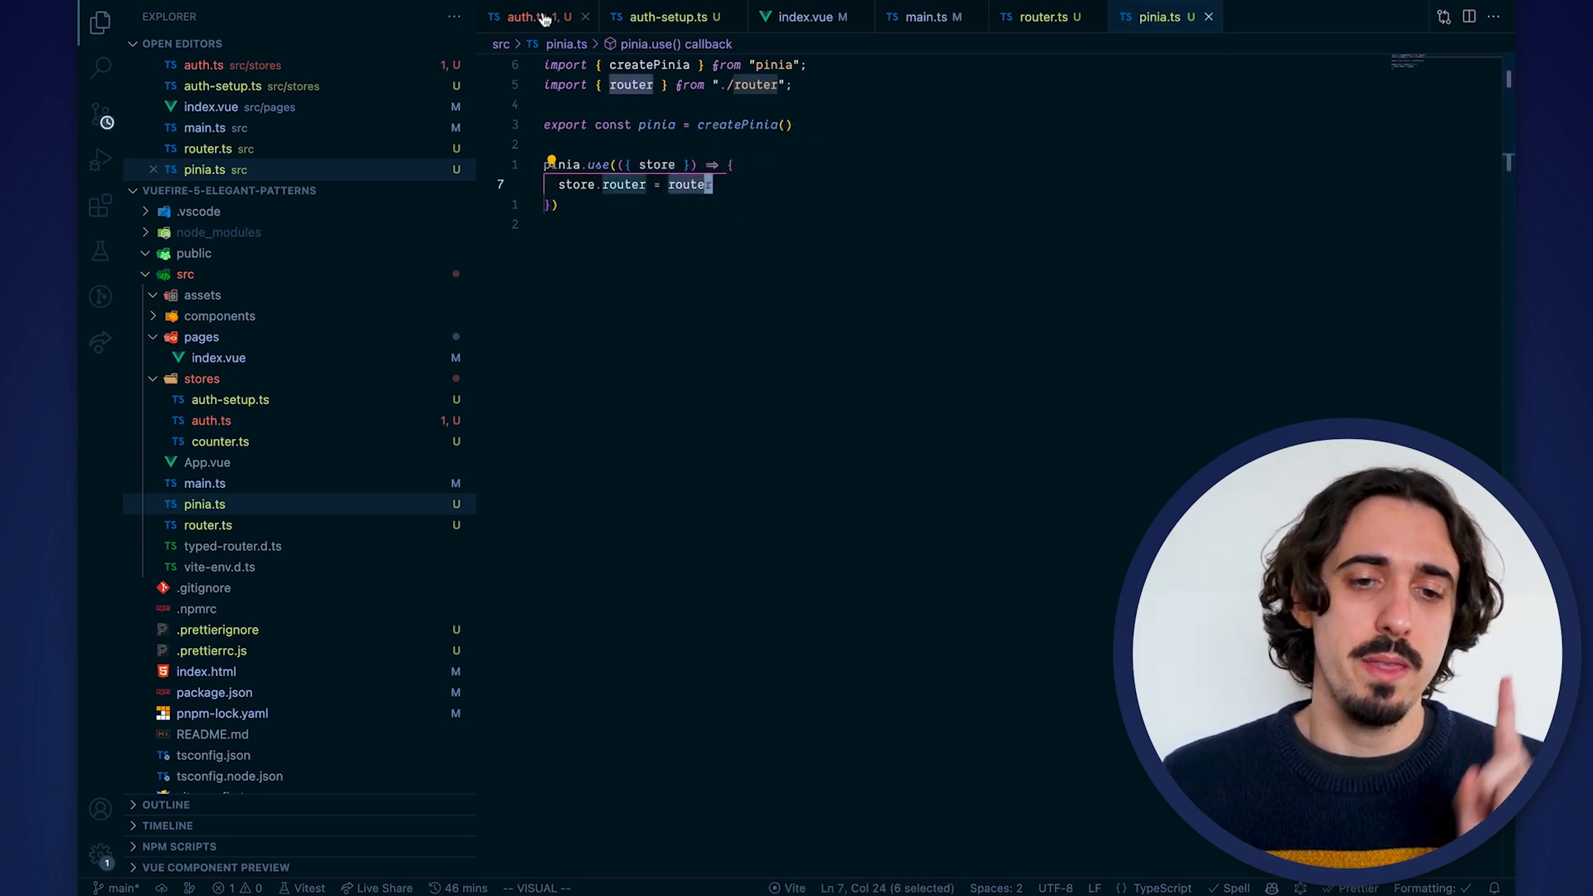
# In pinia.ts declare module 'pinia' with interface PiniaCustomProperties { router: Router }
pyautogui.click(528, 17)
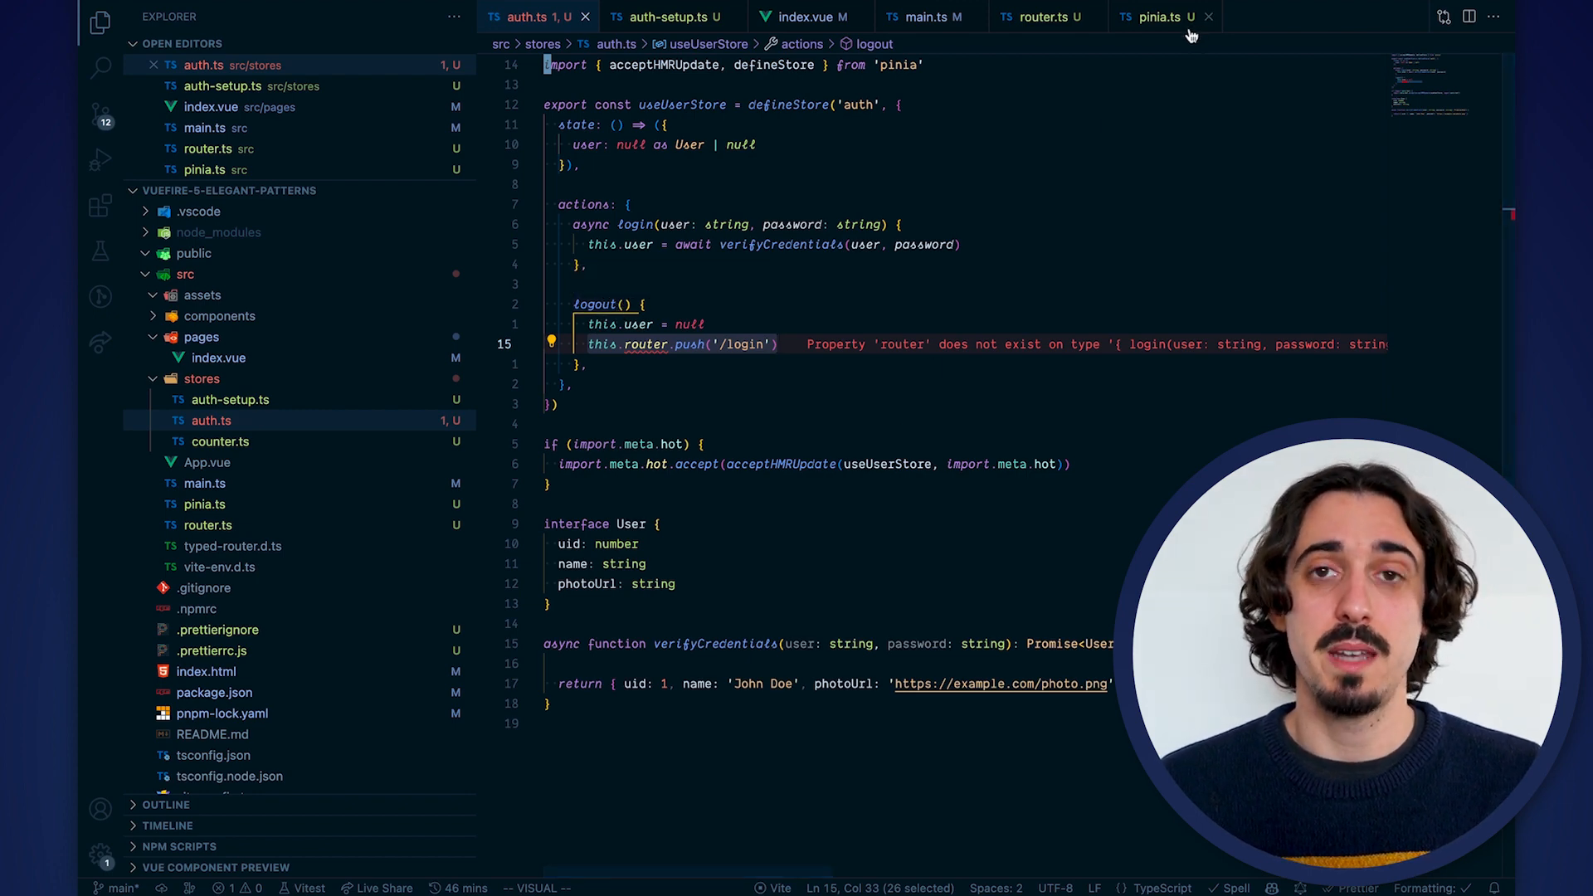
pyautogui.click(1158, 17)
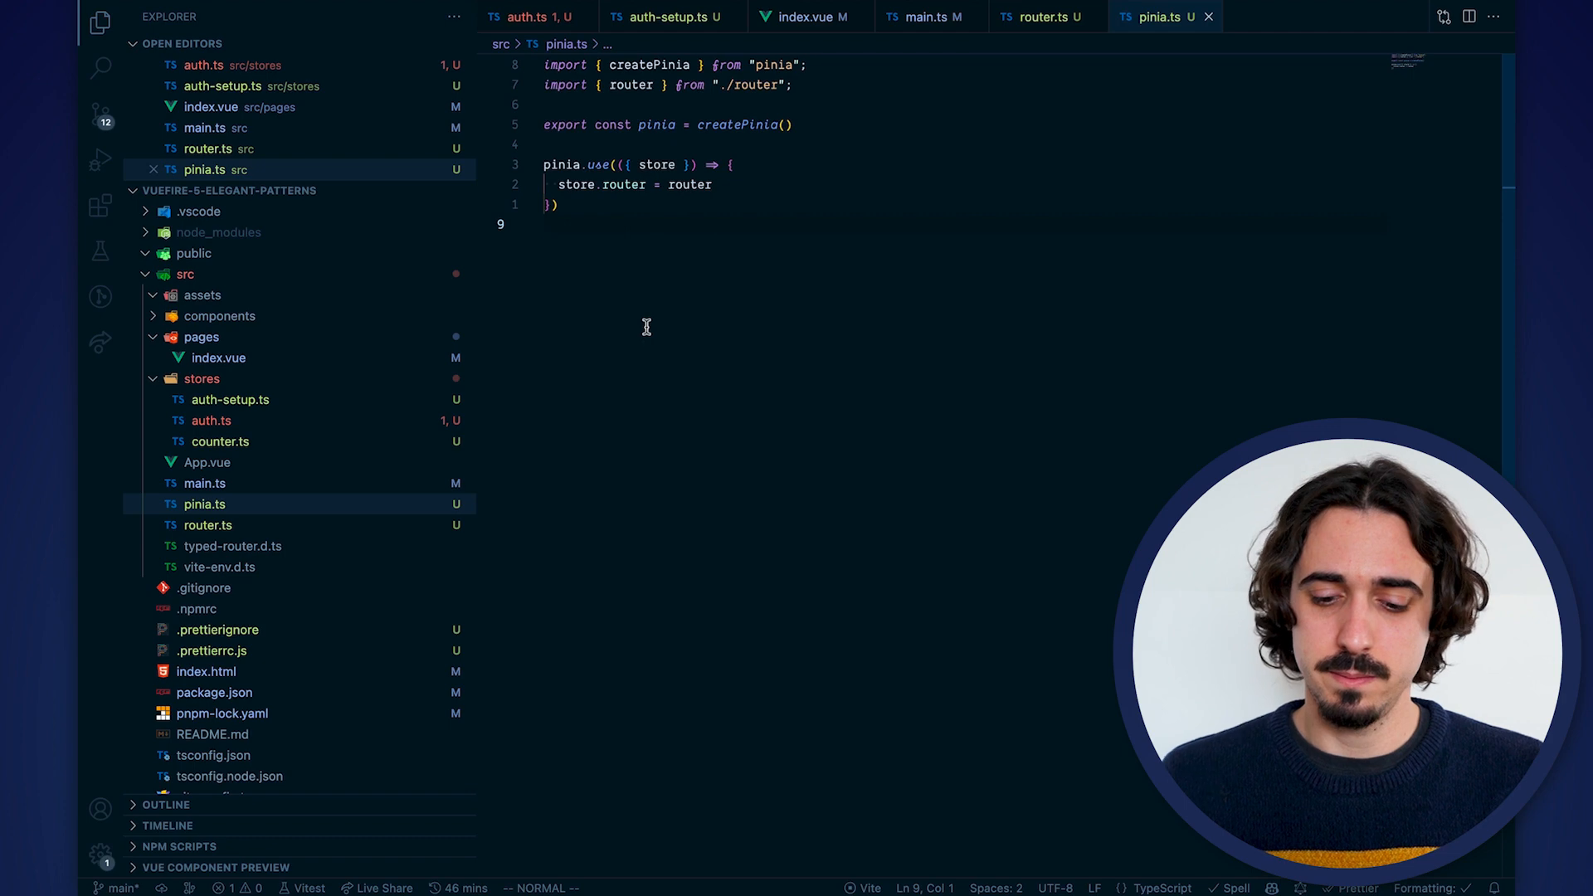
pyautogui.write('// Path: src/stores/auth-setup.ts')
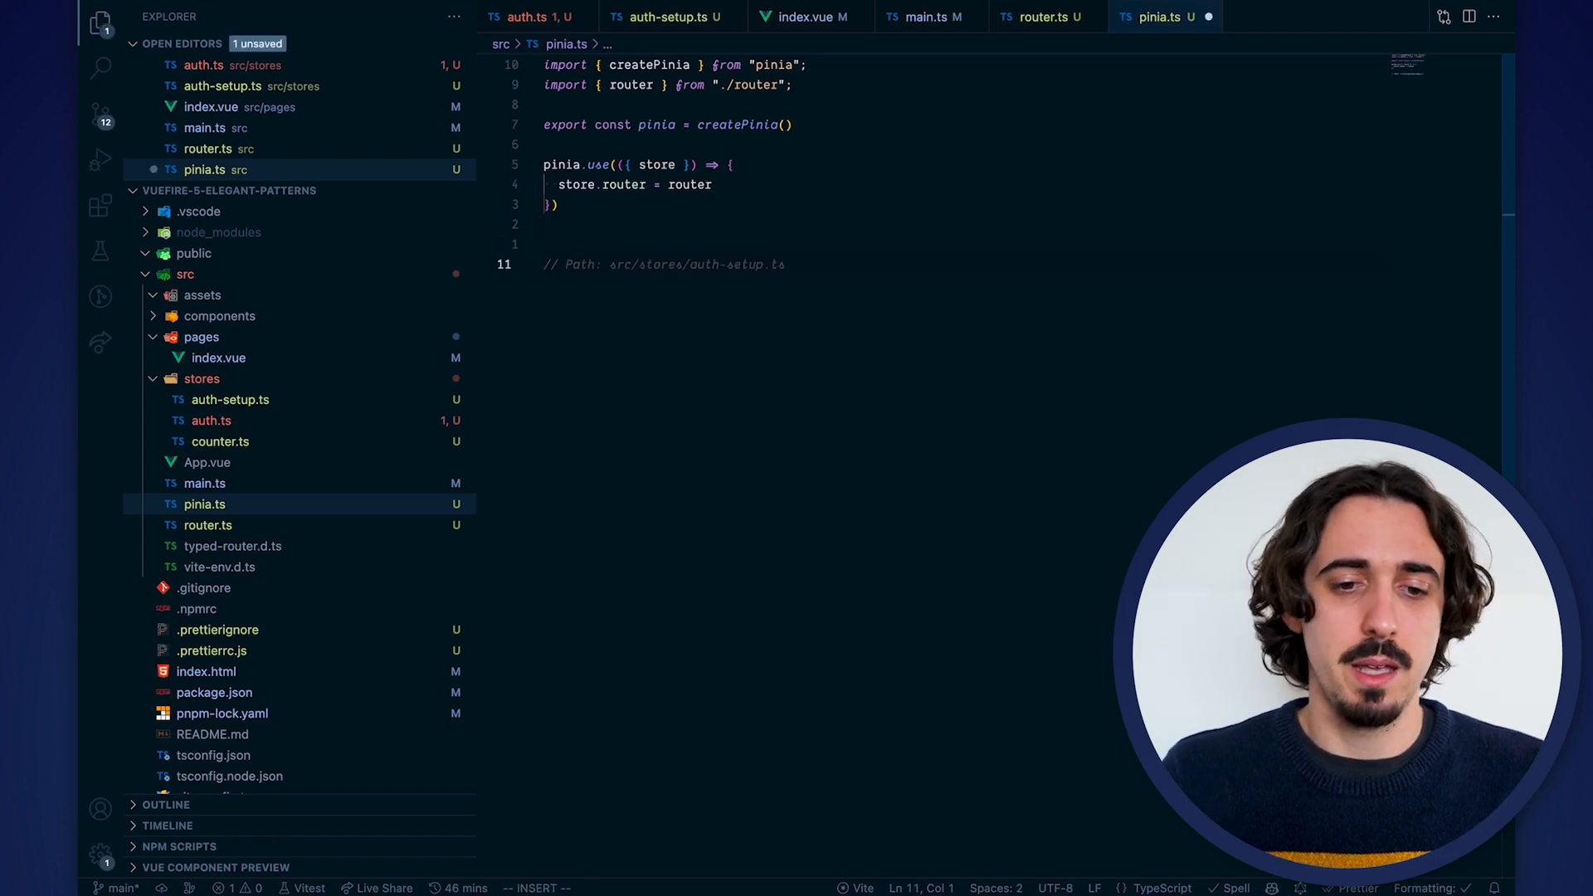
pyautogui.write("declare module '")
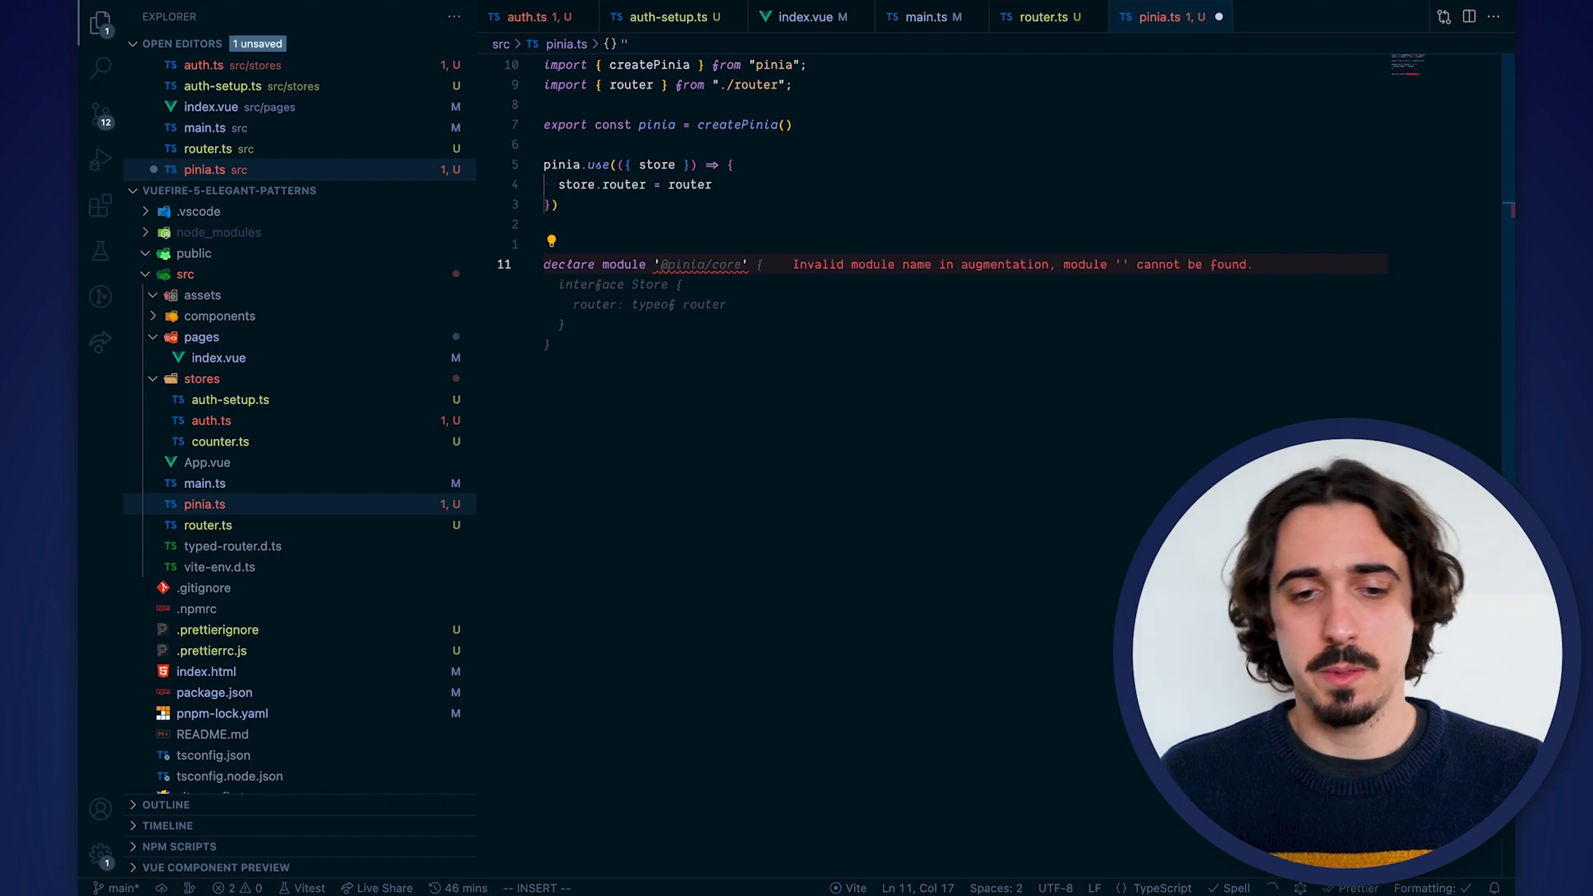
pyautogui.write("'pinia'")
pyautogui.write('interface PiniaCustomProperties {')
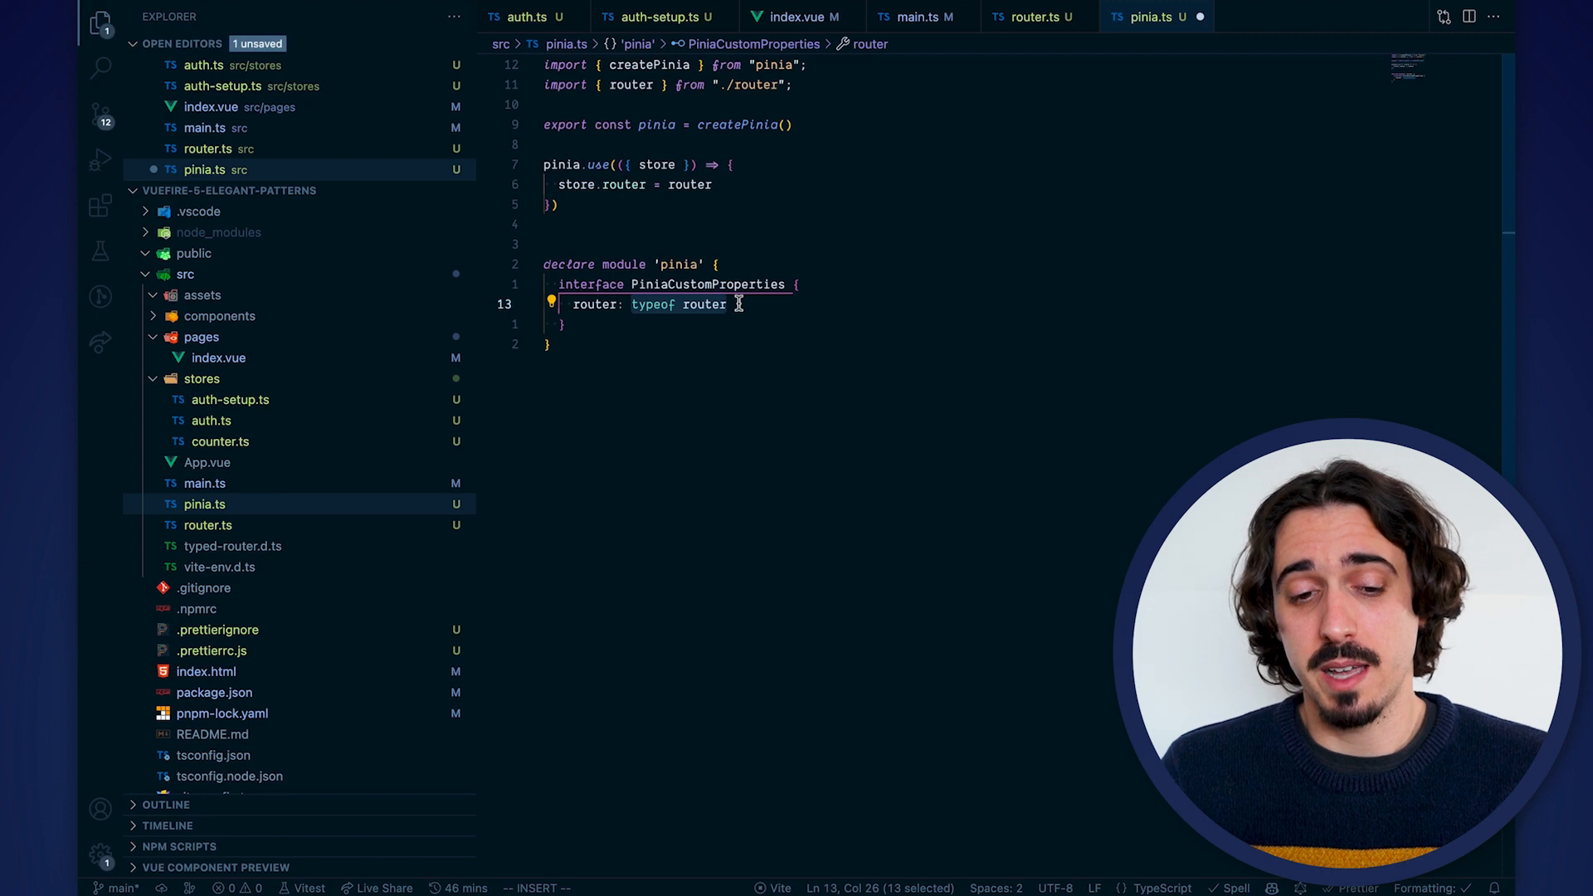
pyautogui.press('Escape')
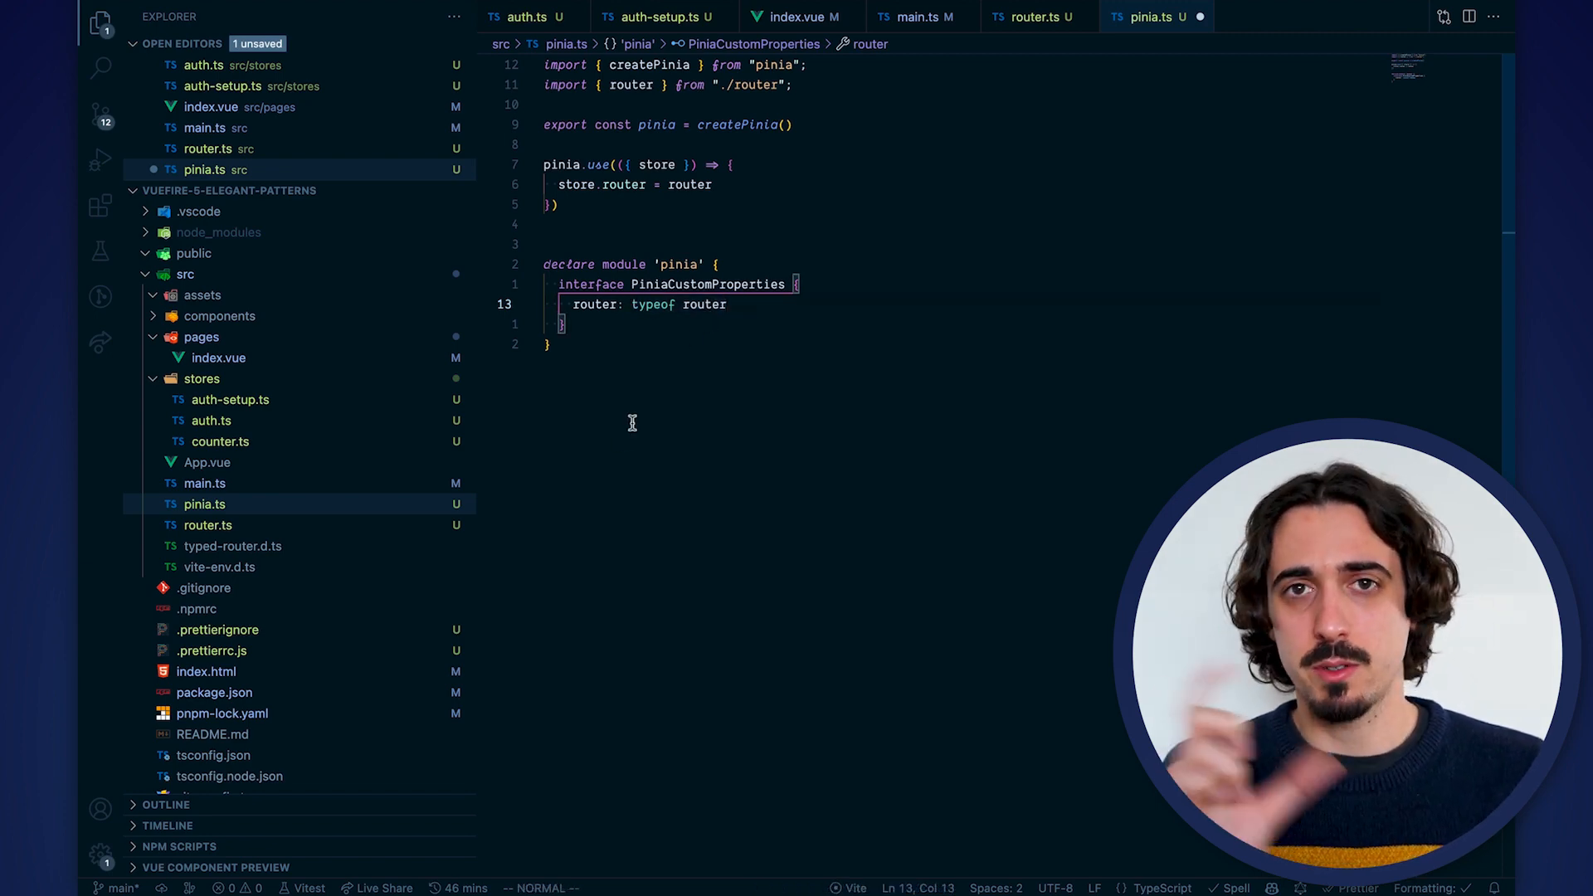
# Type the Router annotation and accept its auto-import from vue-router
pyautogui.write('R')
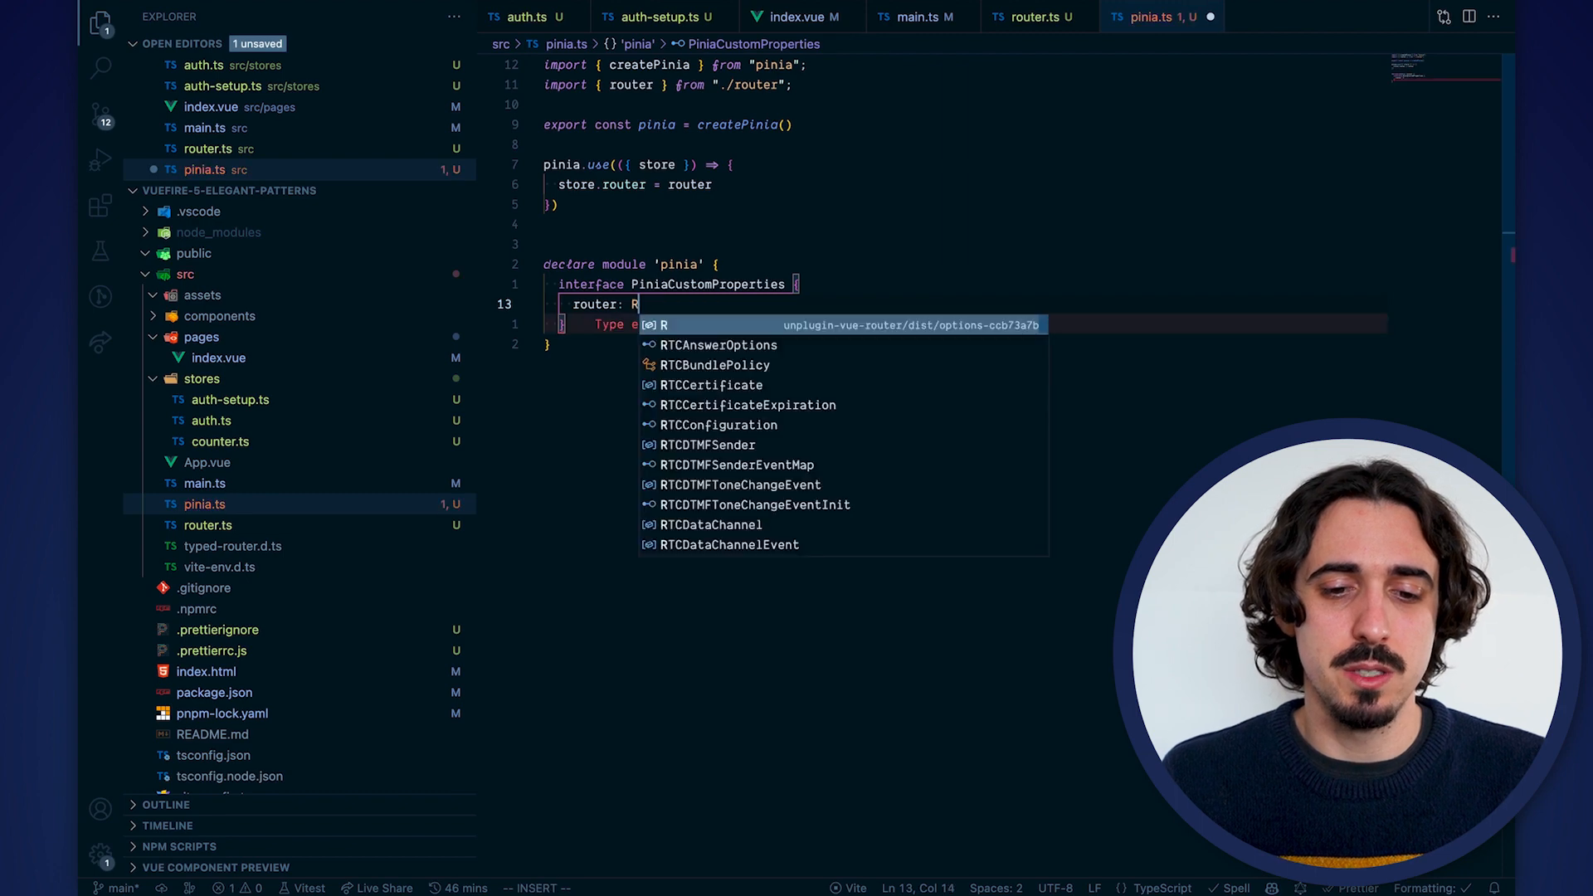
pyautogui.write('outer')
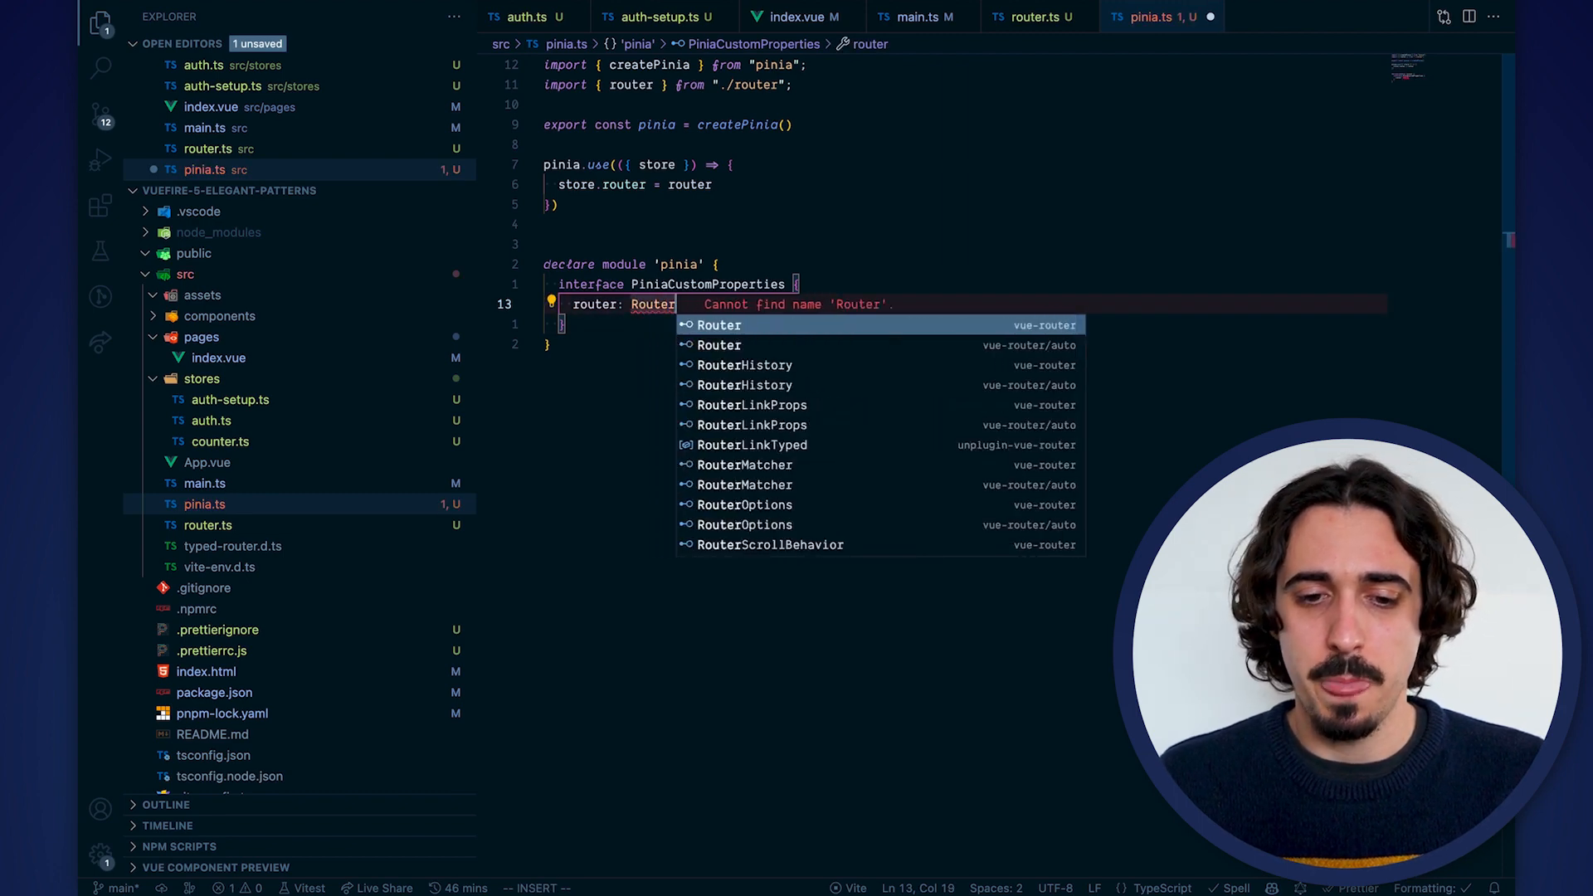
pyautogui.click(721, 325)
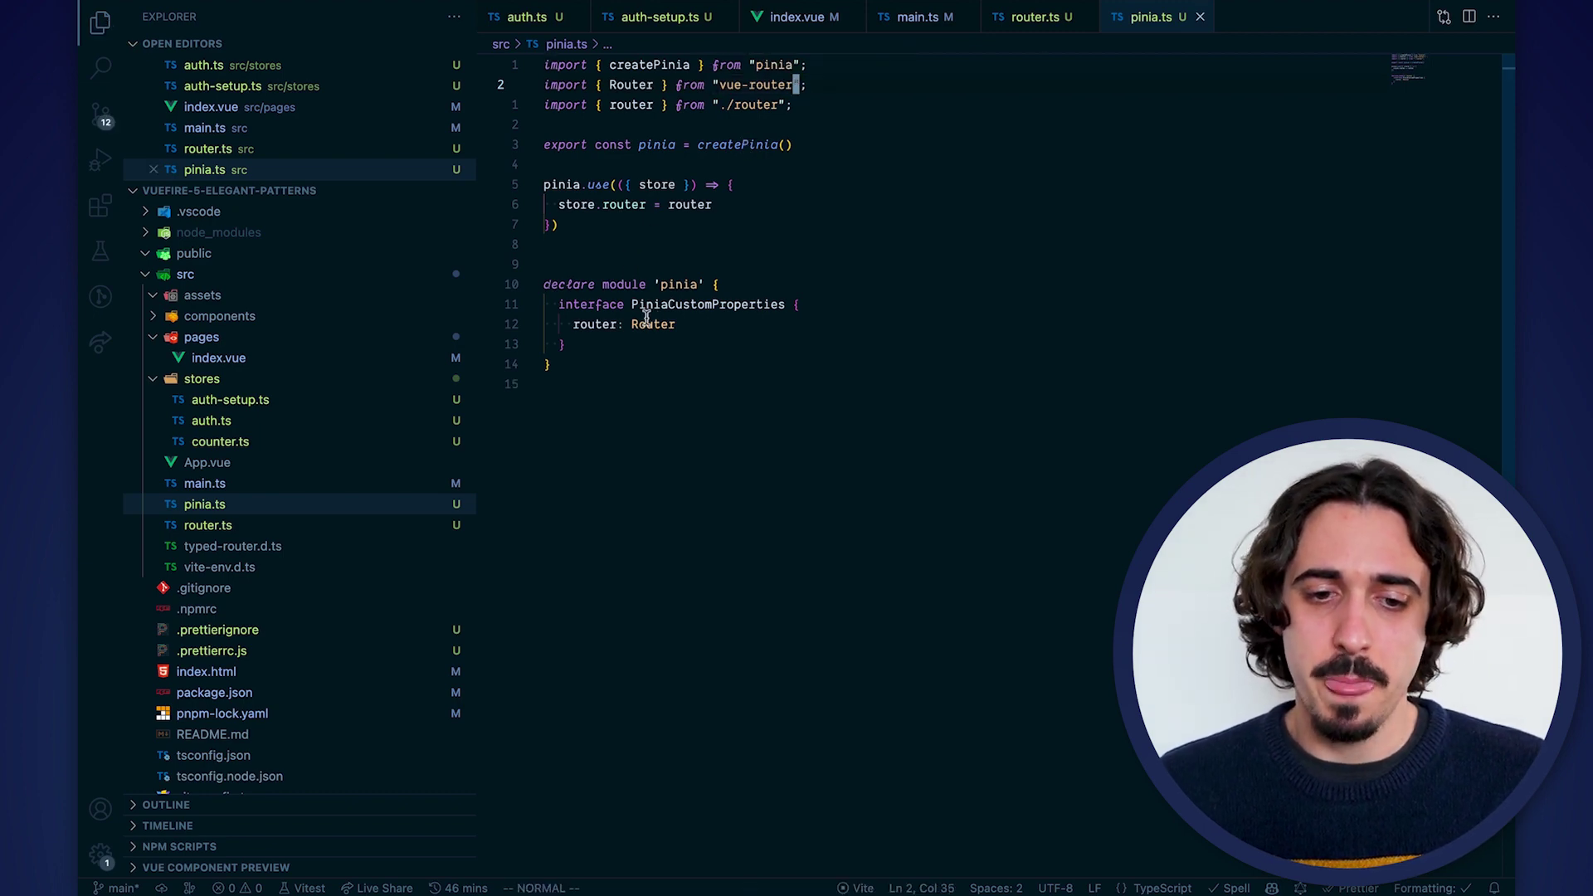
# Return to auth.ts where this.router in logout() now resolves to Router
pyautogui.click(521, 16)
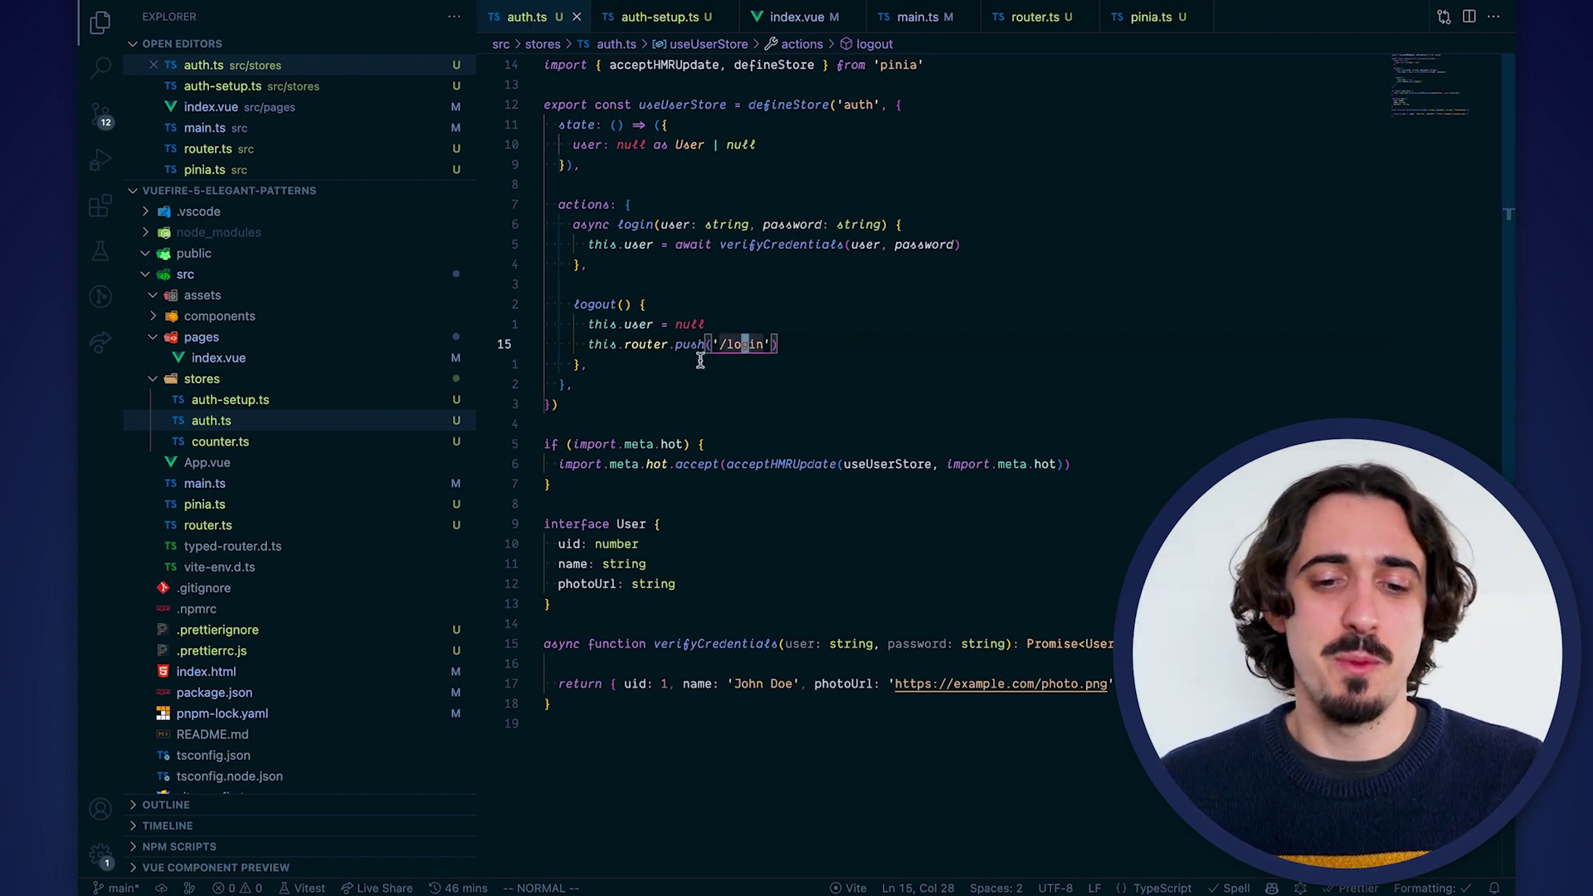
pyautogui.moveTo(645, 345)
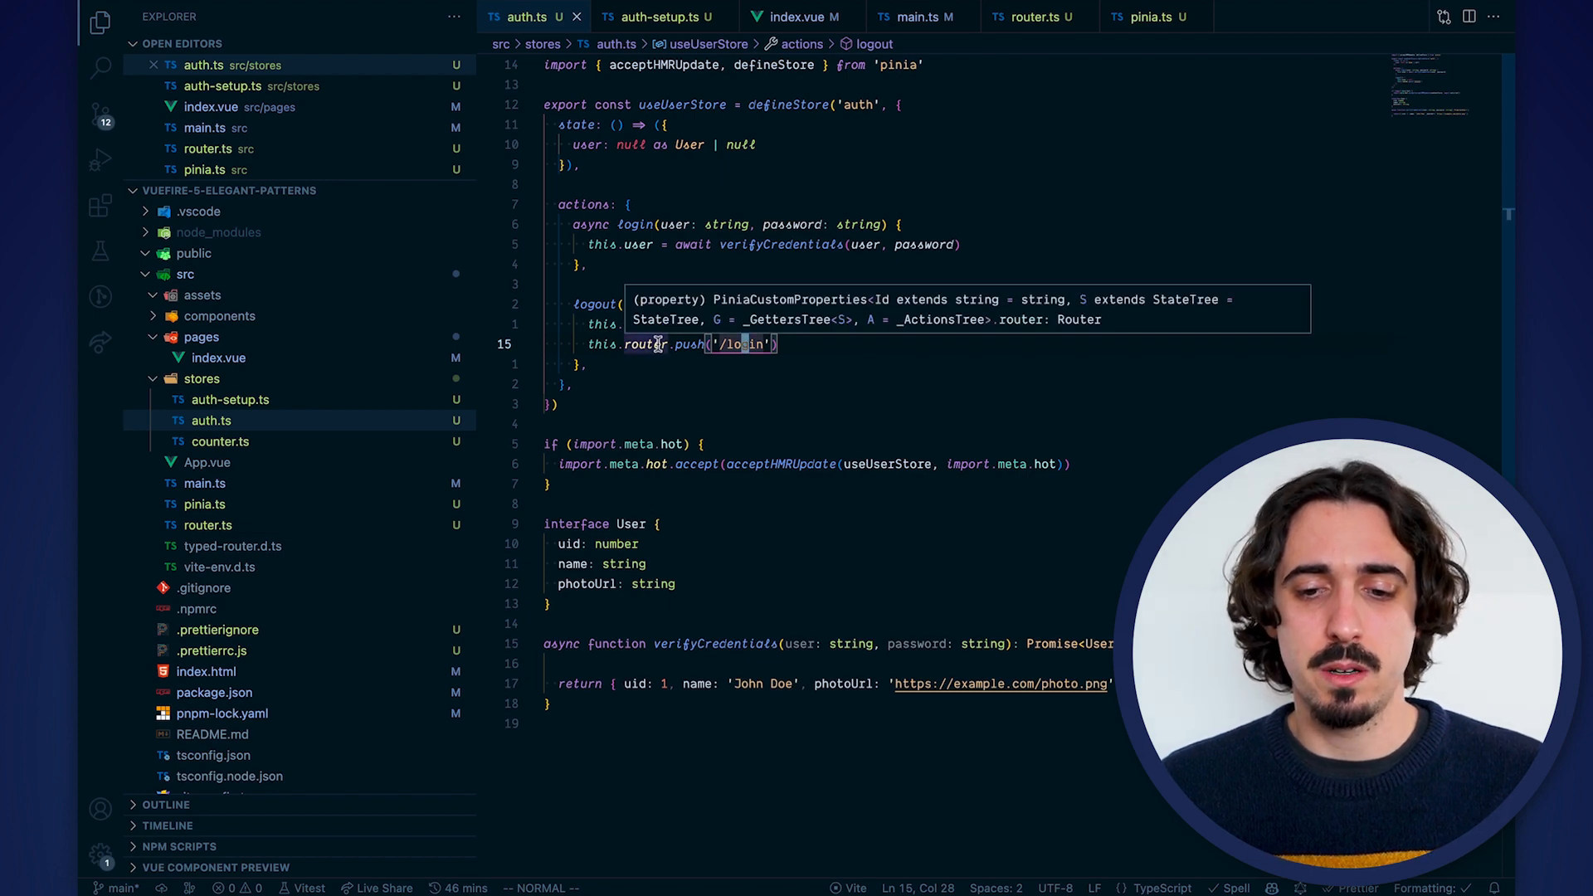
pyautogui.moveTo(1073, 327)
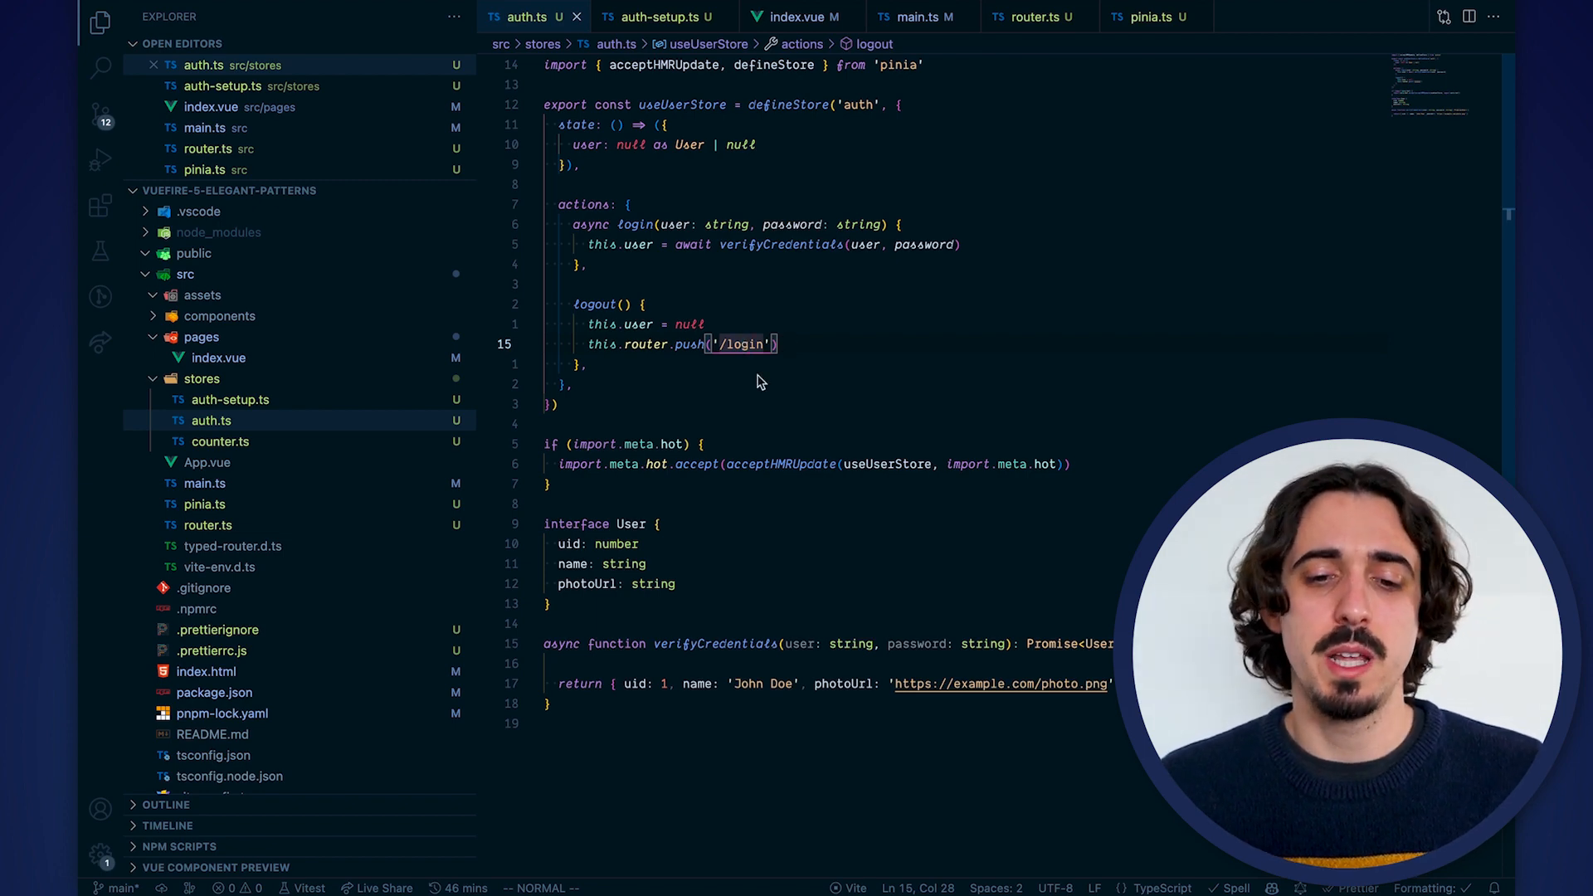
pyautogui.moveTo(1052, 93)
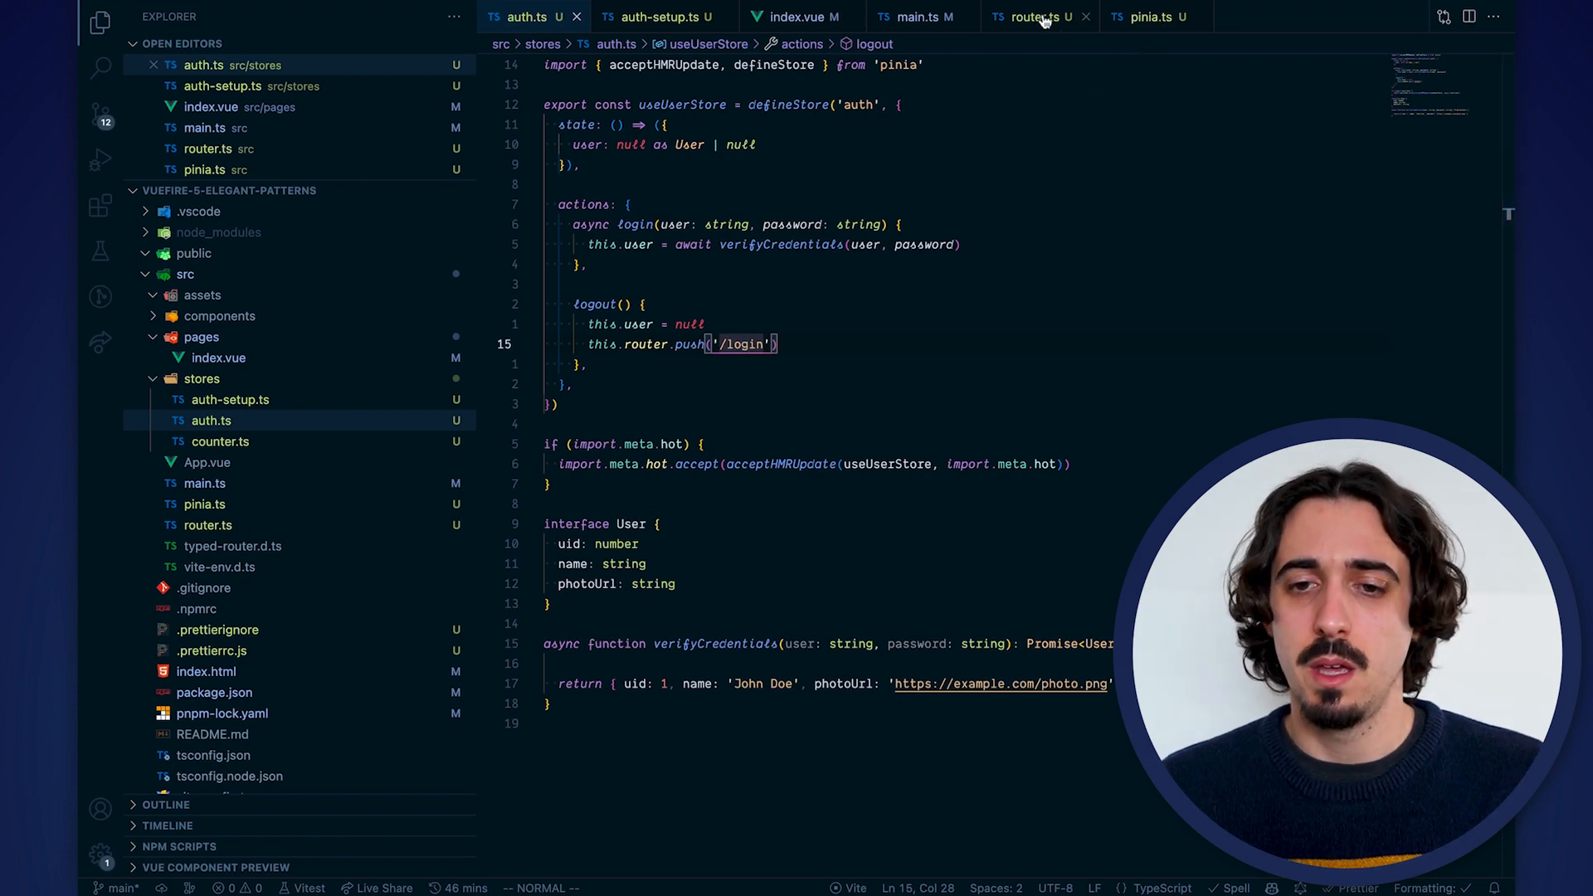
# In pinia.ts assign store.router = markRaw(router), importing markRaw from vue via Quick Fix
pyautogui.click(1154, 16)
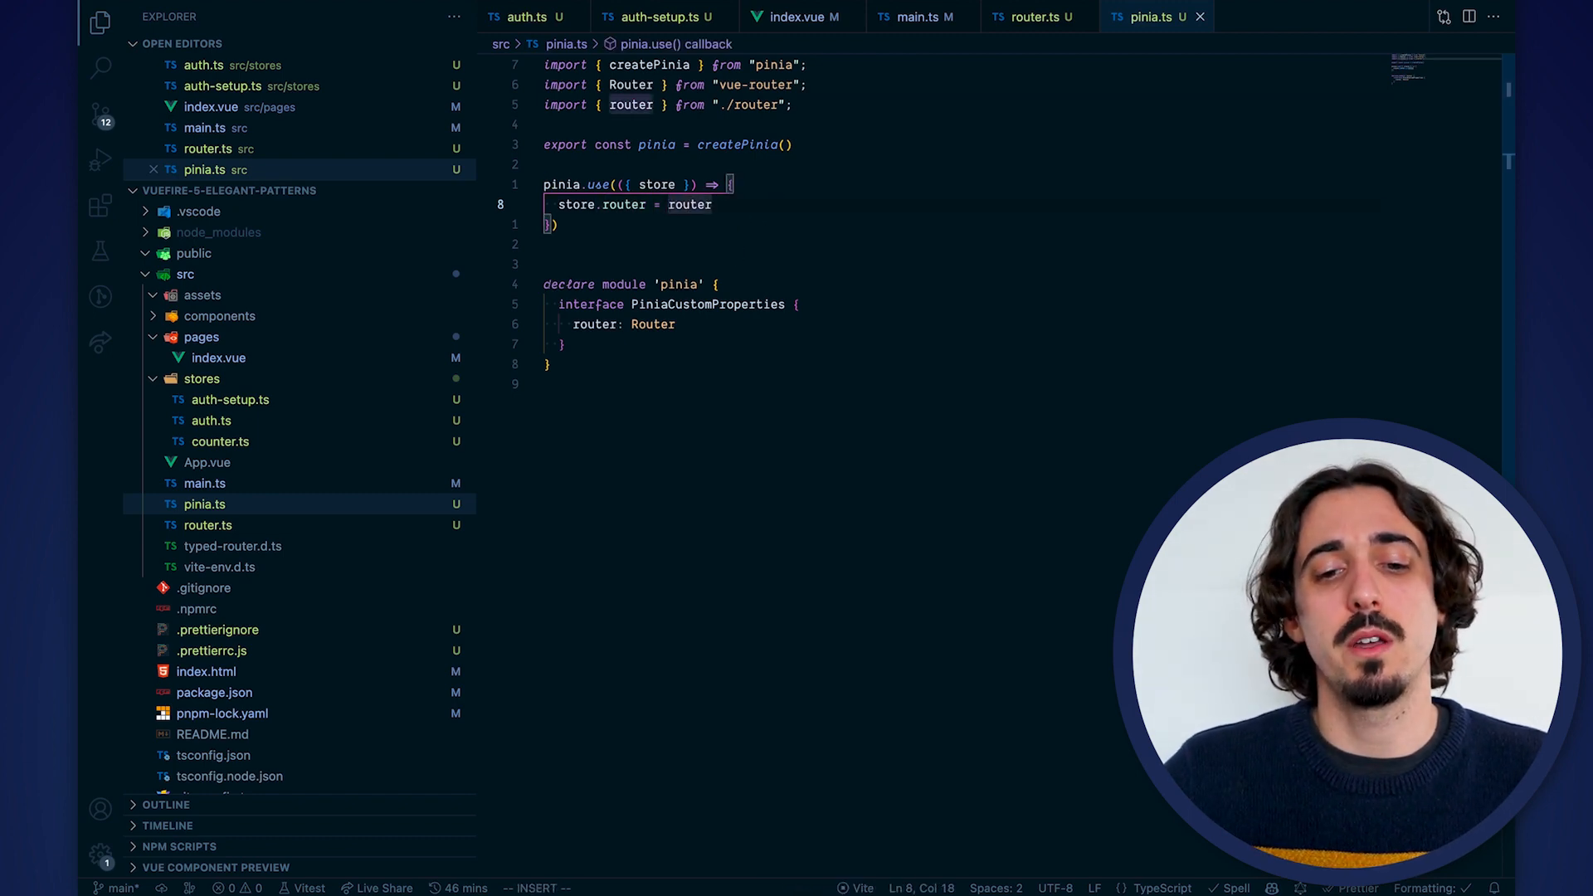
pyautogui.write('m')
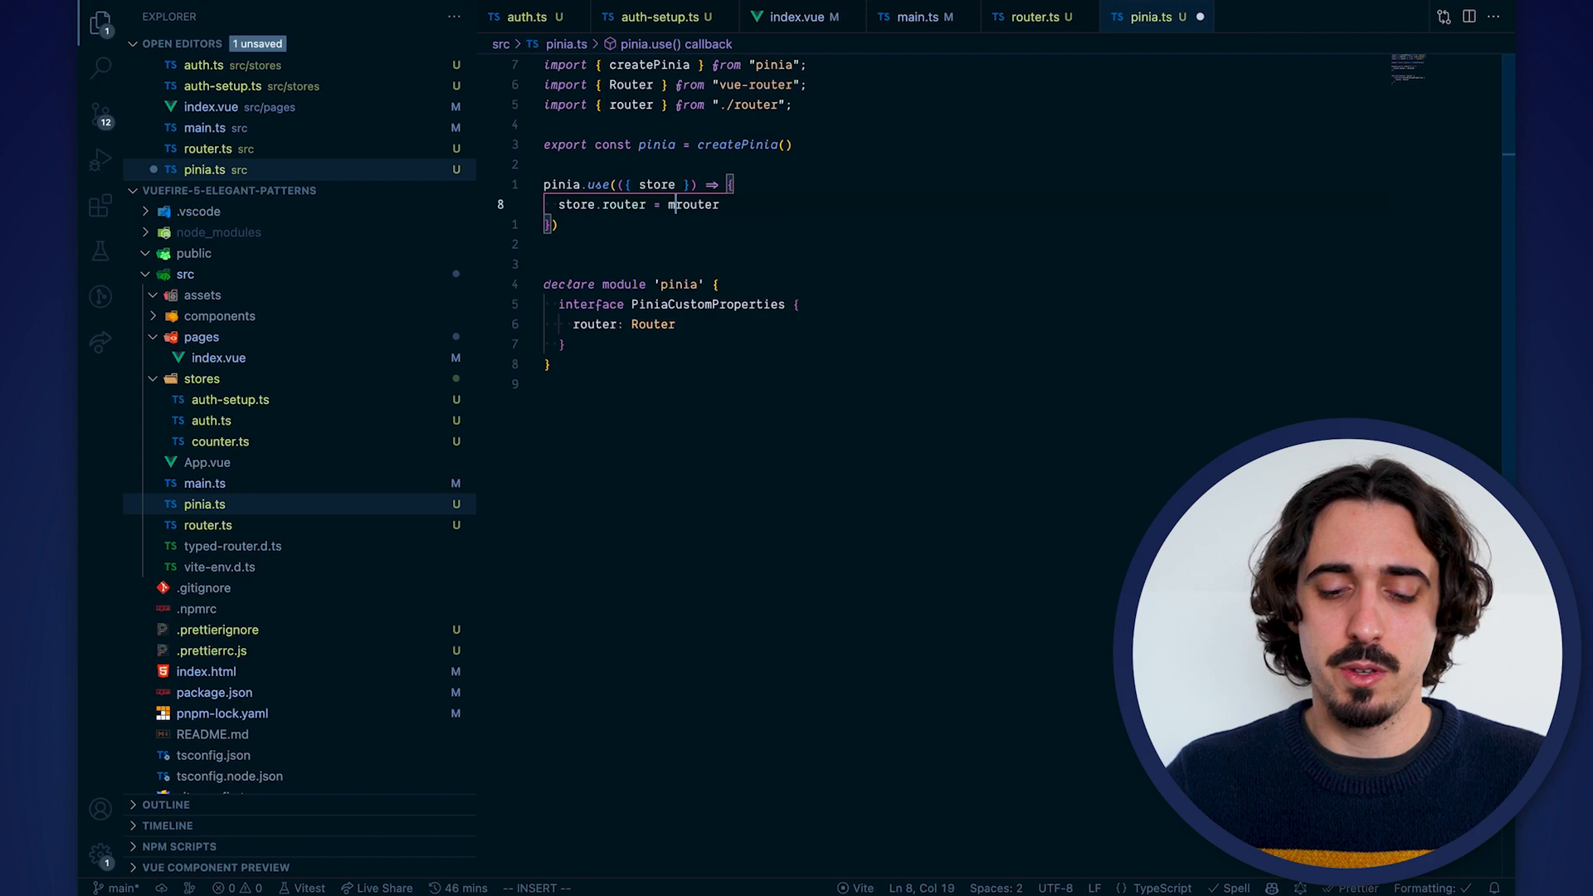
pyautogui.write('arkRaw(')
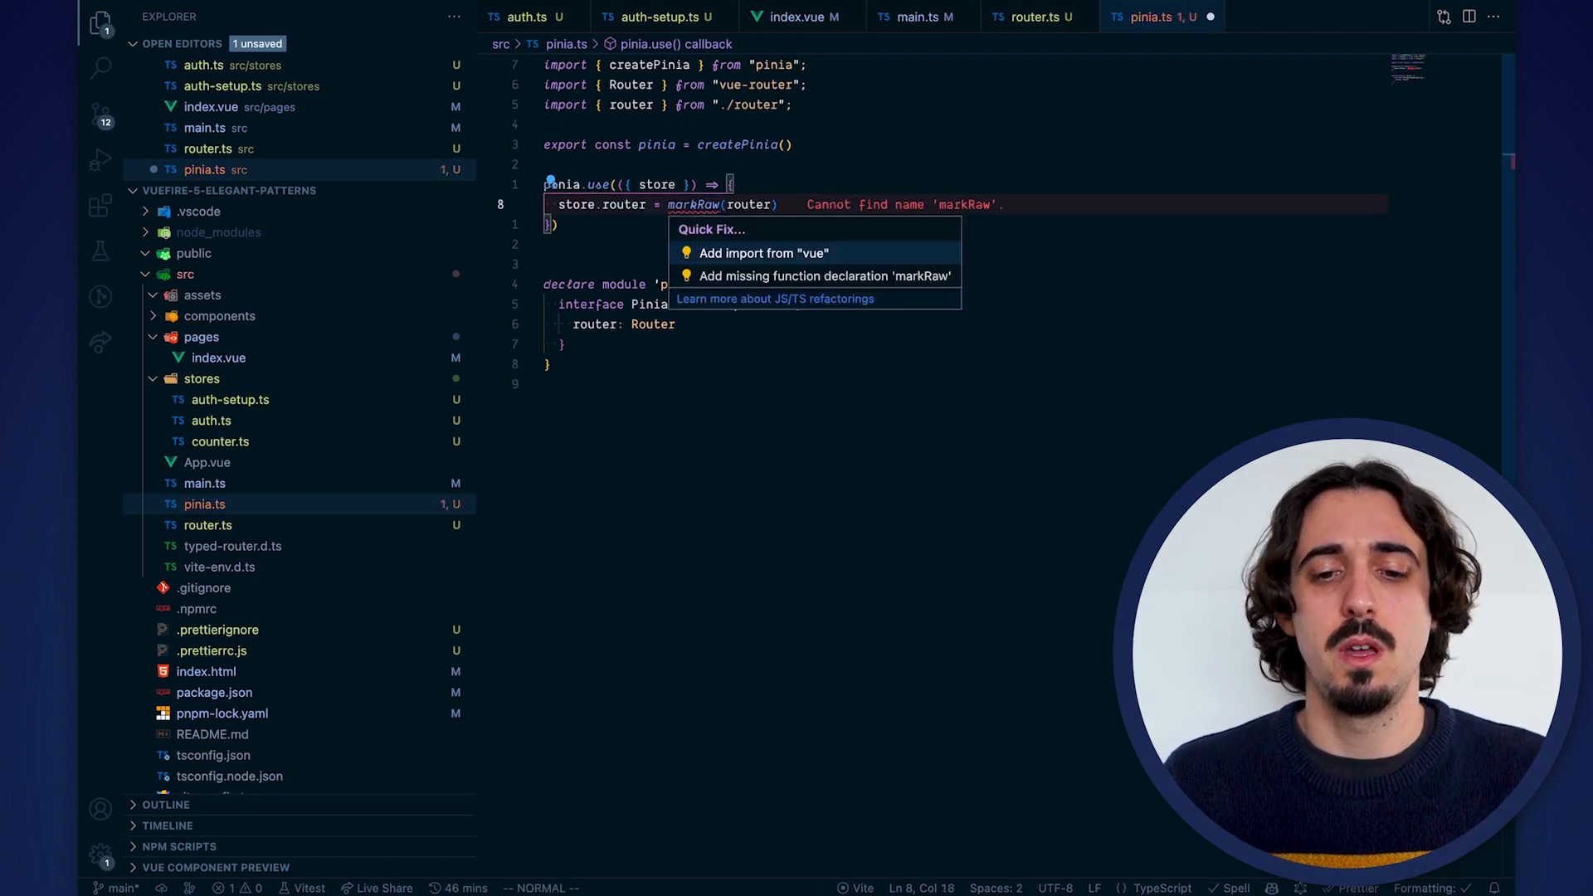
pyautogui.click(763, 252)
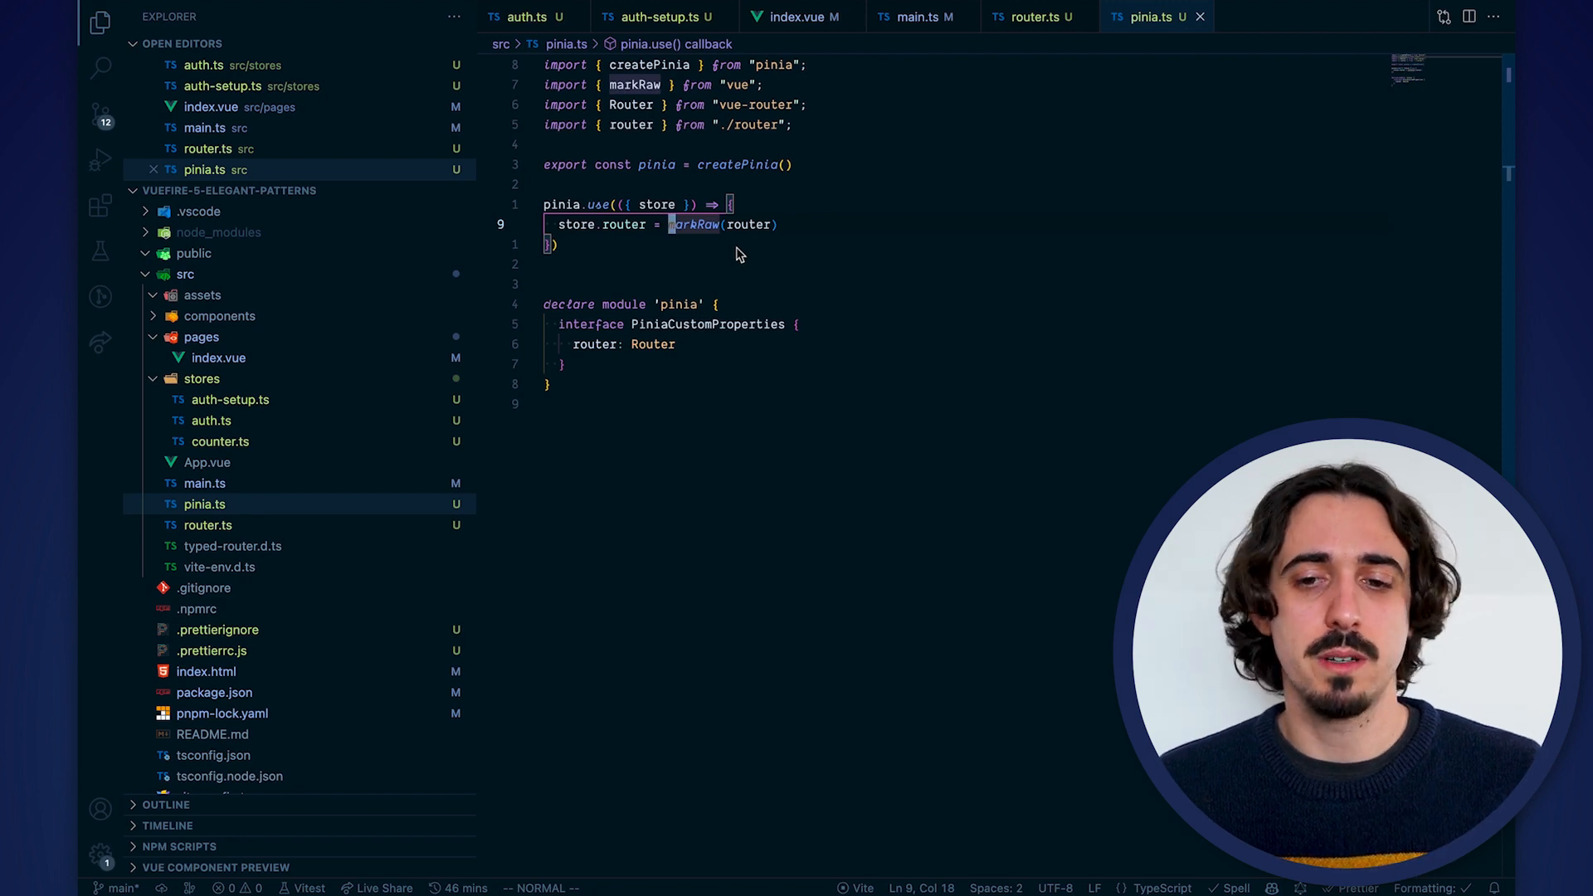
# In router.ts begin router.beforeEach(to => { if (to ... using the router autocomplete
pyautogui.click(1036, 17)
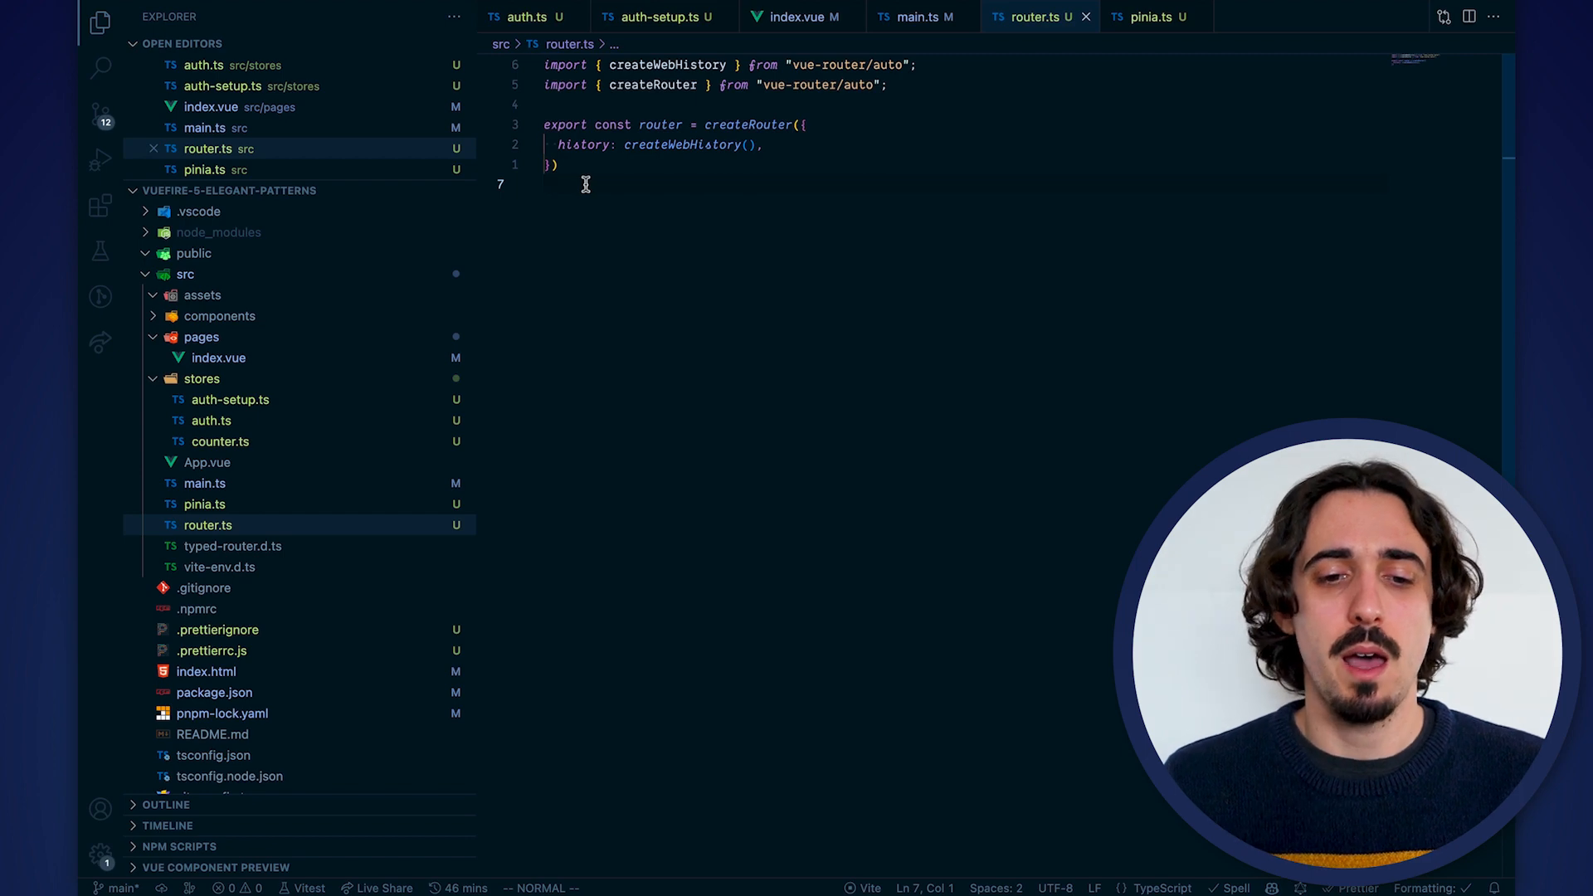
pyautogui.write('rout')
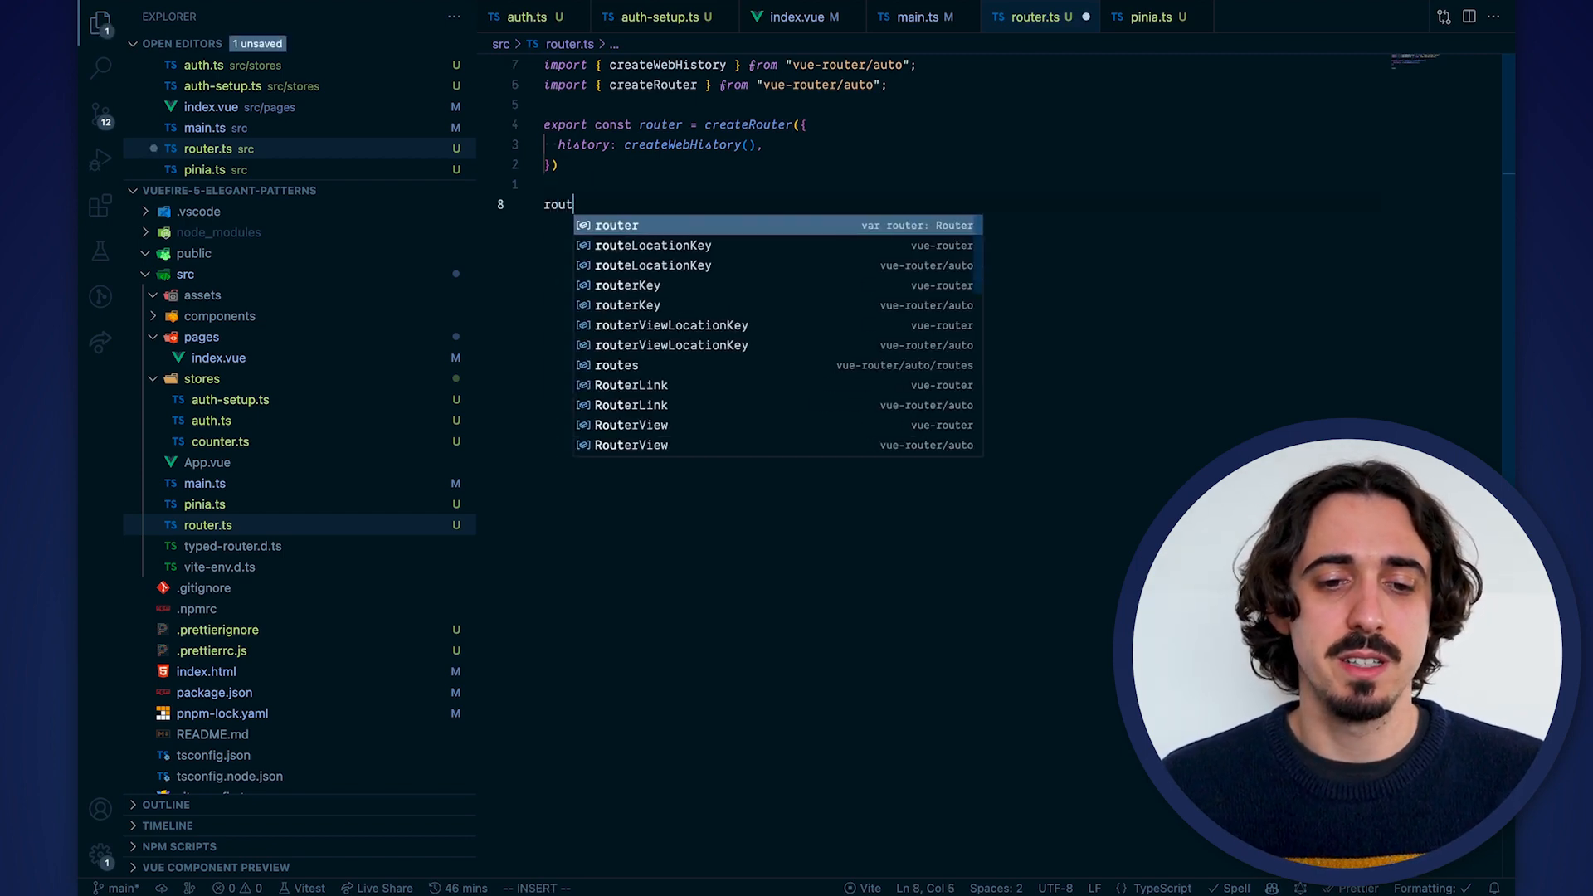
pyautogui.write('er.beforeEach(to => {')
pyautogui.write('if (to')
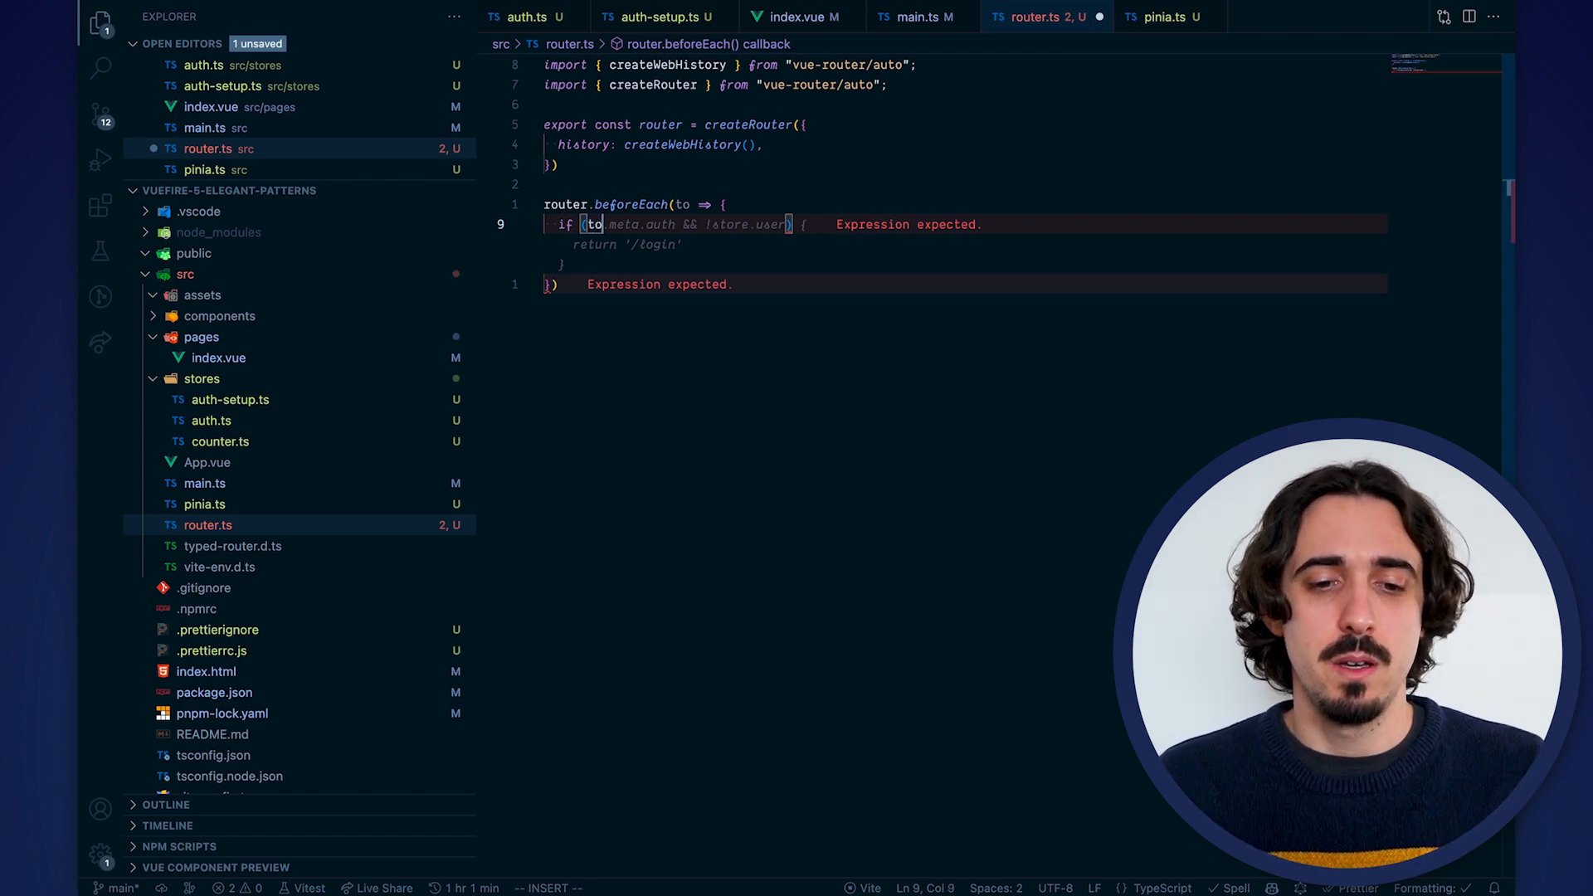
# Check to.meta.requiresAuth and import useUserStore from './stores/auth' in the guard
pyautogui.write('.meta.requiresAuth')
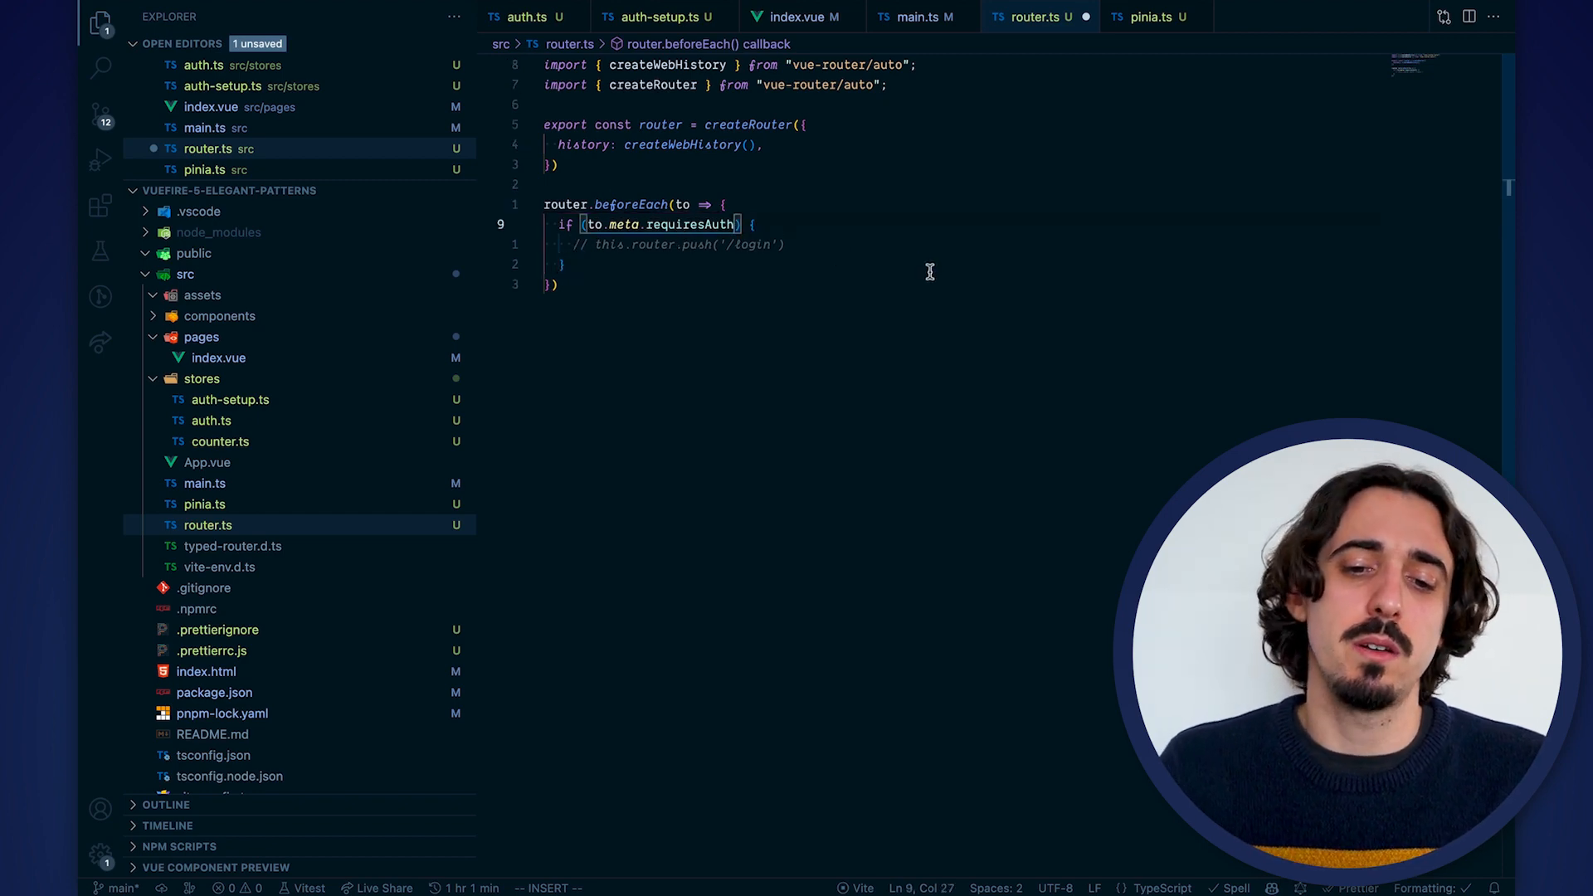
pyautogui.write('const userStore =')
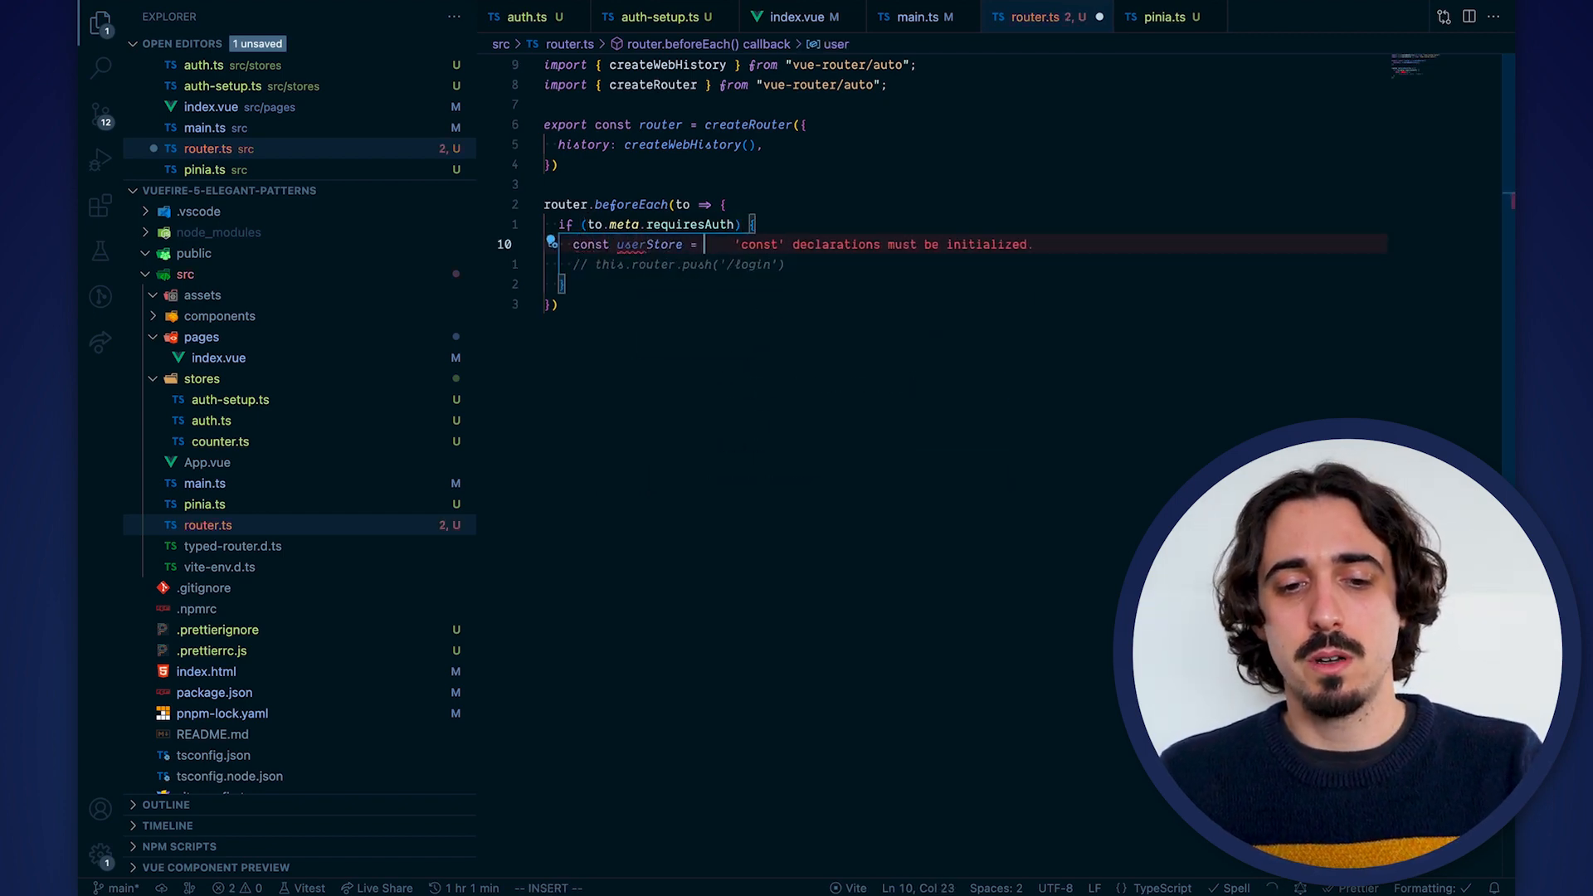
pyautogui.write('use')
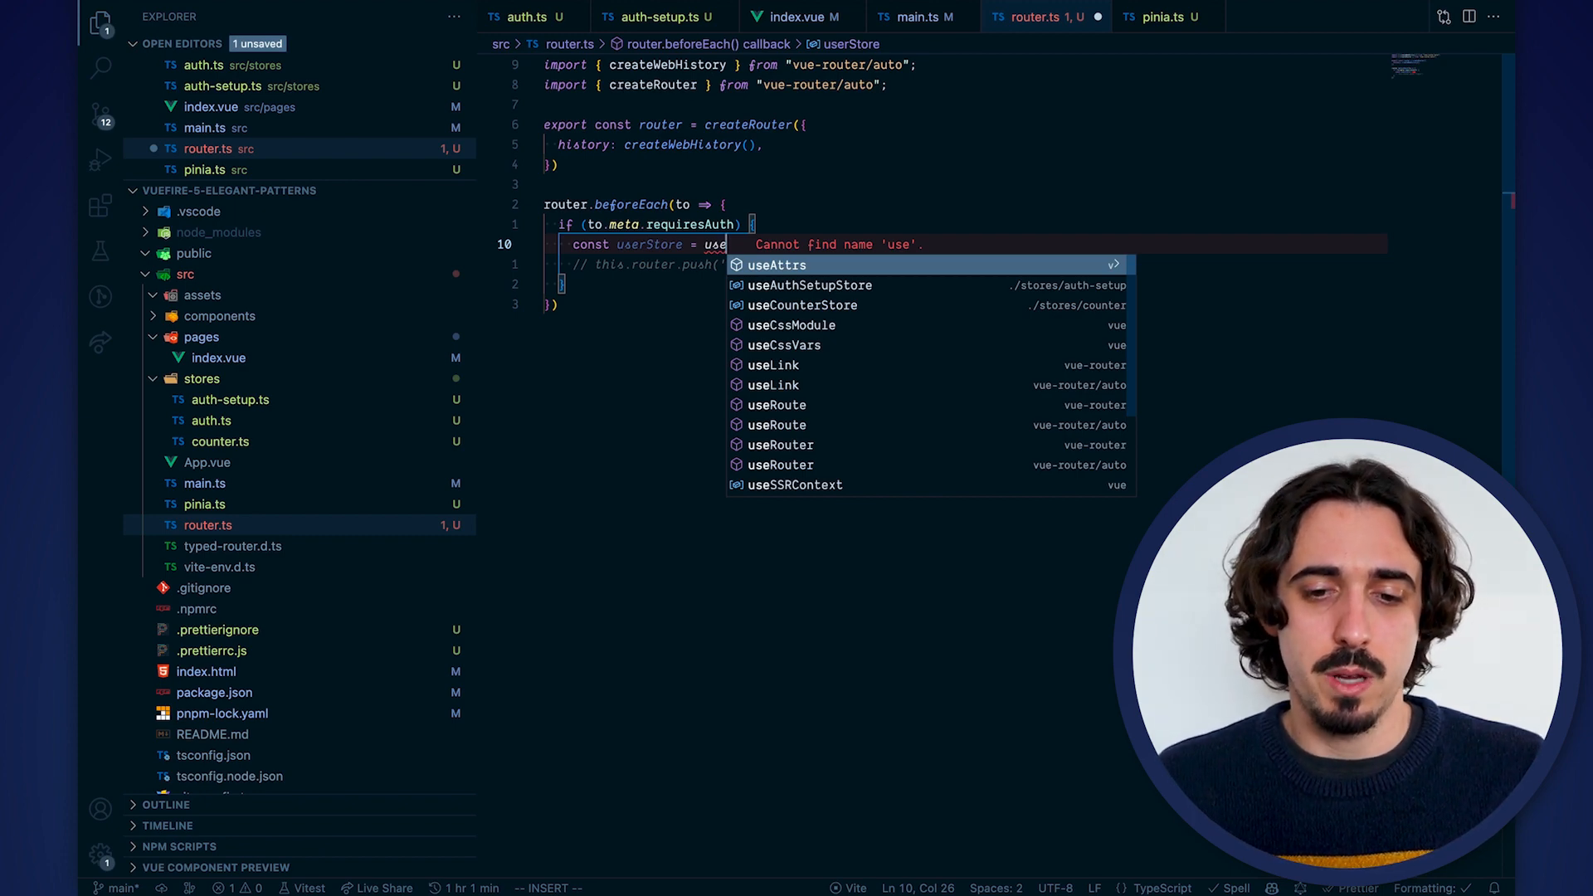
pyautogui.write('Auth')
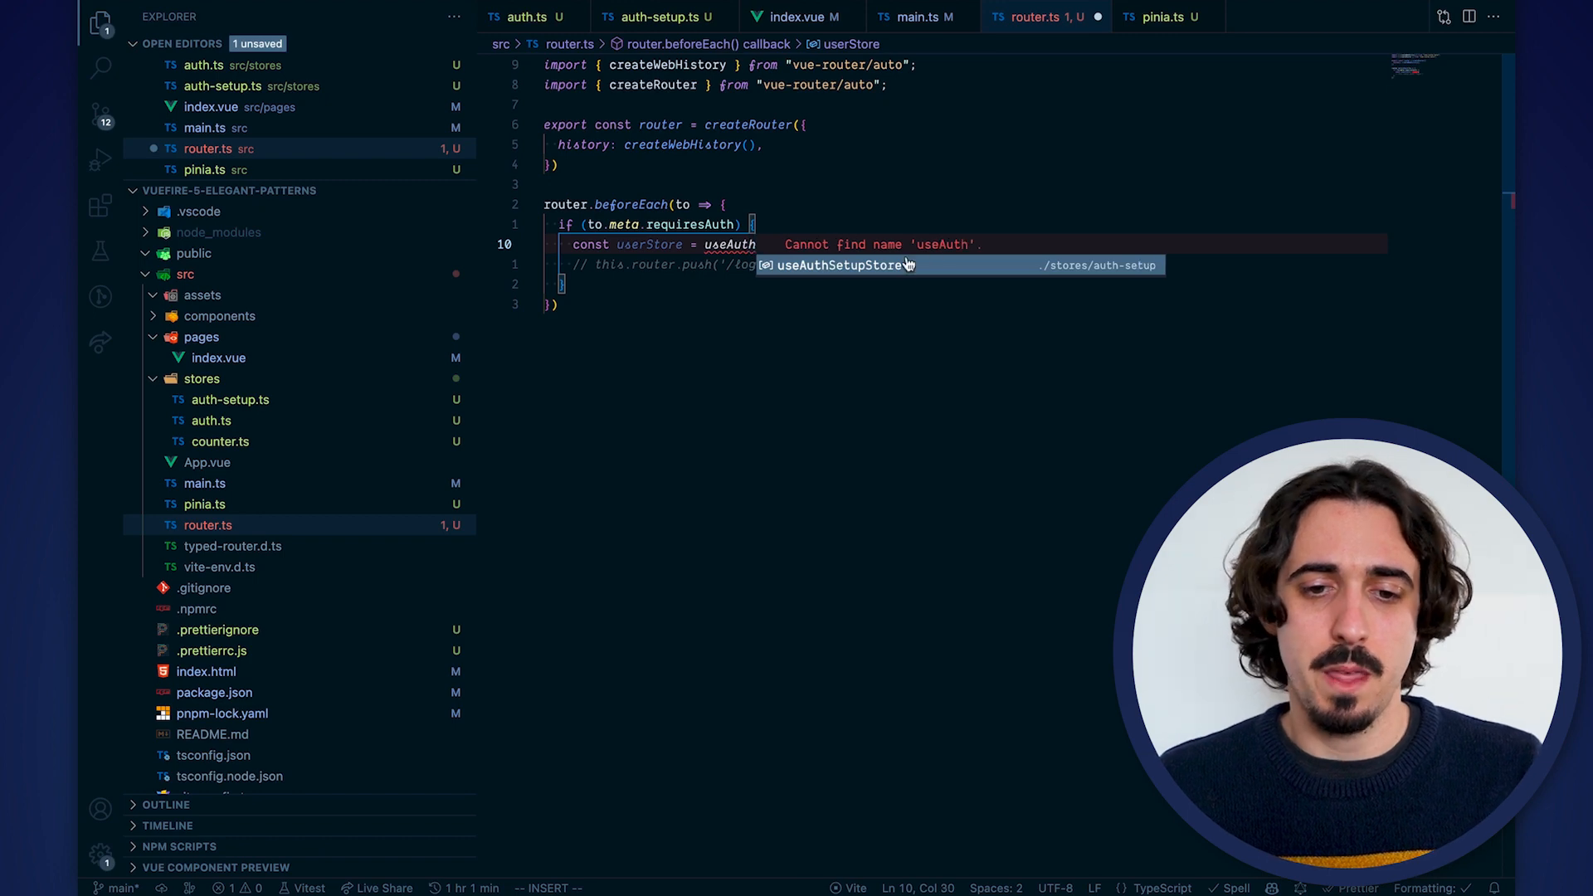
pyautogui.write('Store(')
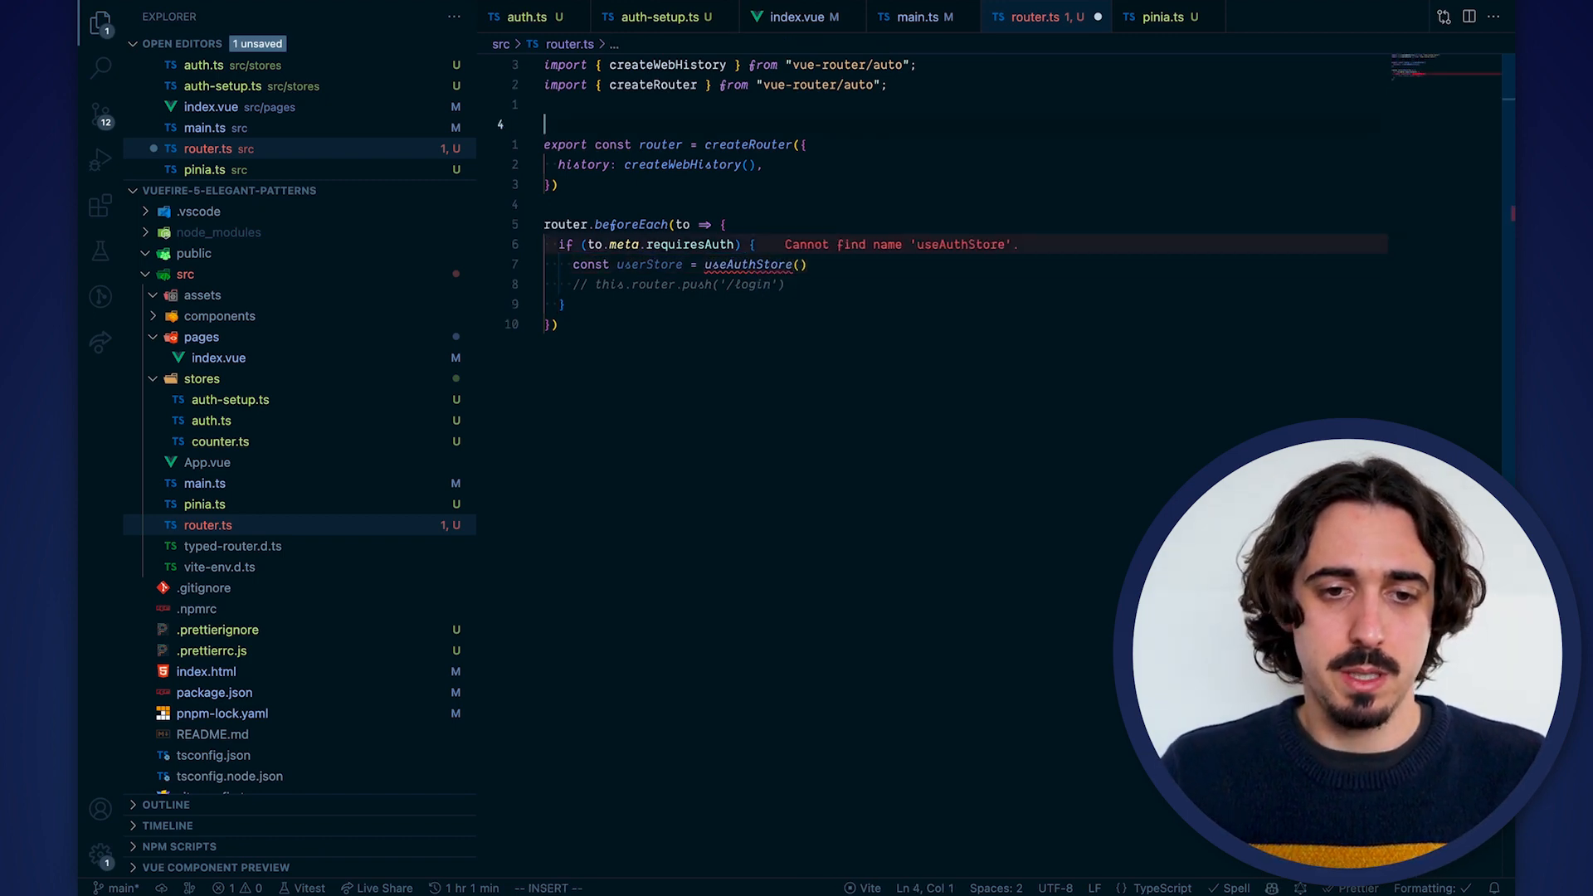
pyautogui.write("import { useUserStore } from './stores/auth'")
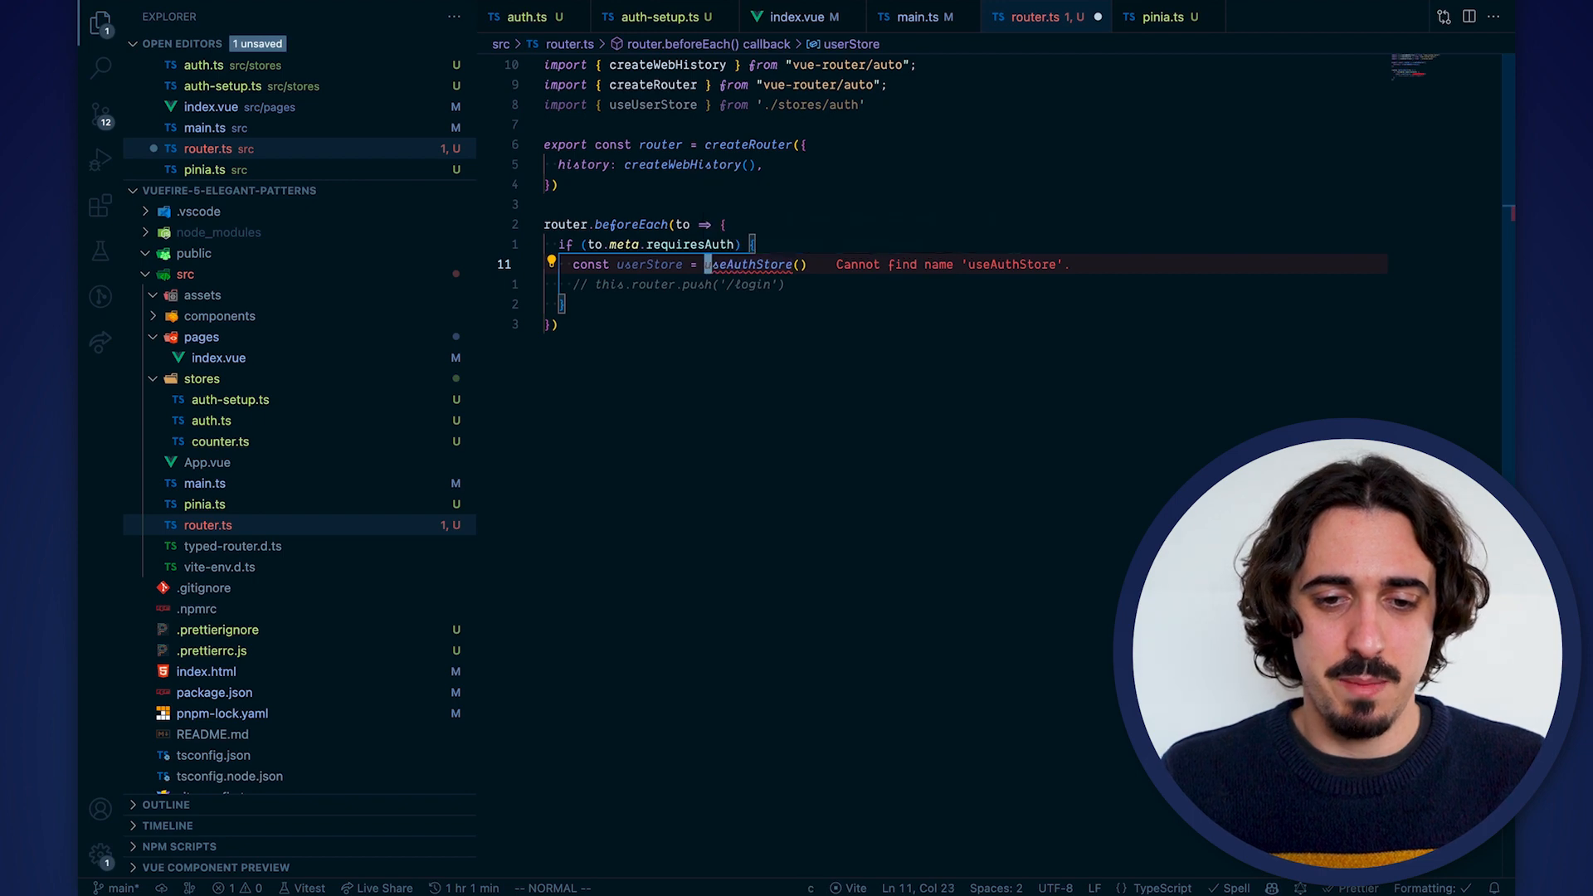
# Get const userStore = useUserStore() and redirect via router when !userStore.user
pyautogui.write('useUserStore')
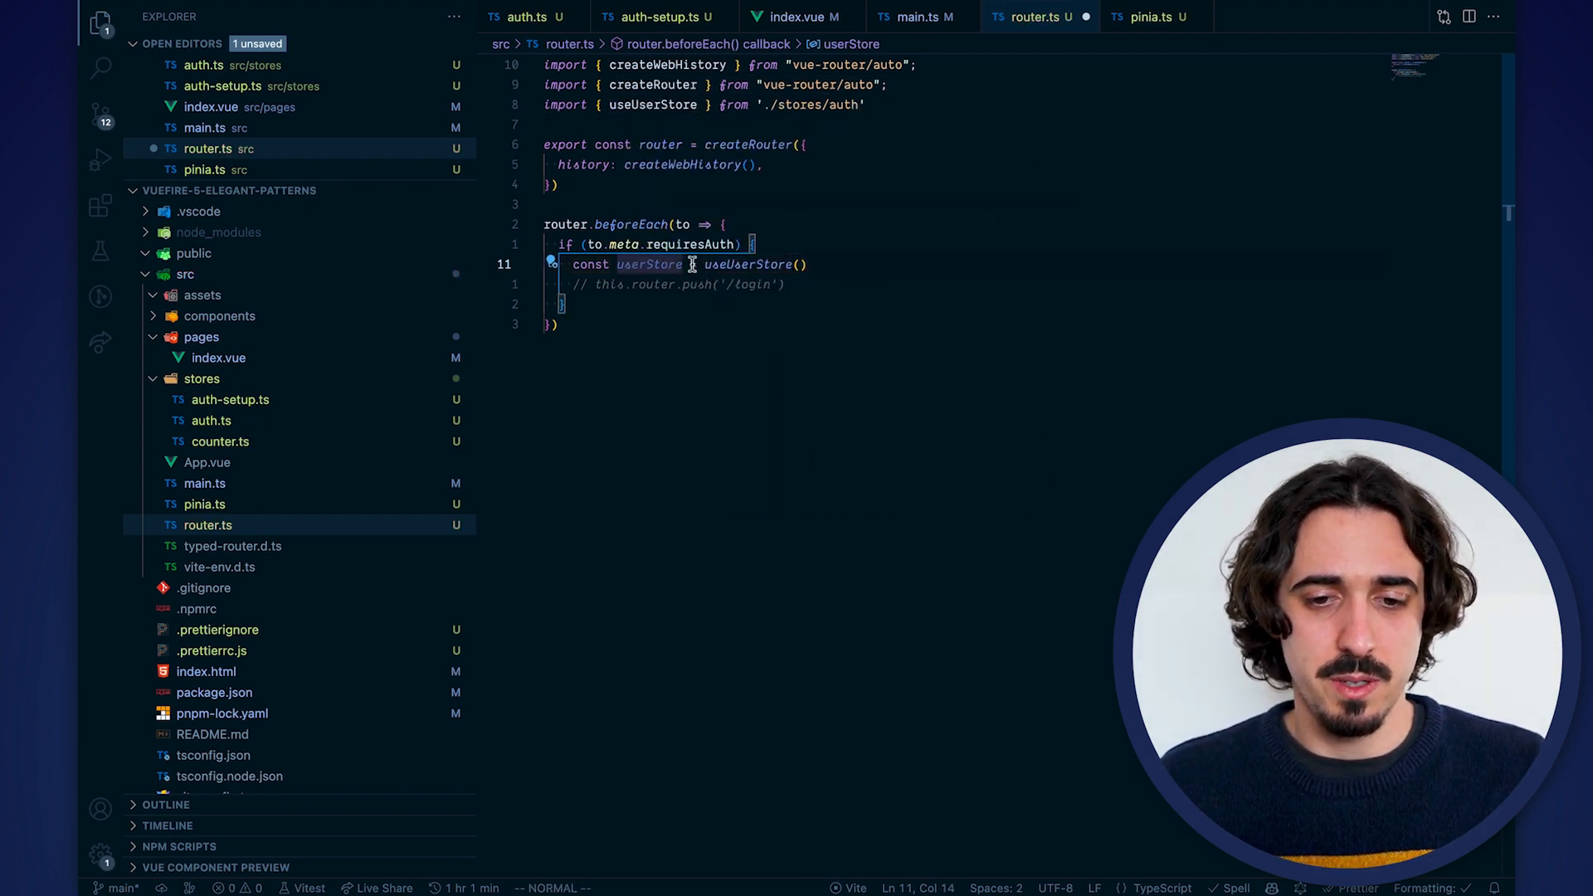
pyautogui.write('use')
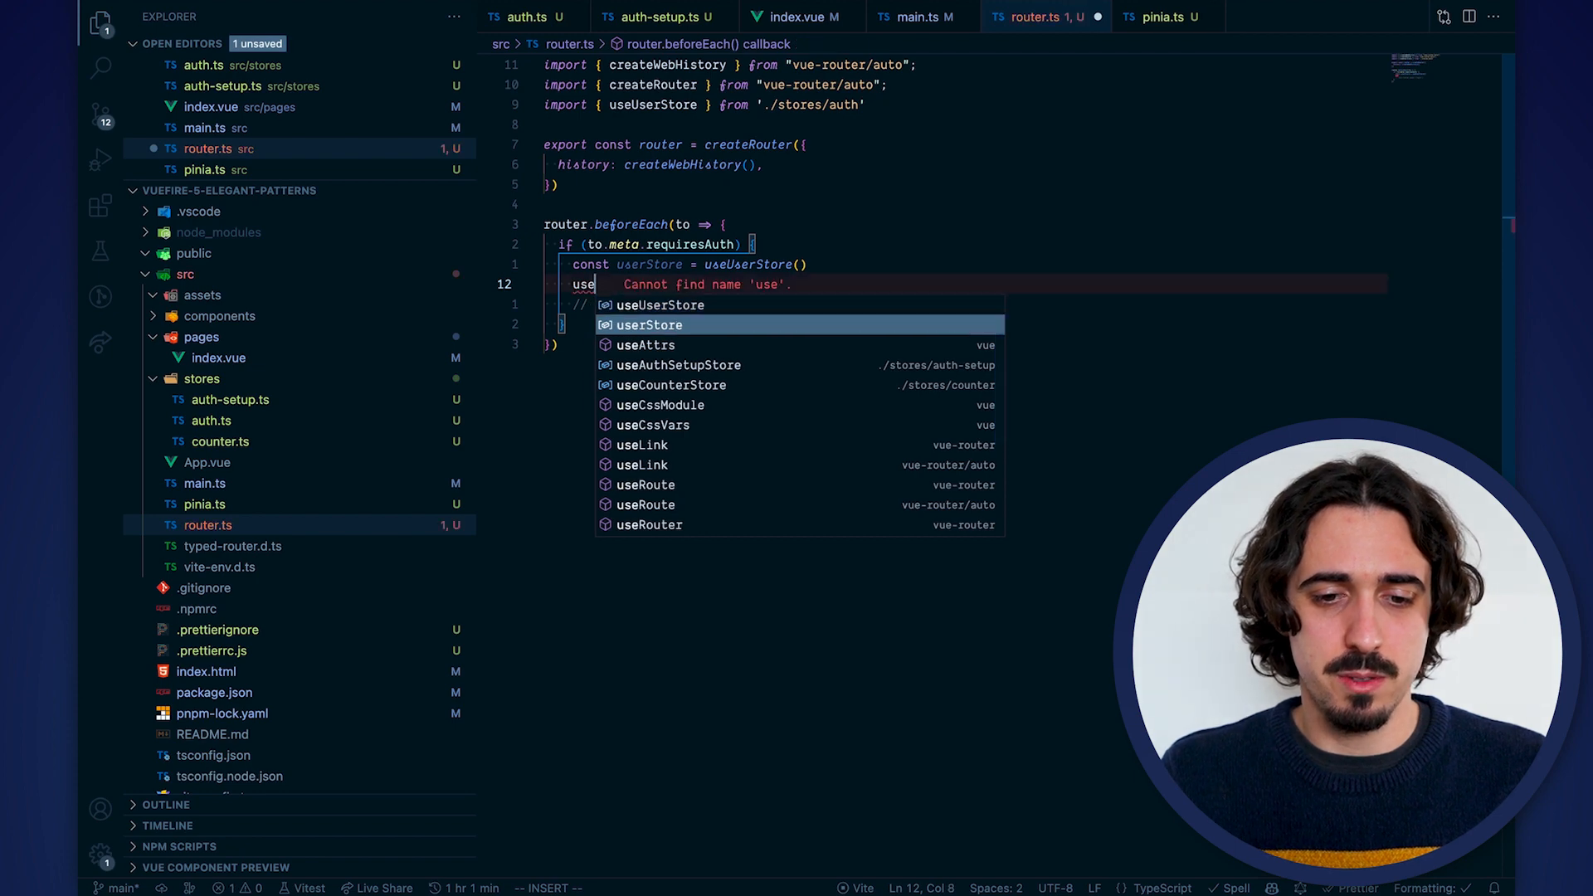
pyautogui.write('userStore.user) {')
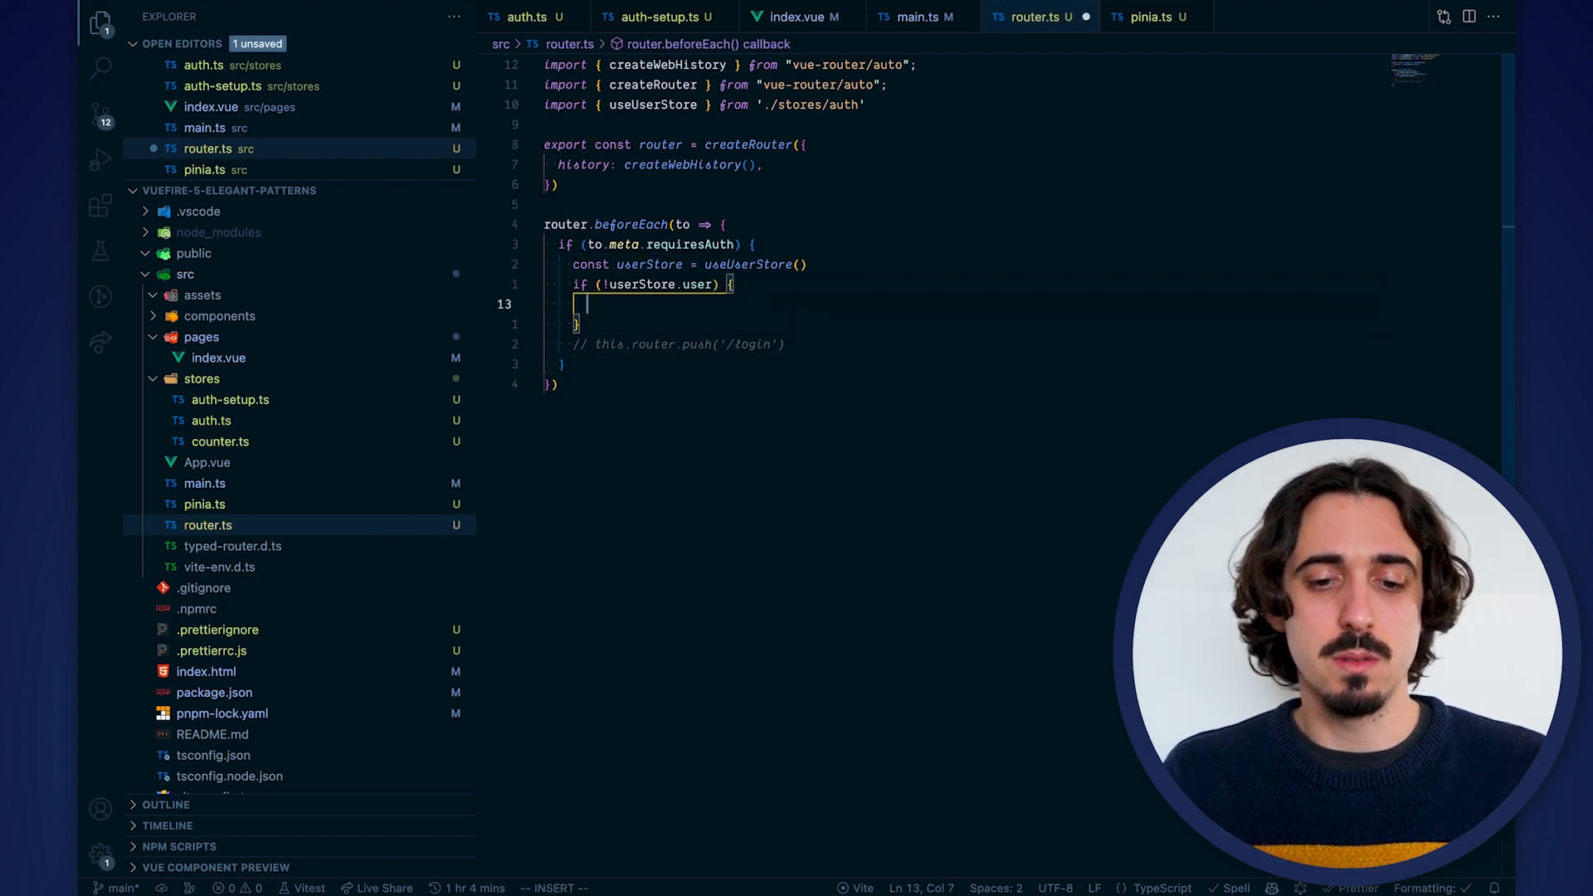
pyautogui.write("router.push('/login")
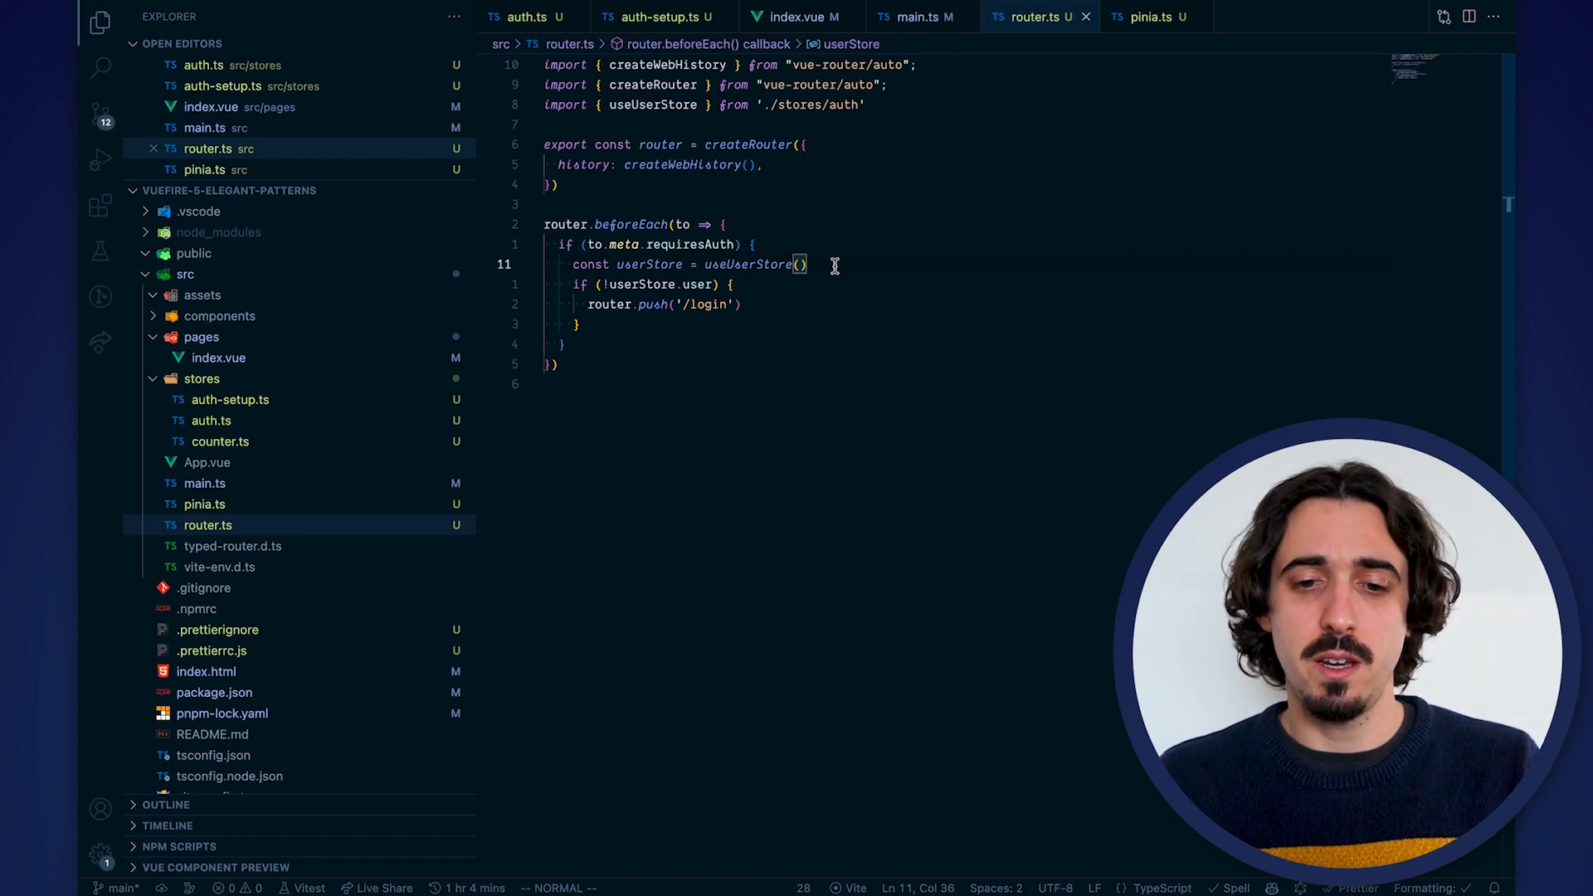
# Pass pinia to useUserStore(pinia), importing pinia from './pinia'
pyautogui.write('pinia')
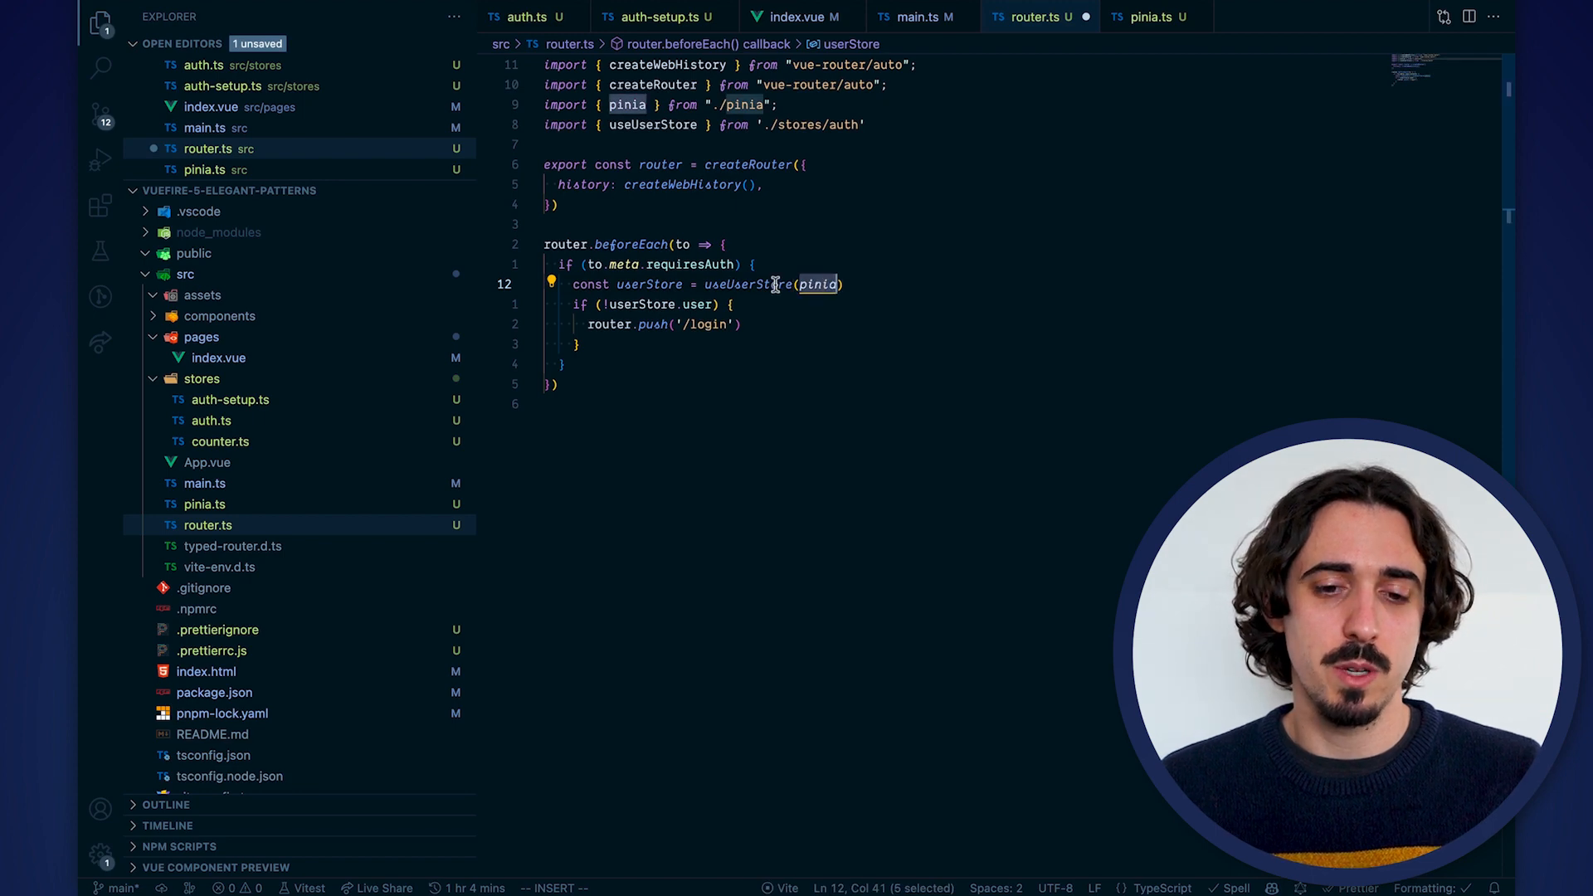
pyautogui.moveTo(766, 286)
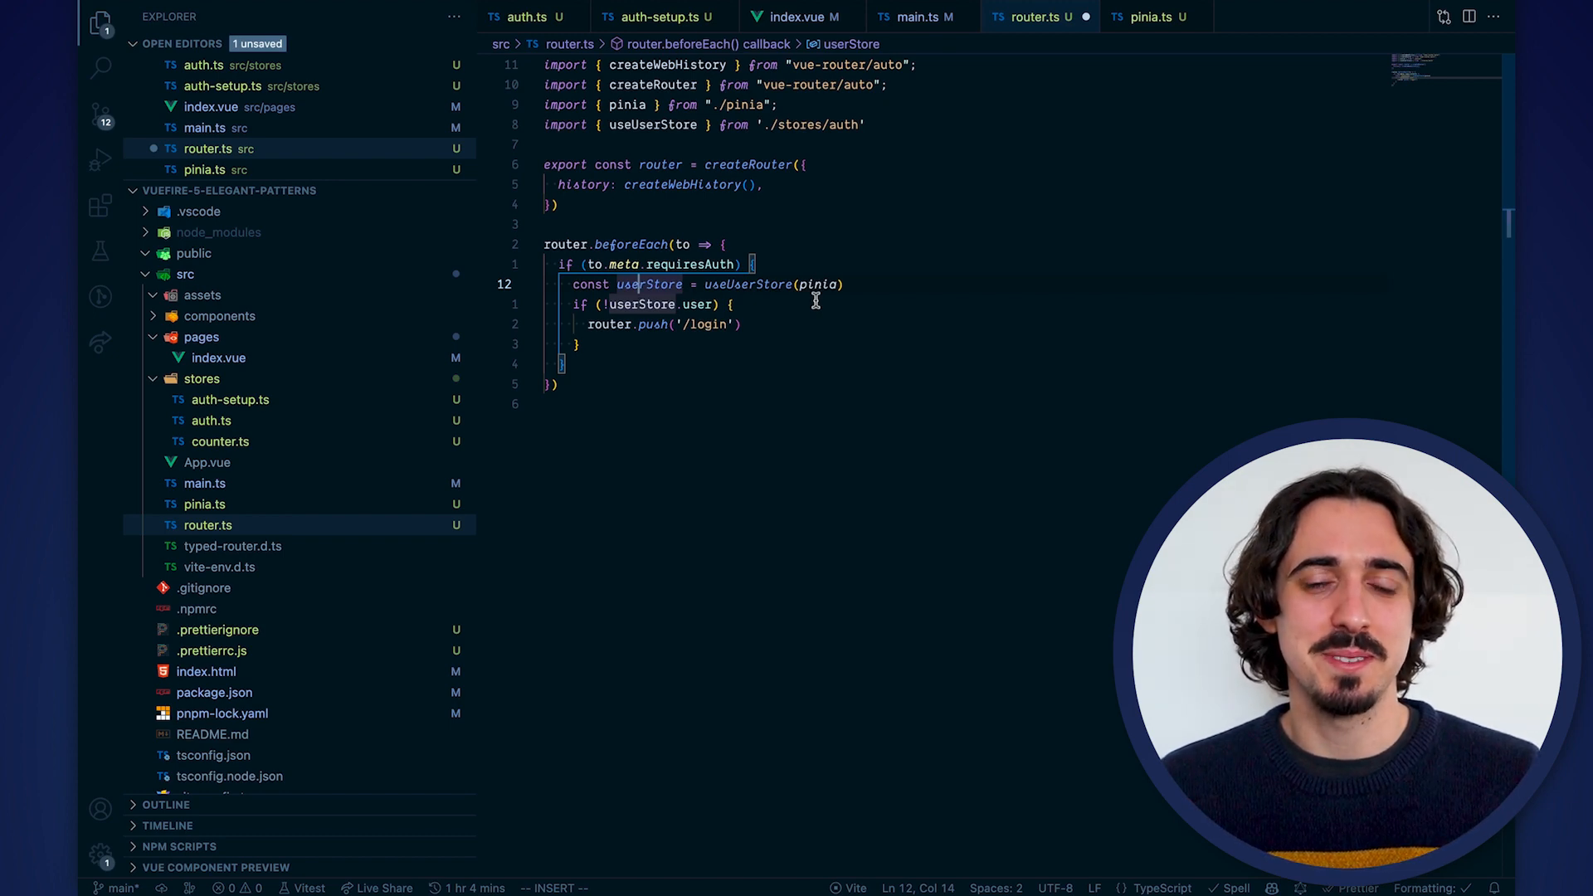
pyautogui.moveTo(982, 352)
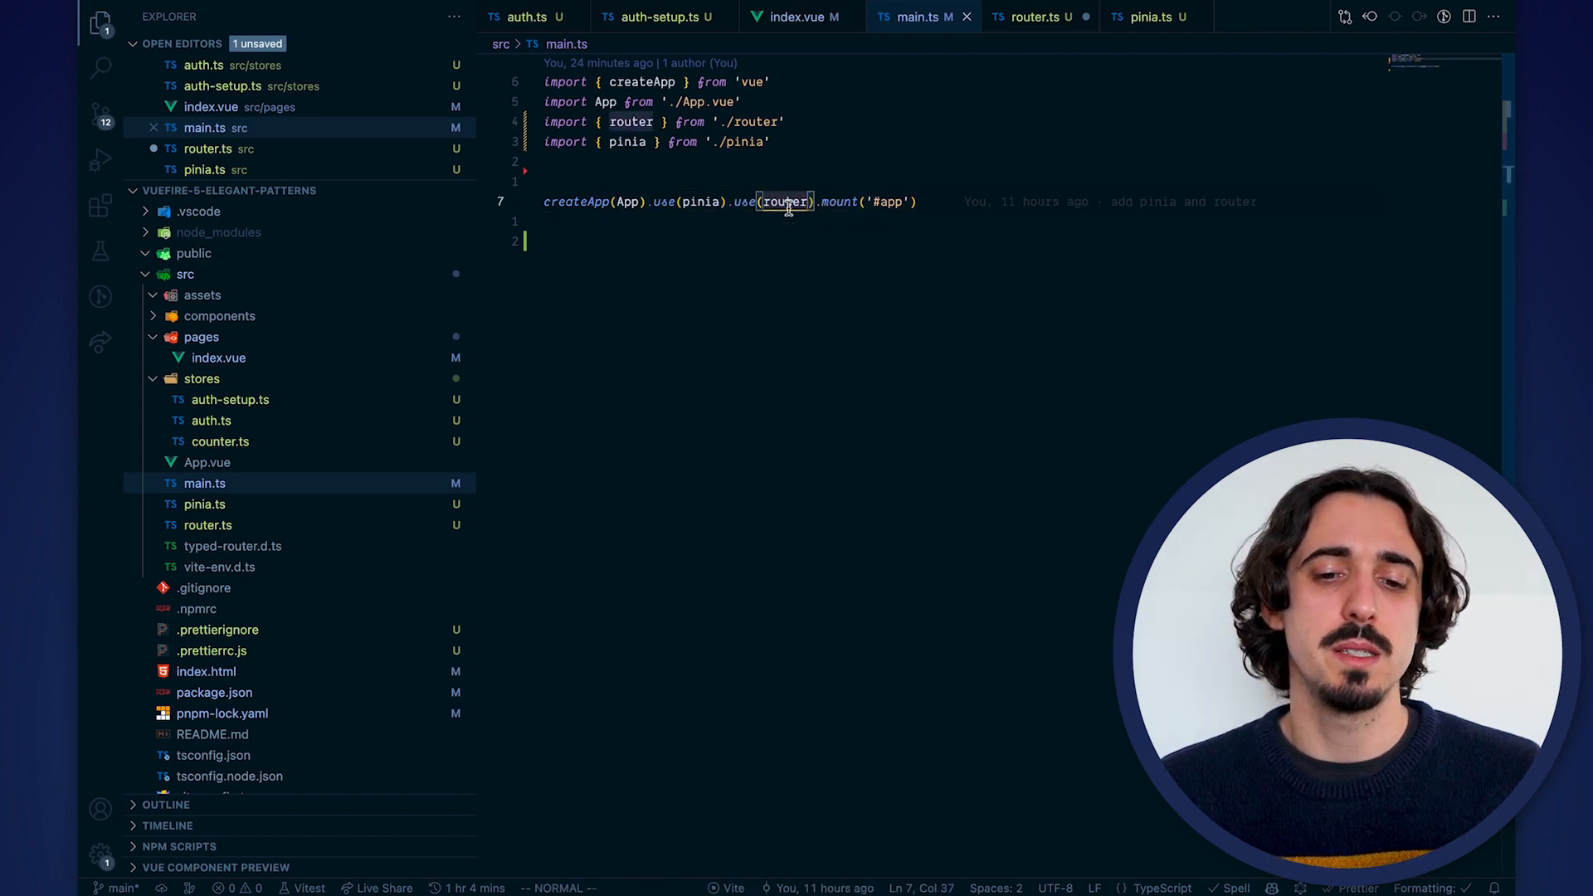
pyautogui.moveTo(786, 202)
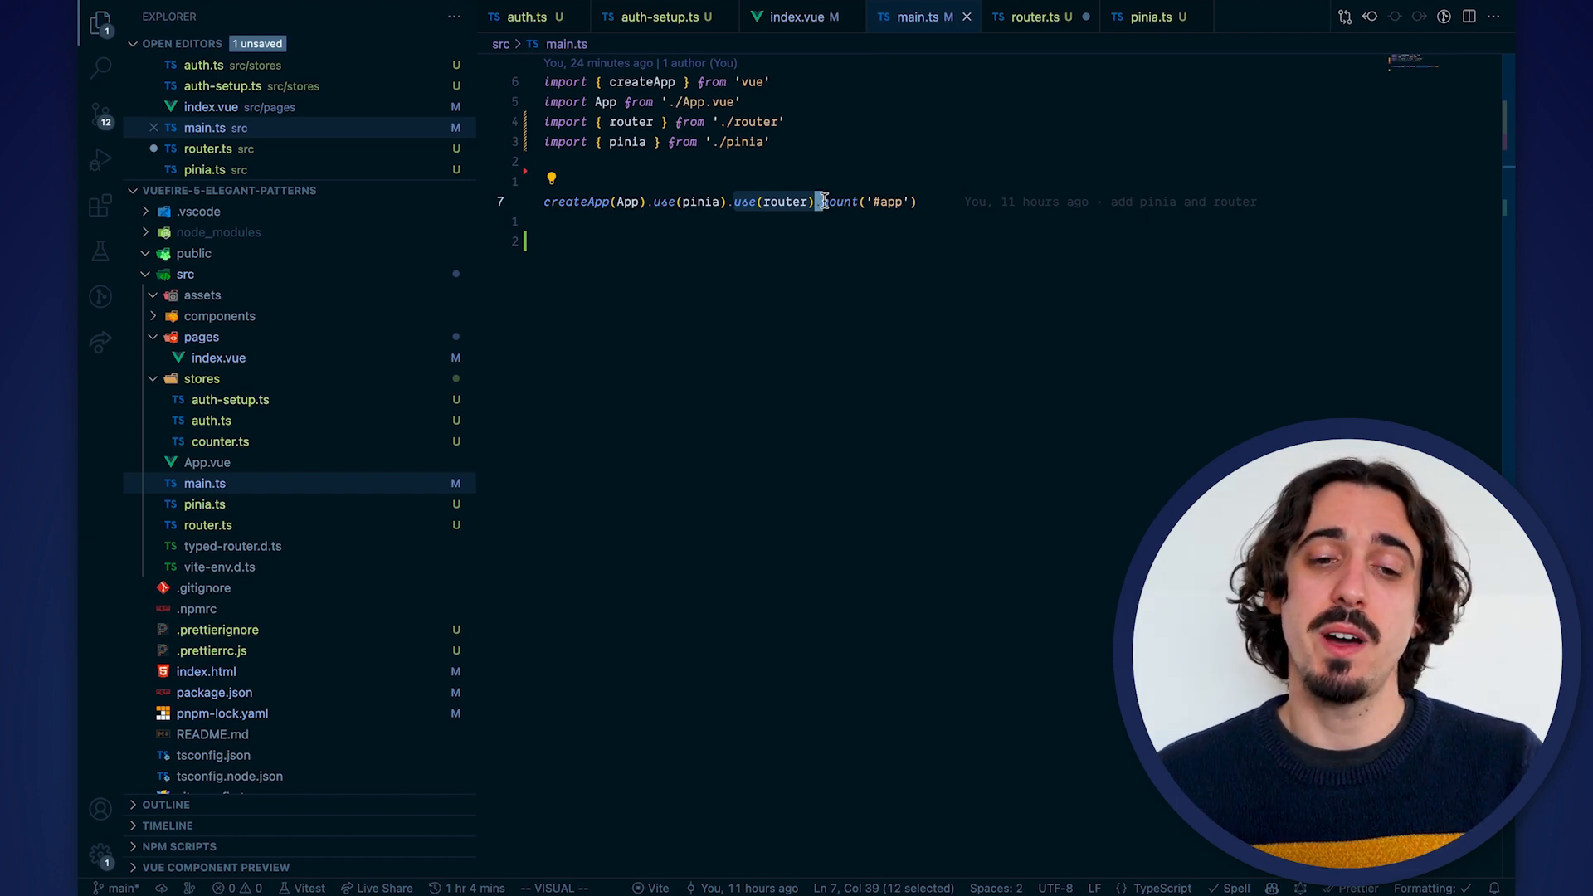
# Switch to auth.ts to view its logout clearing the user and pushing '/login'
pyautogui.click(515, 16)
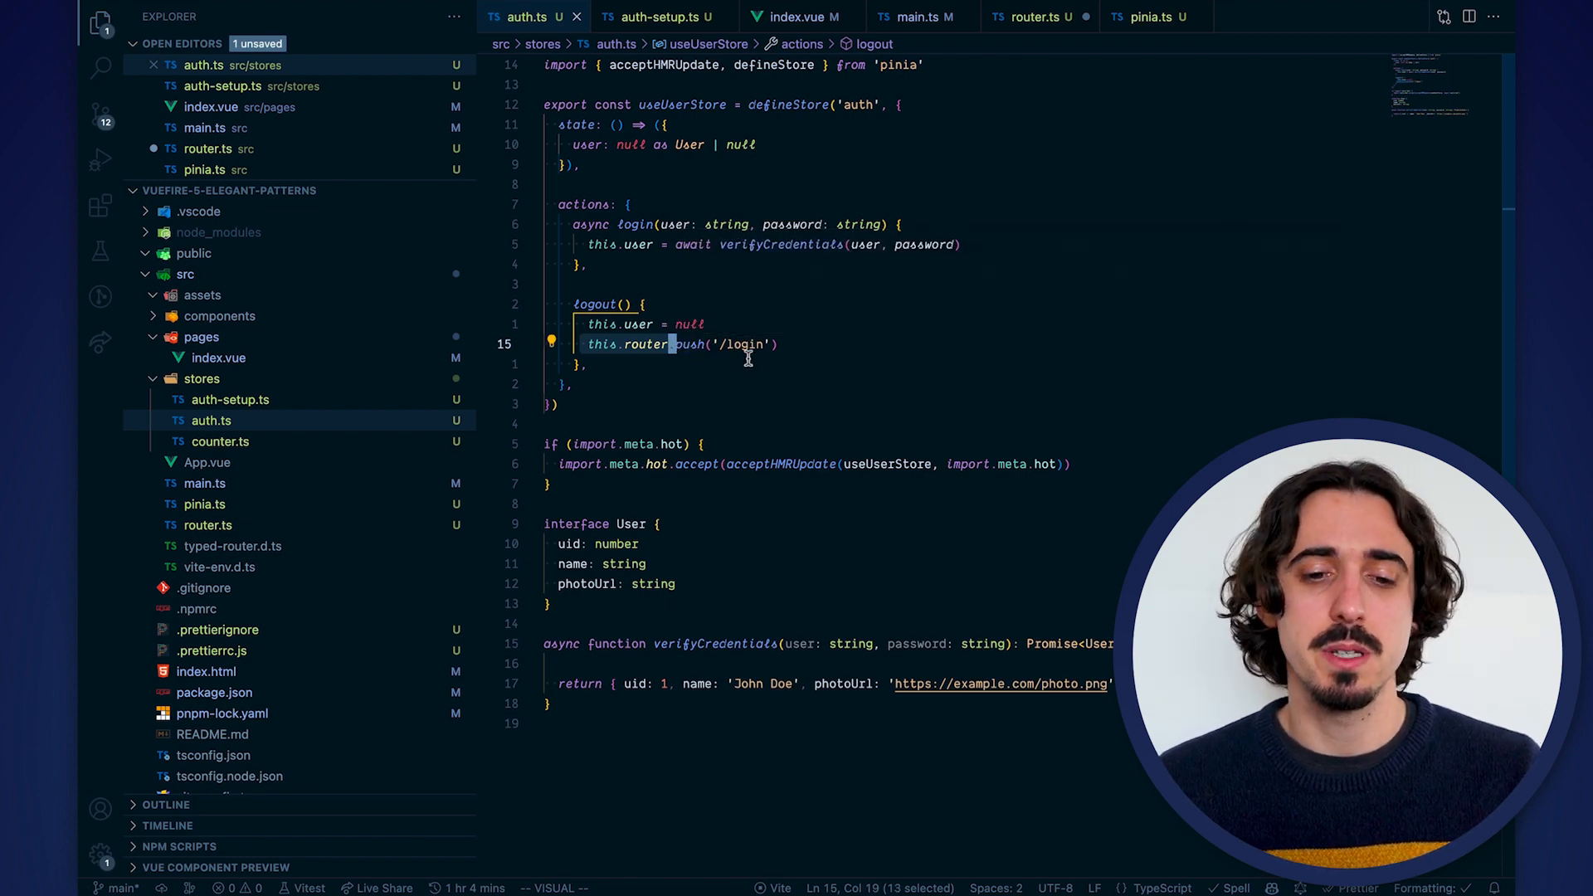
# Open auth-setup.ts and start a new line inside its defineStore setup callback
pyautogui.click(657, 16)
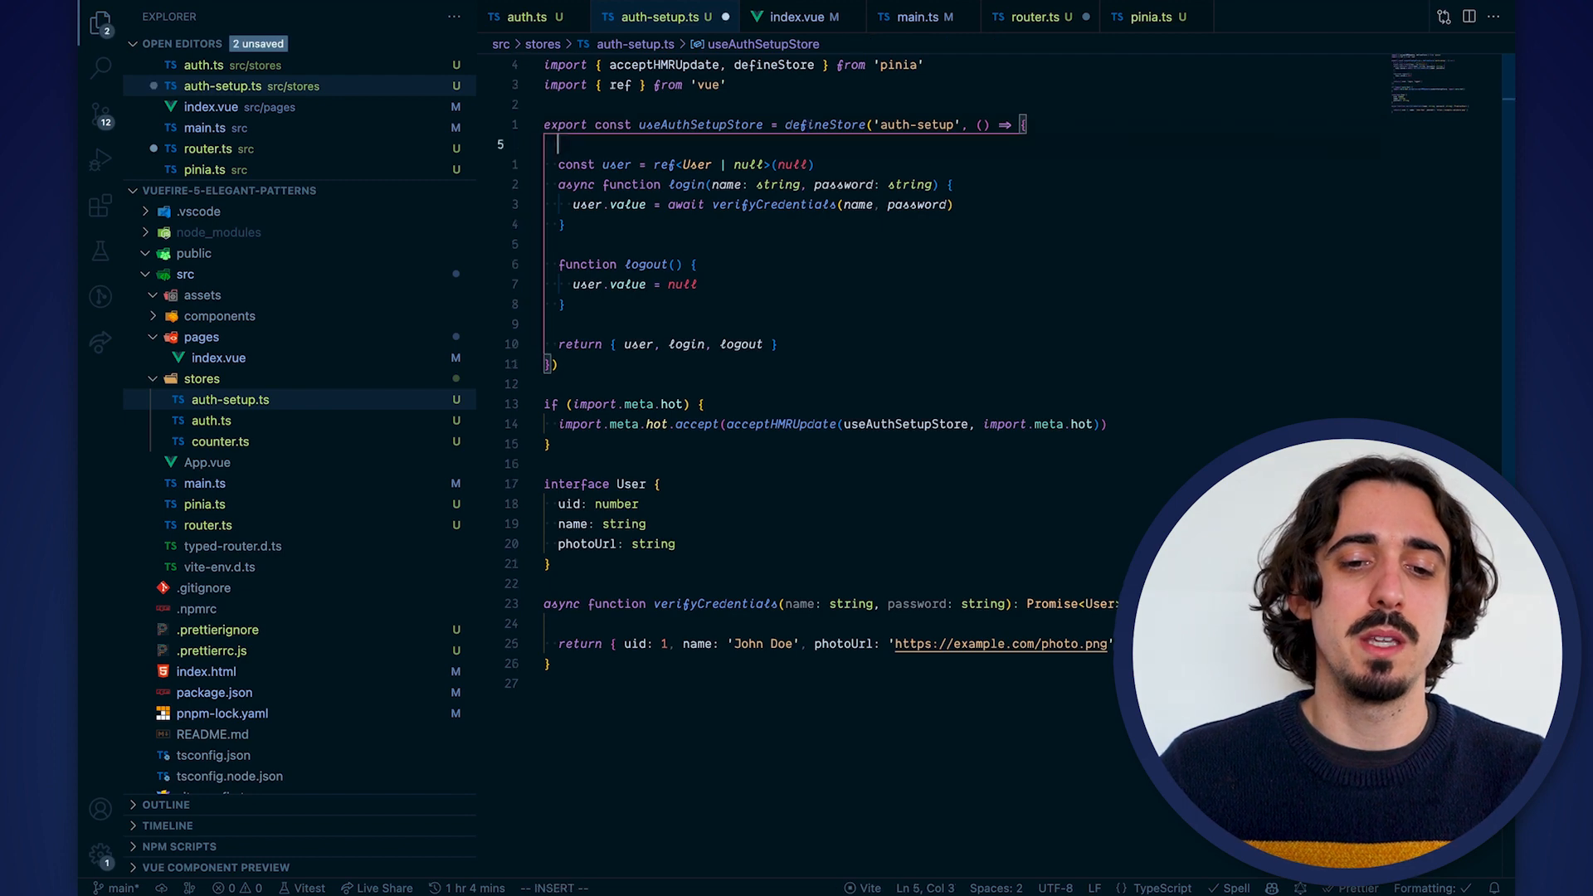
# Add const router = useRouter() in the setup store, auto-importing useRouter from 'vue-router'
pyautogui.write('const router =')
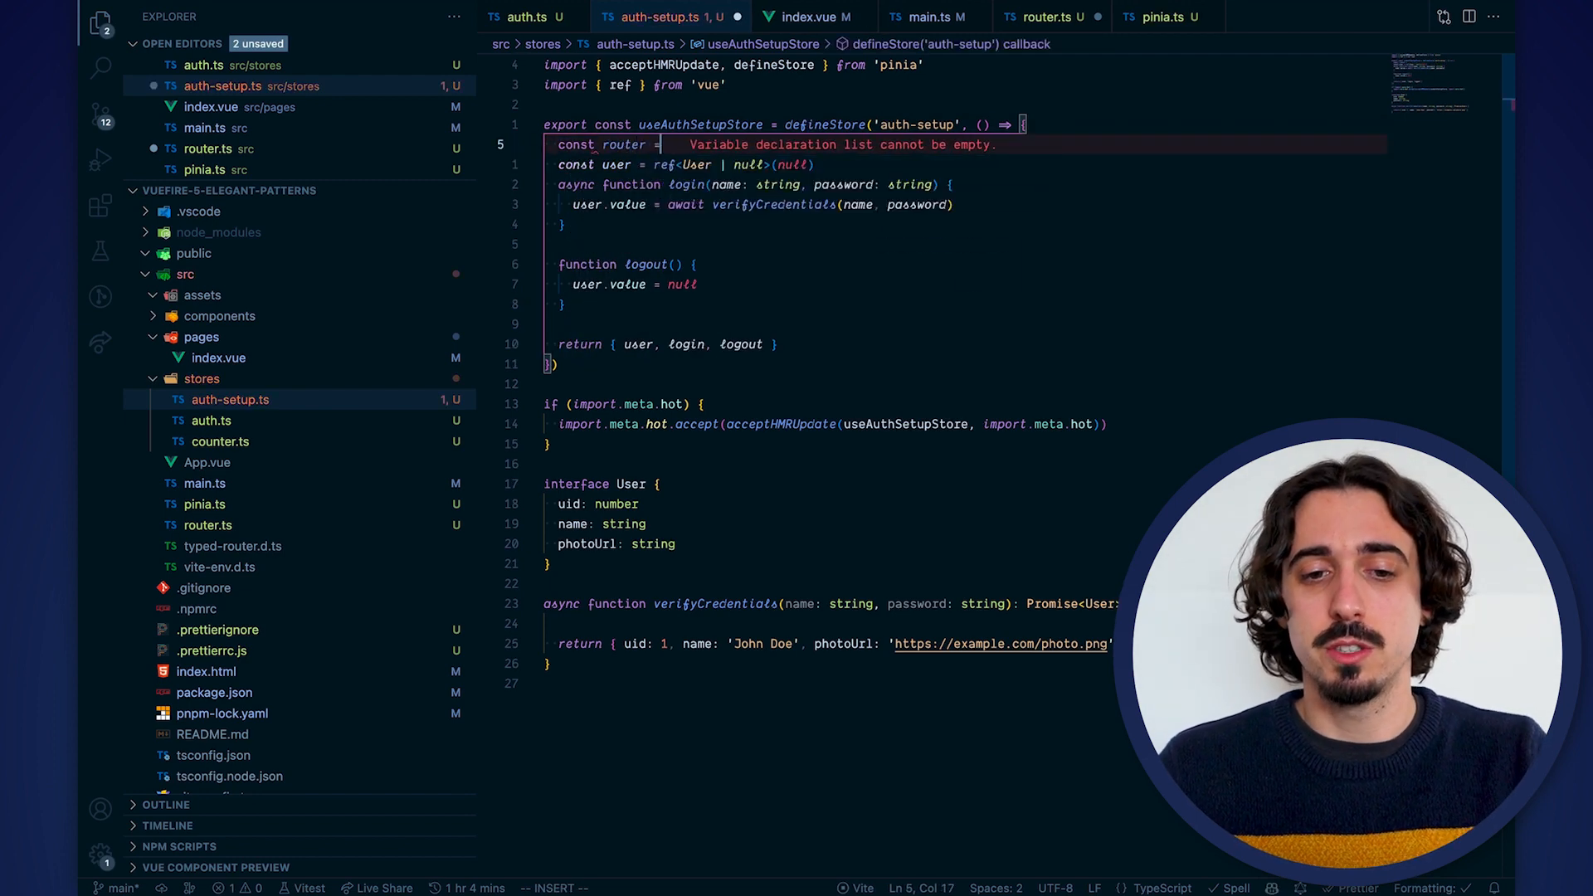
pyautogui.write('useRouter()')
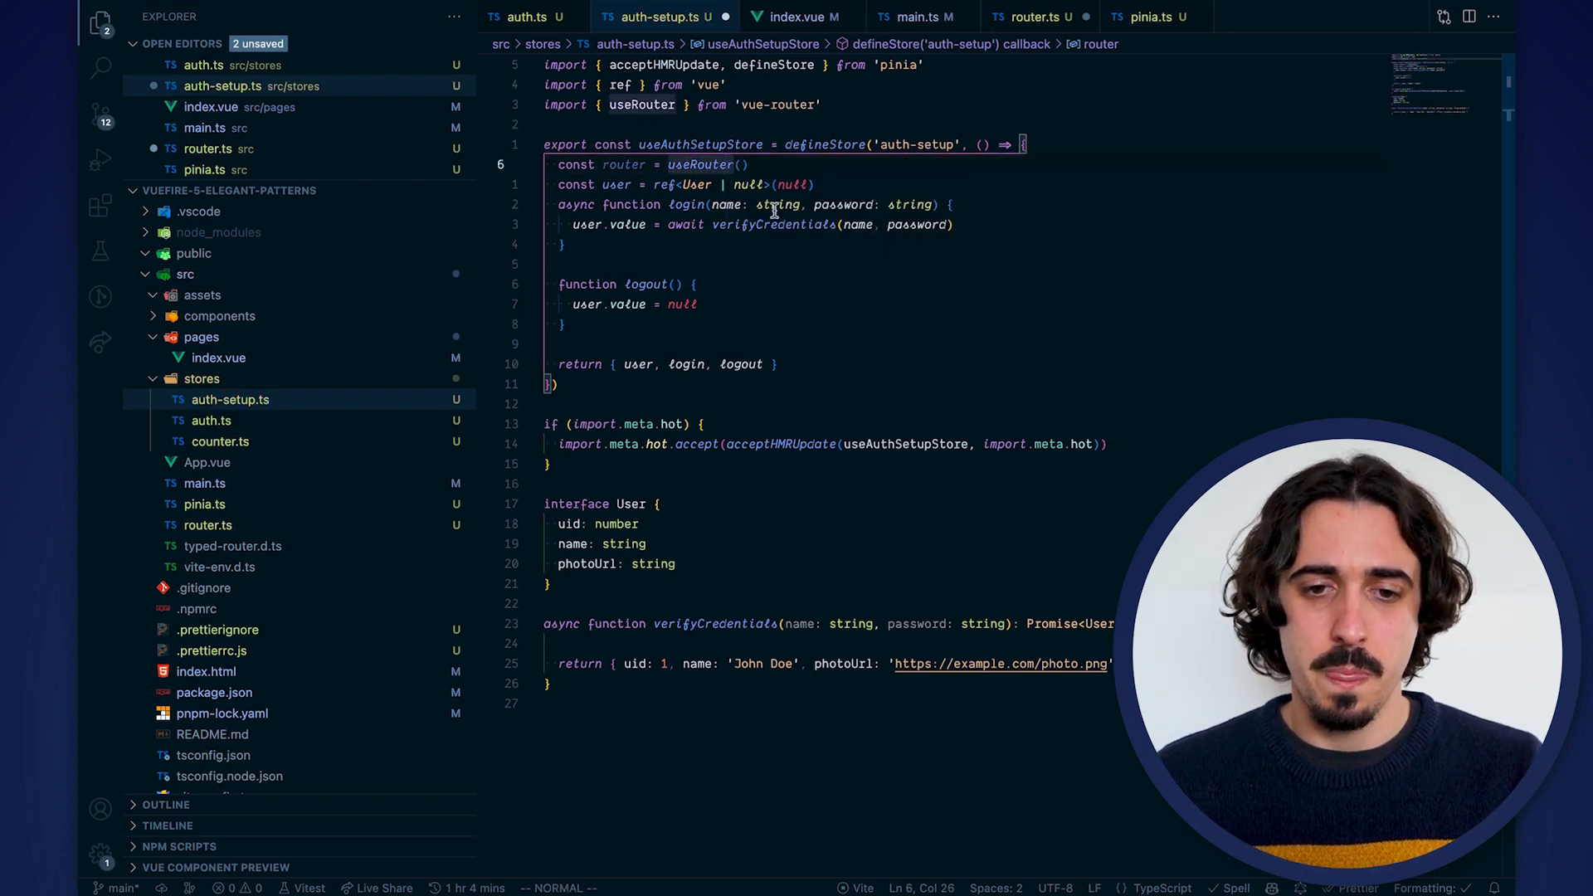
pyautogui.doubleClick(622, 164)
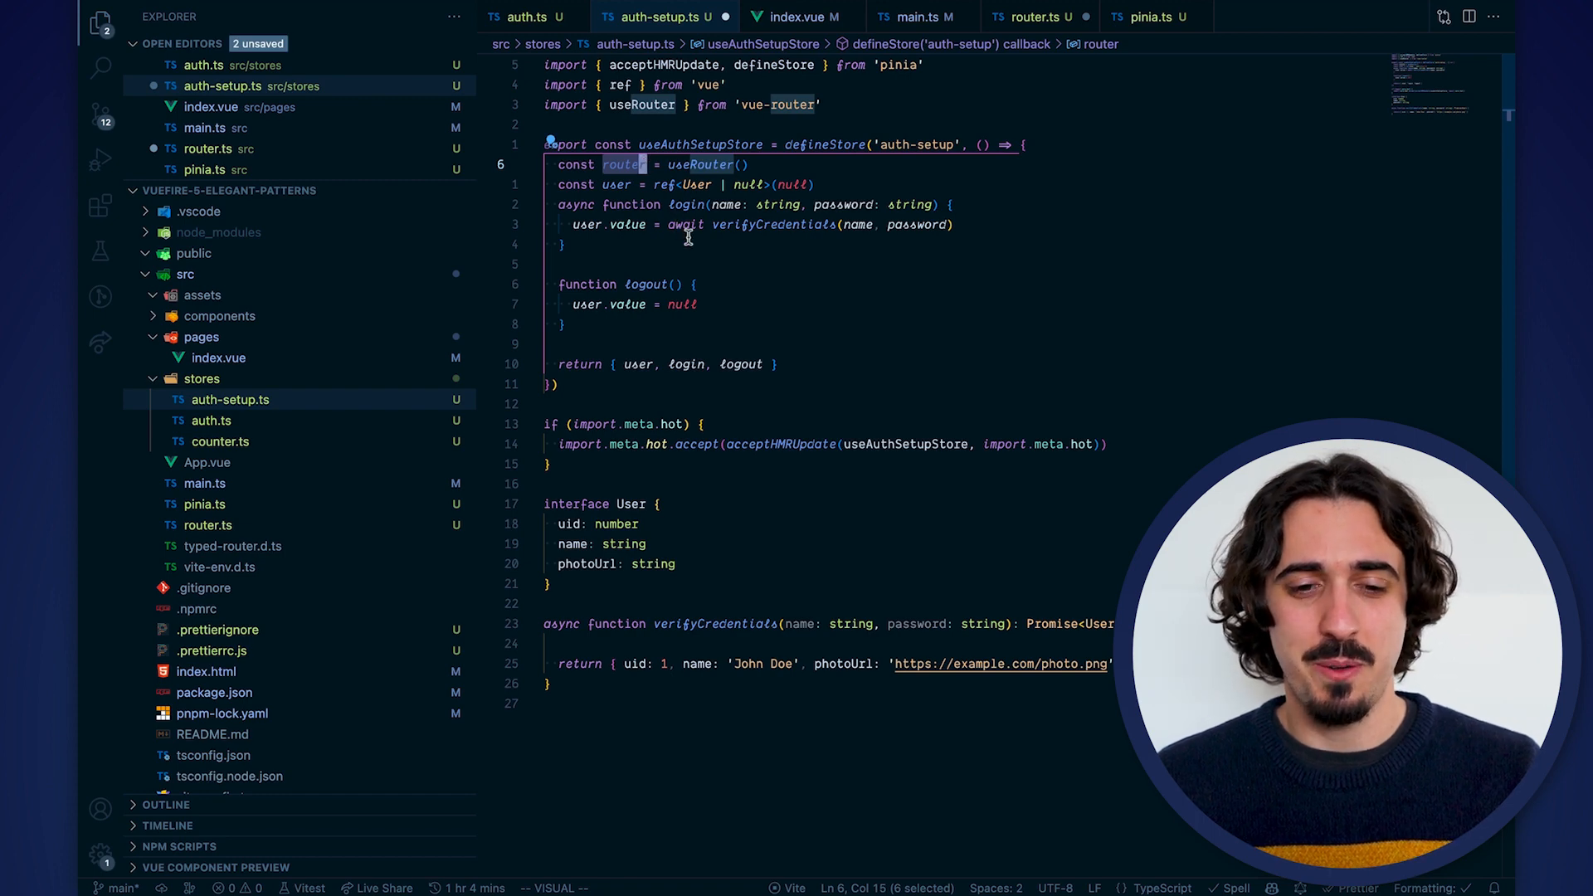
pyautogui.moveTo(745, 363)
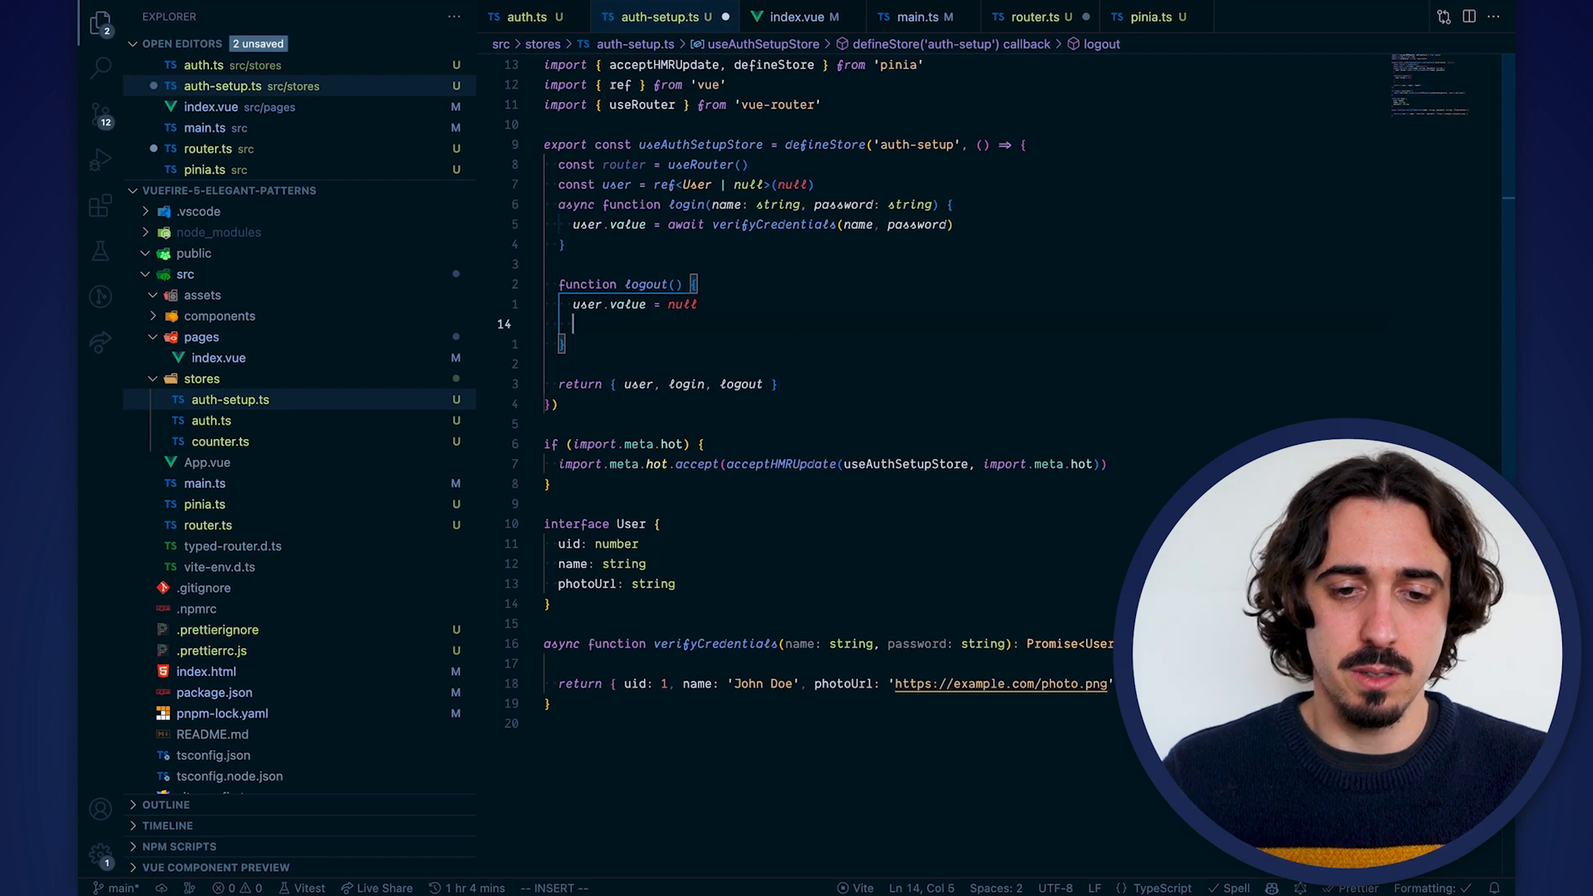
# In logout() call router.push('/login') after user.value = null
pyautogui.write('router.push()')
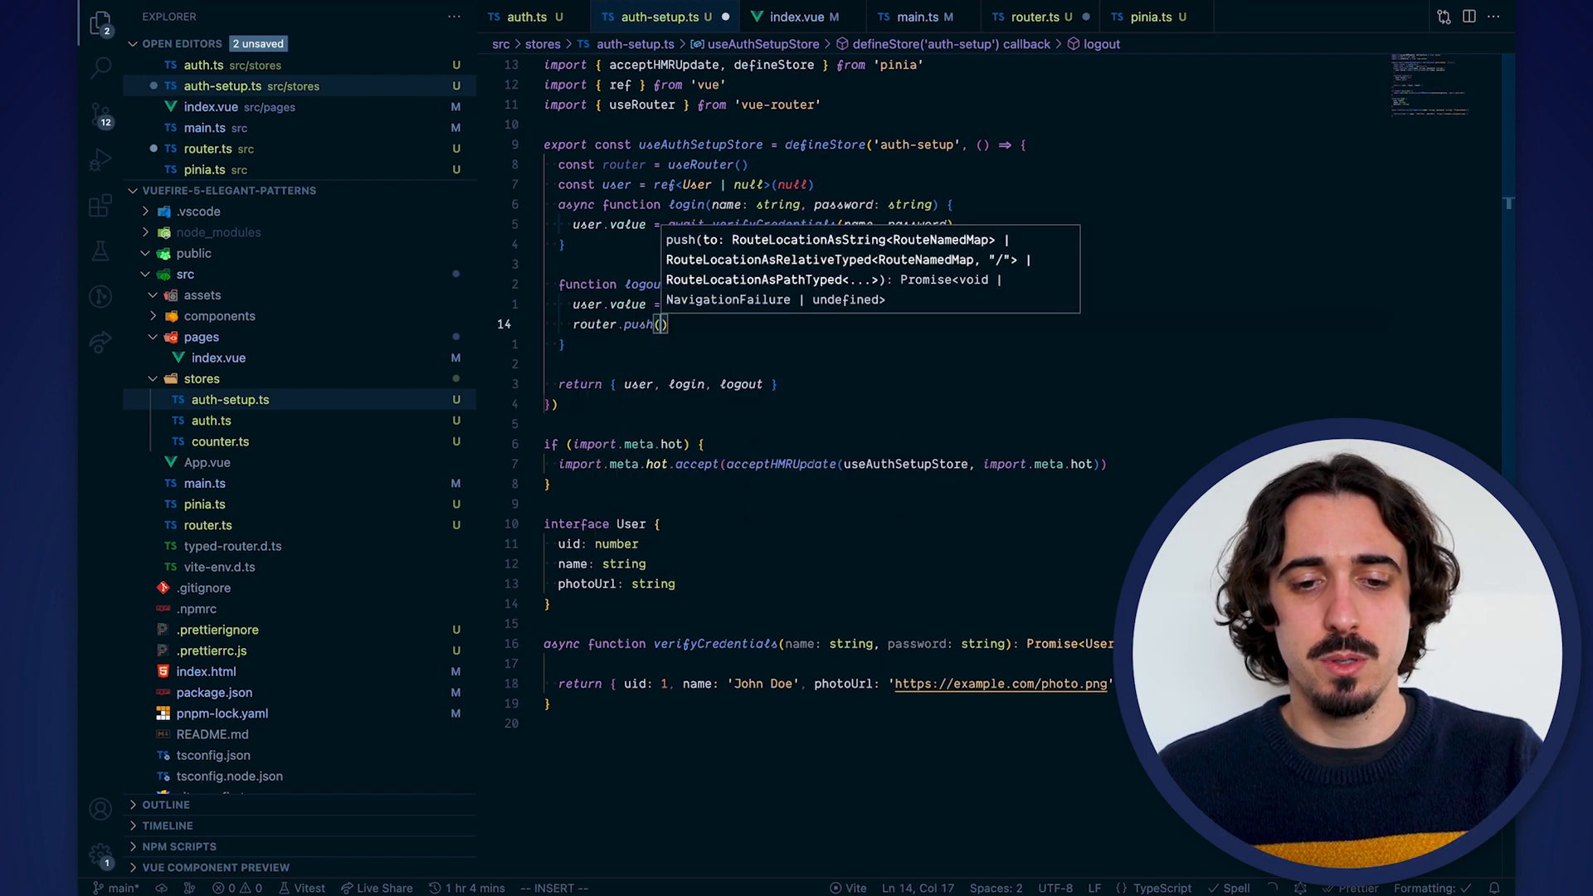
pyautogui.write("'/login''")
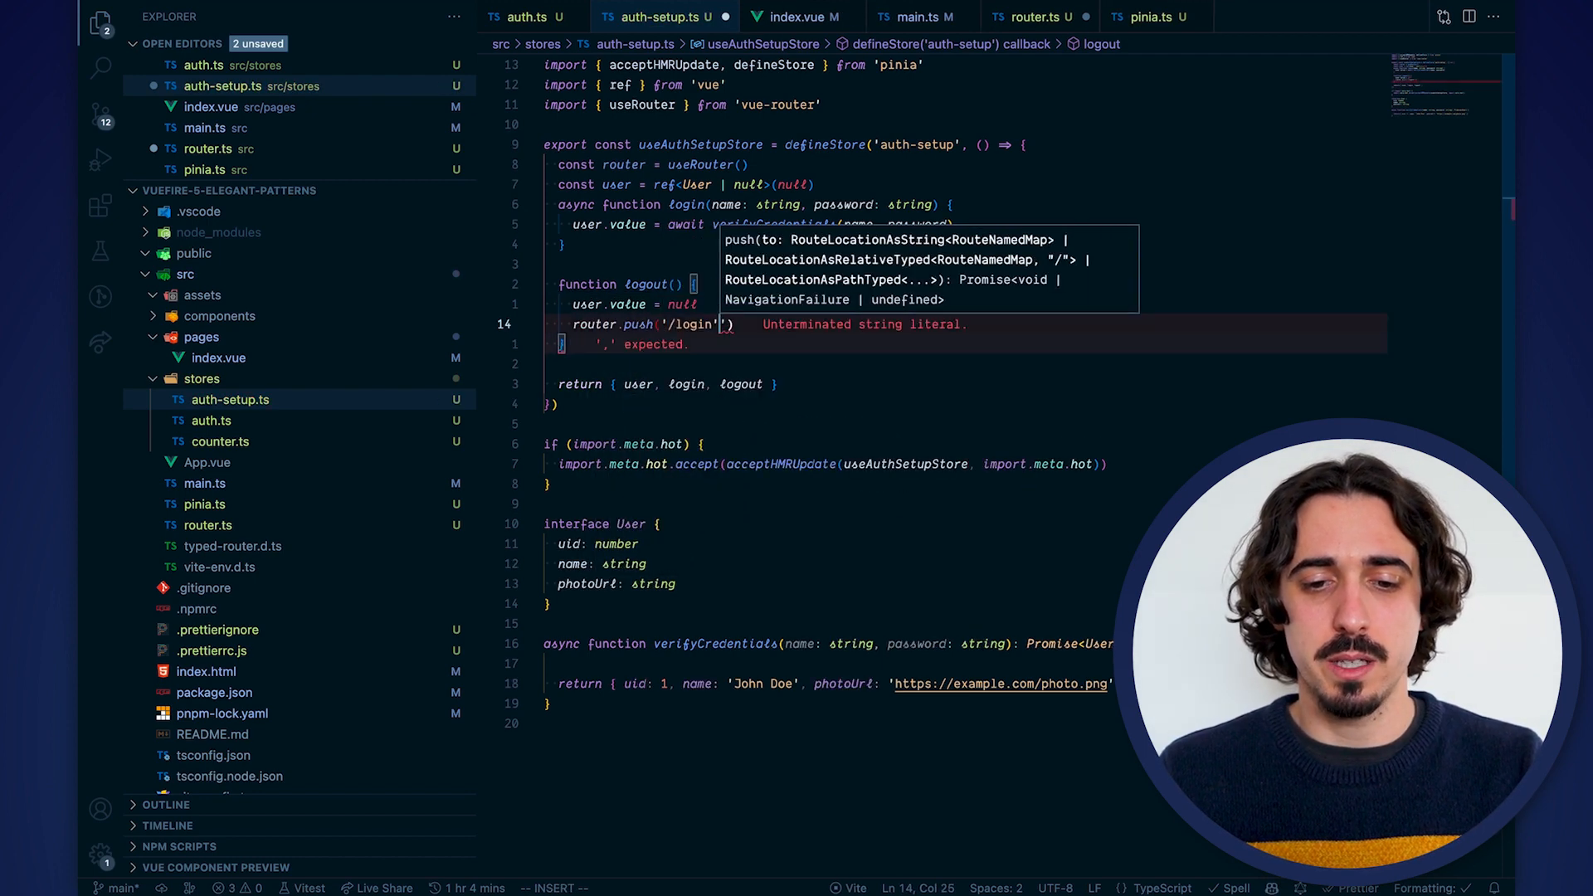